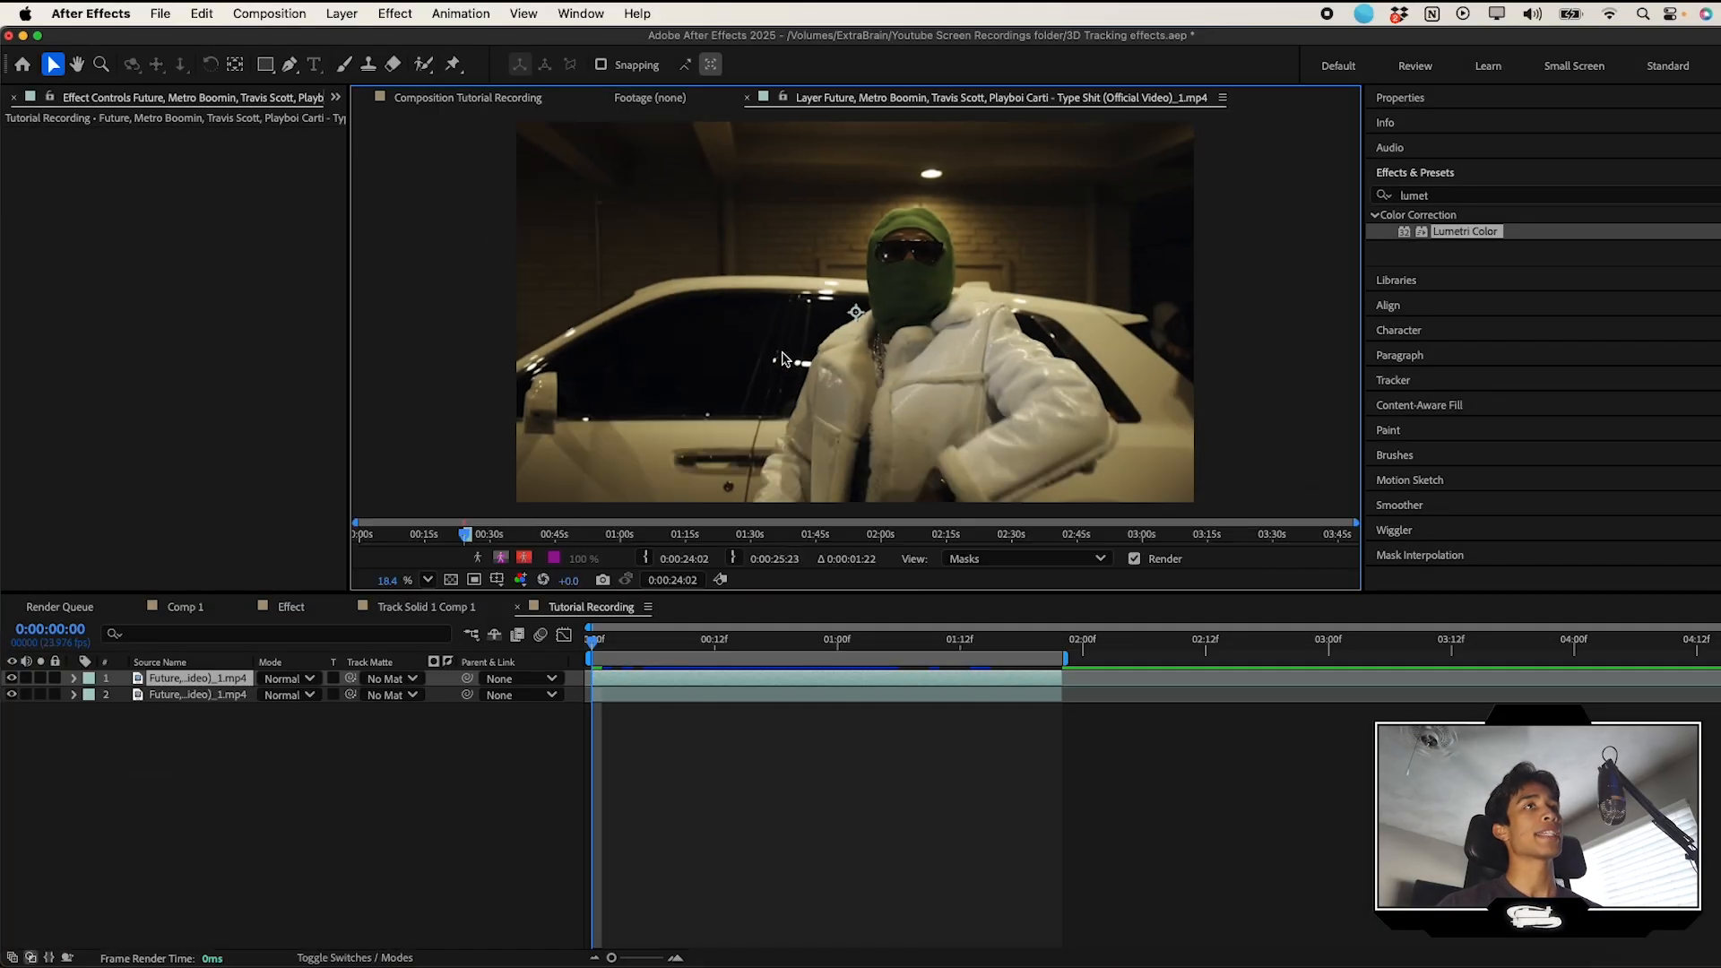
Step: Set the top music video layer's label colour to Orange
left_click(422, 64)
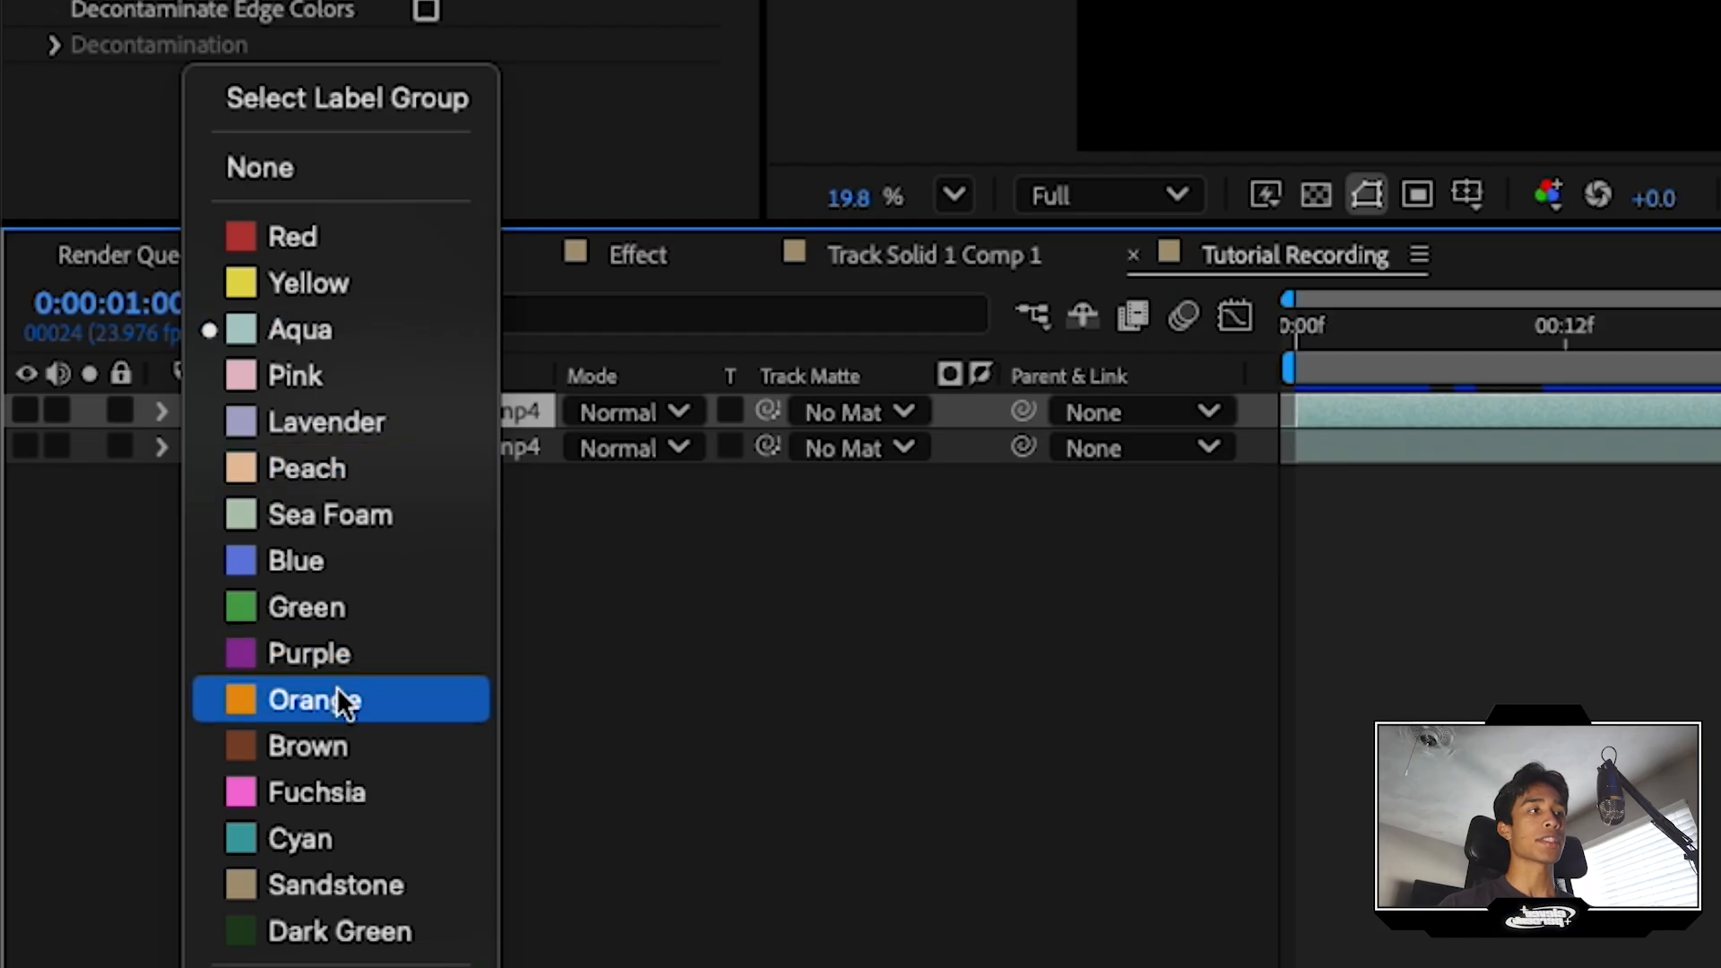
left_click(314, 699)
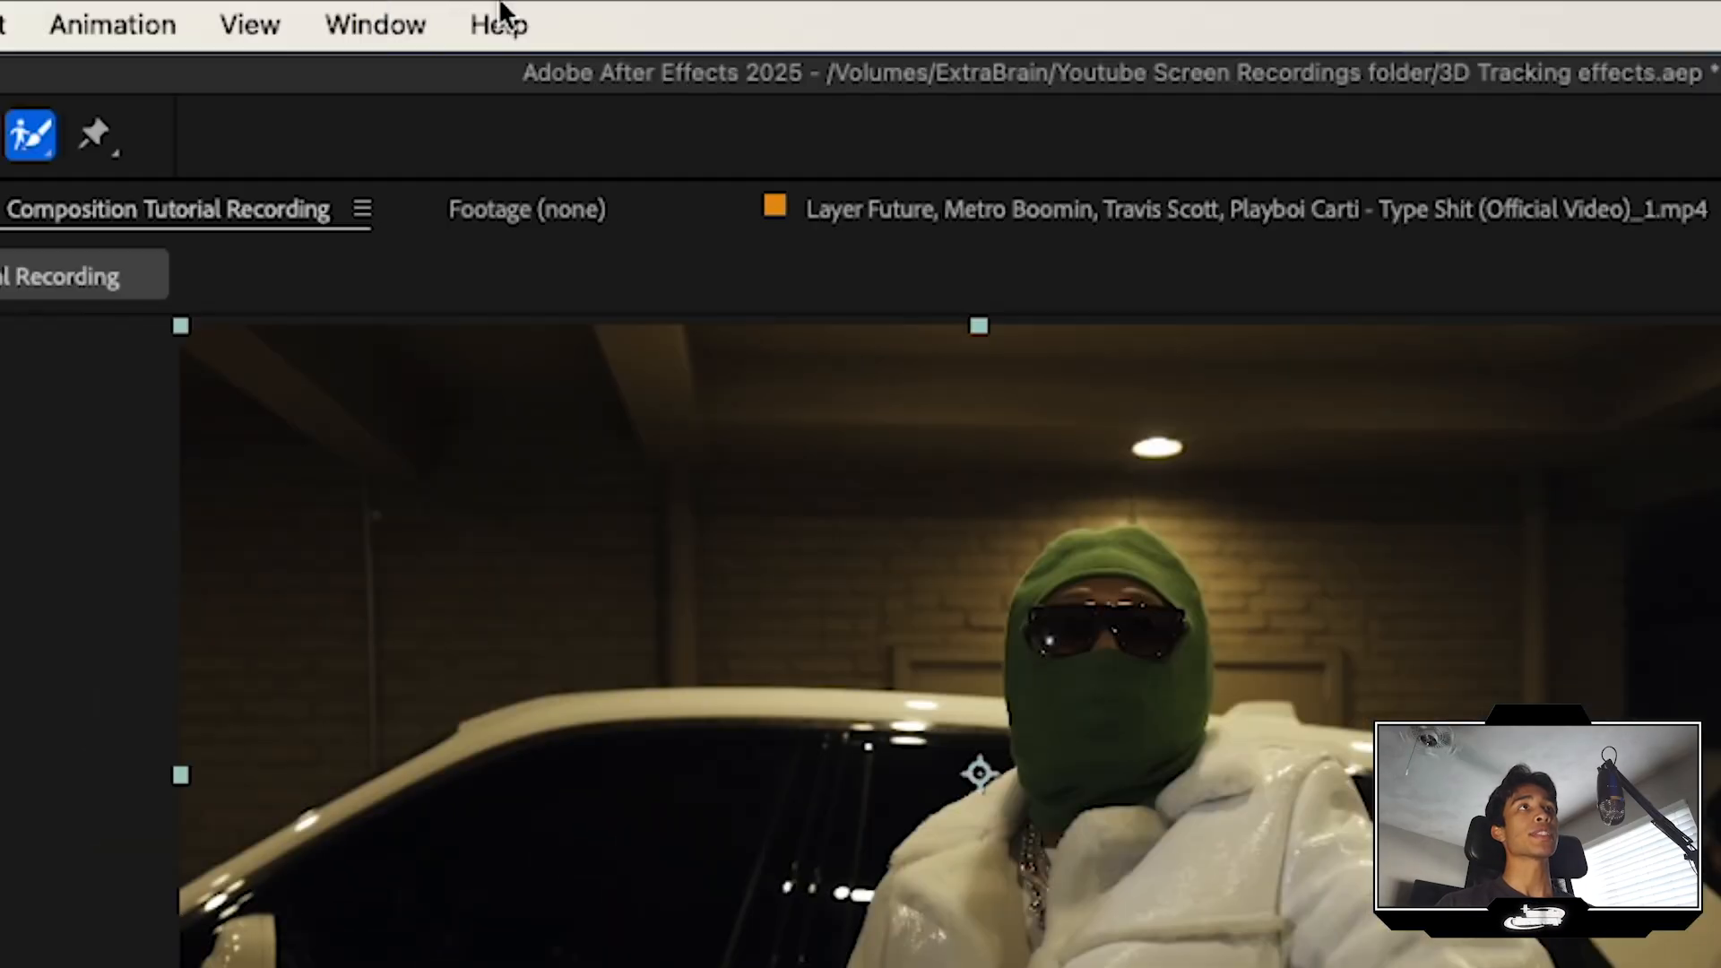
Step: Switch to the All Panels workspace and apply Track Camera to the top video layer
left_click(375, 24)
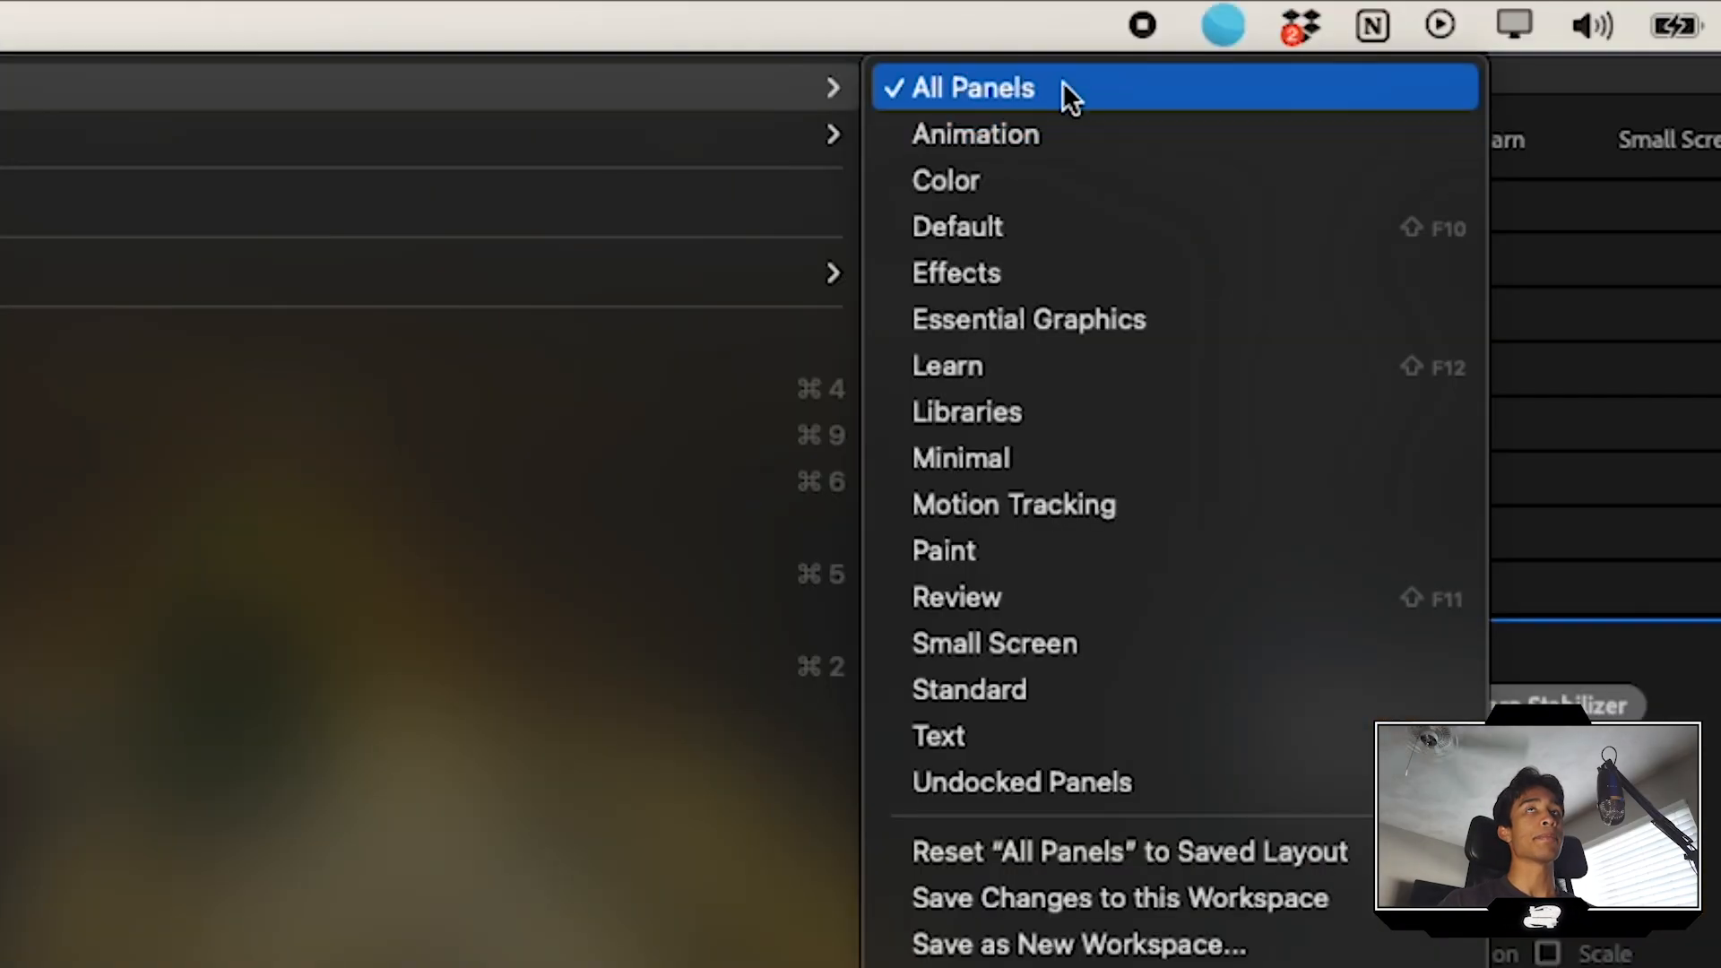
left_click(970, 88)
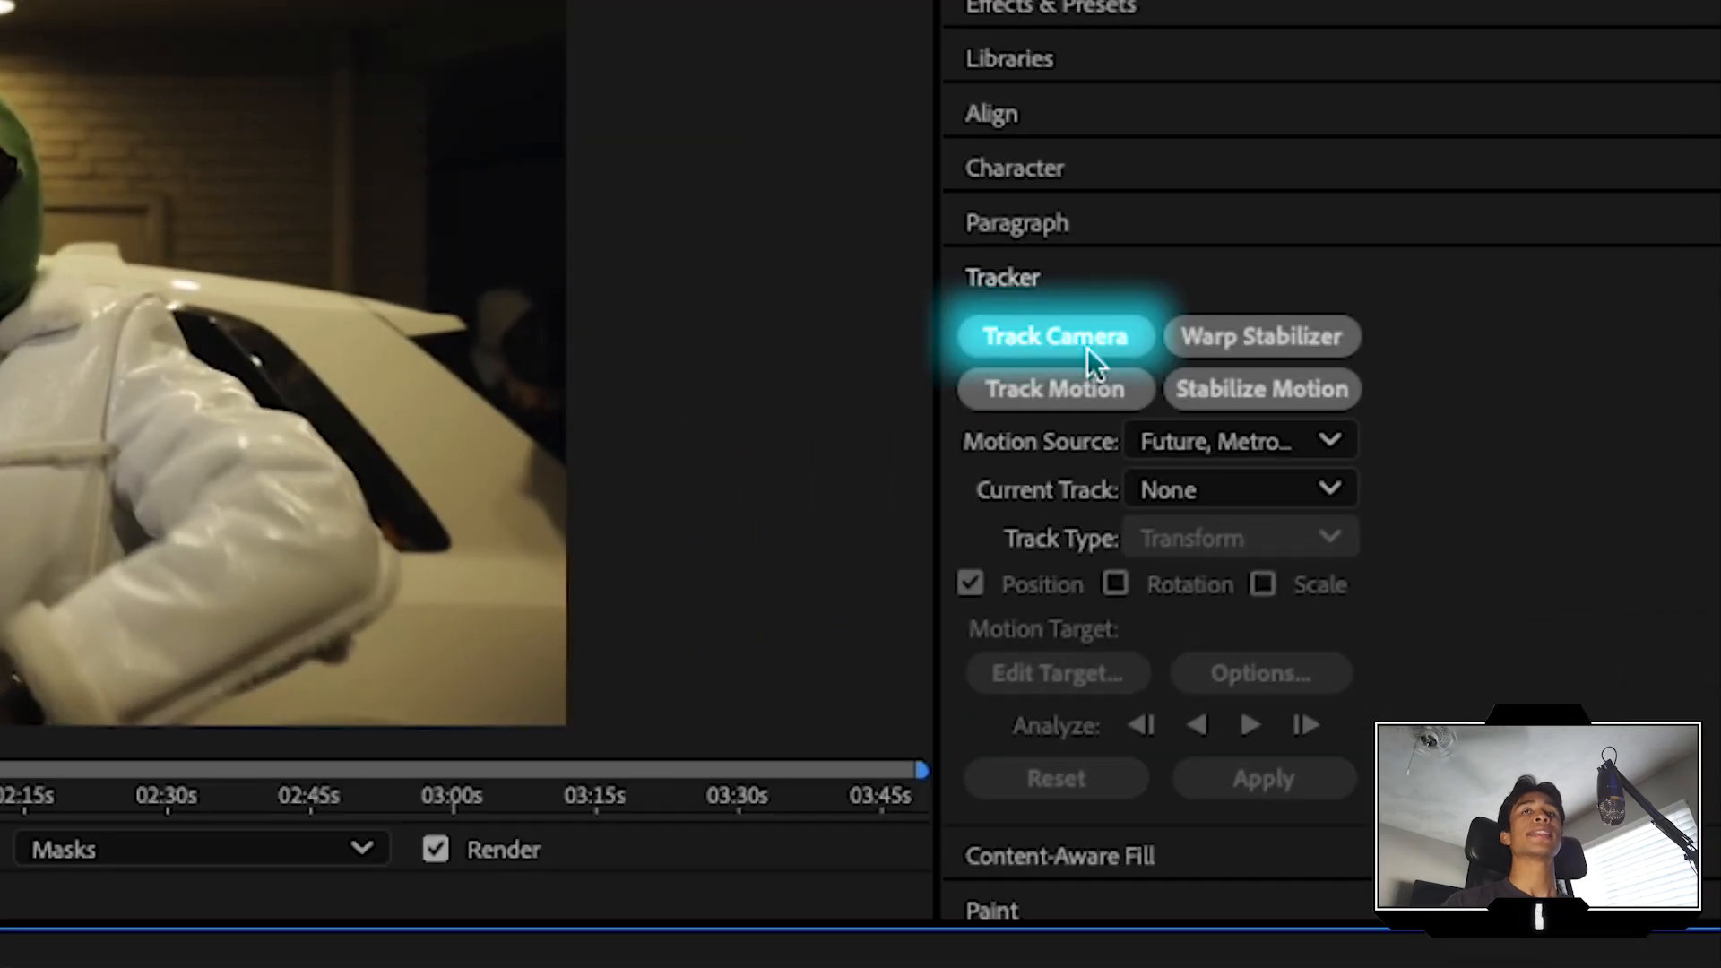
left_click(1054, 336)
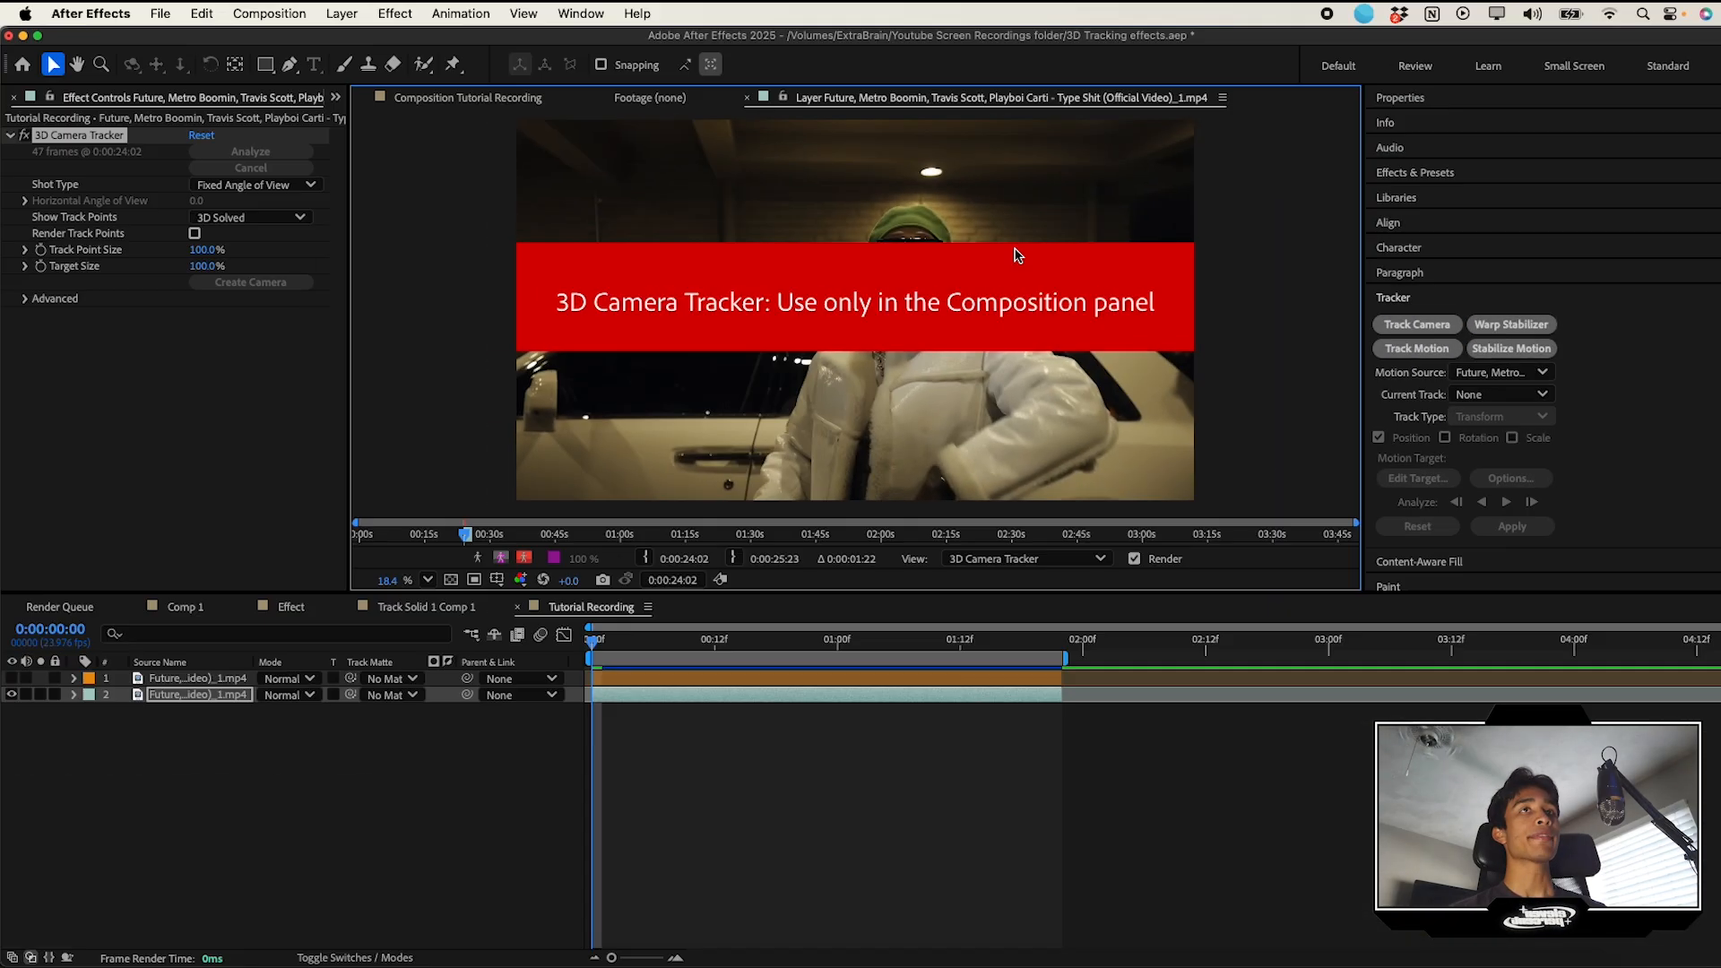
mouse_move(823, 263)
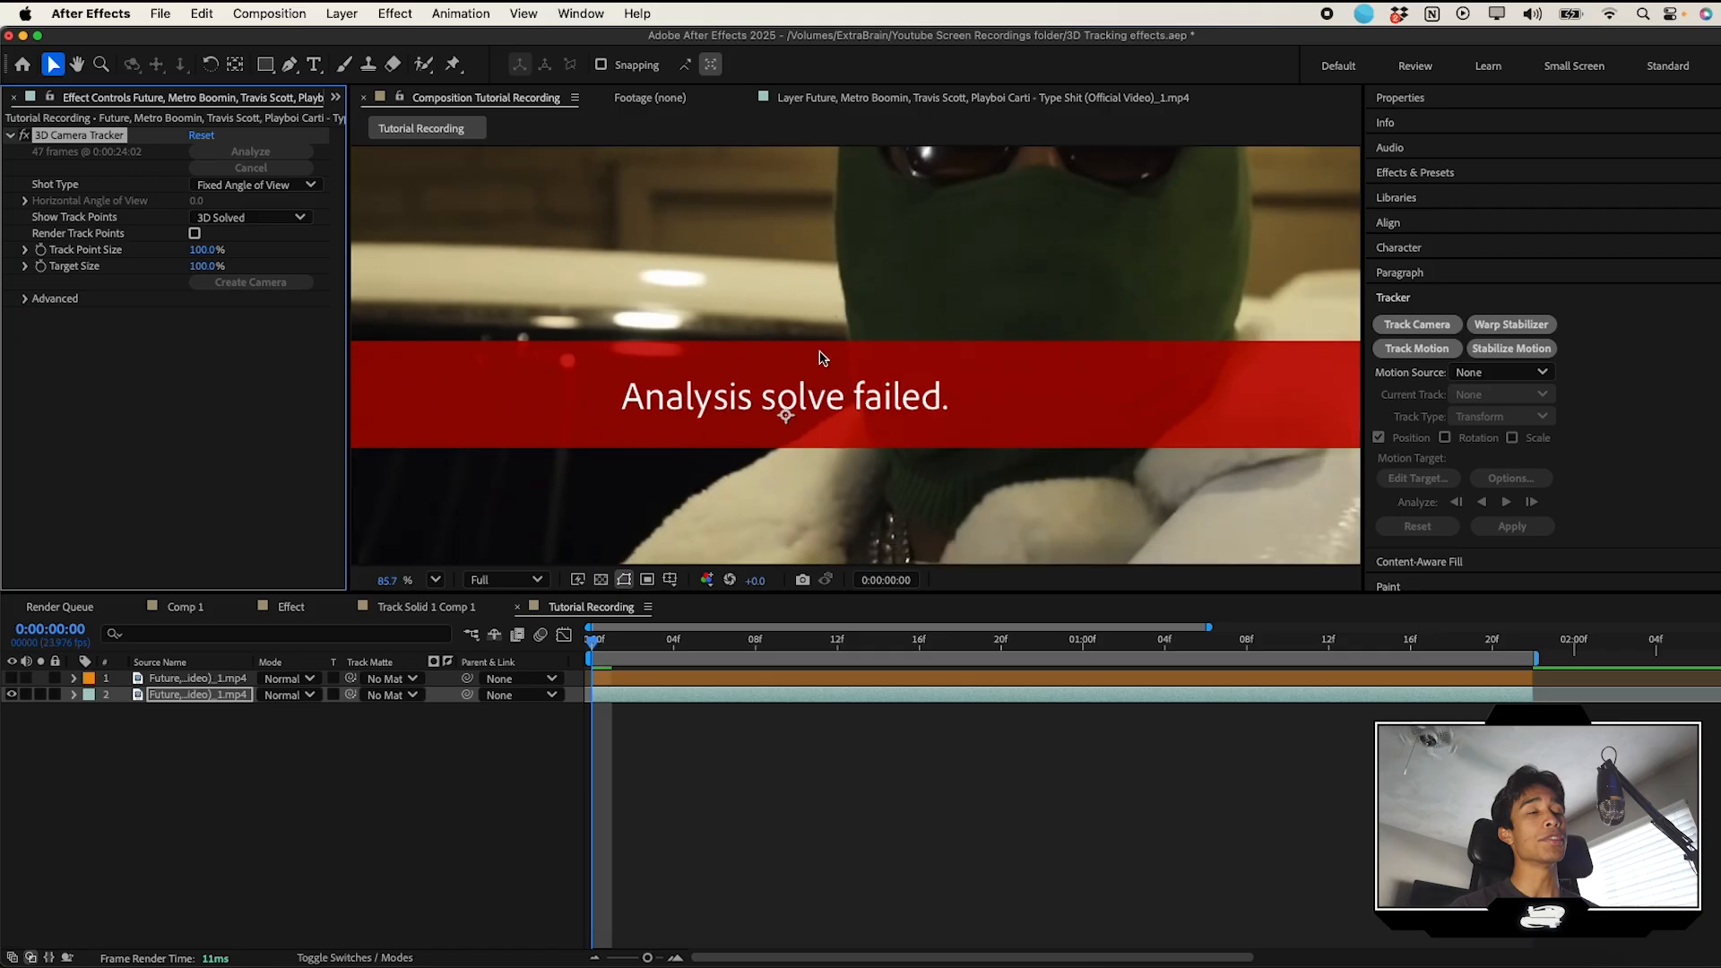
Step: Re-run the 3D Camera Tracker analysis after the failed first solve
left_click(395, 580)
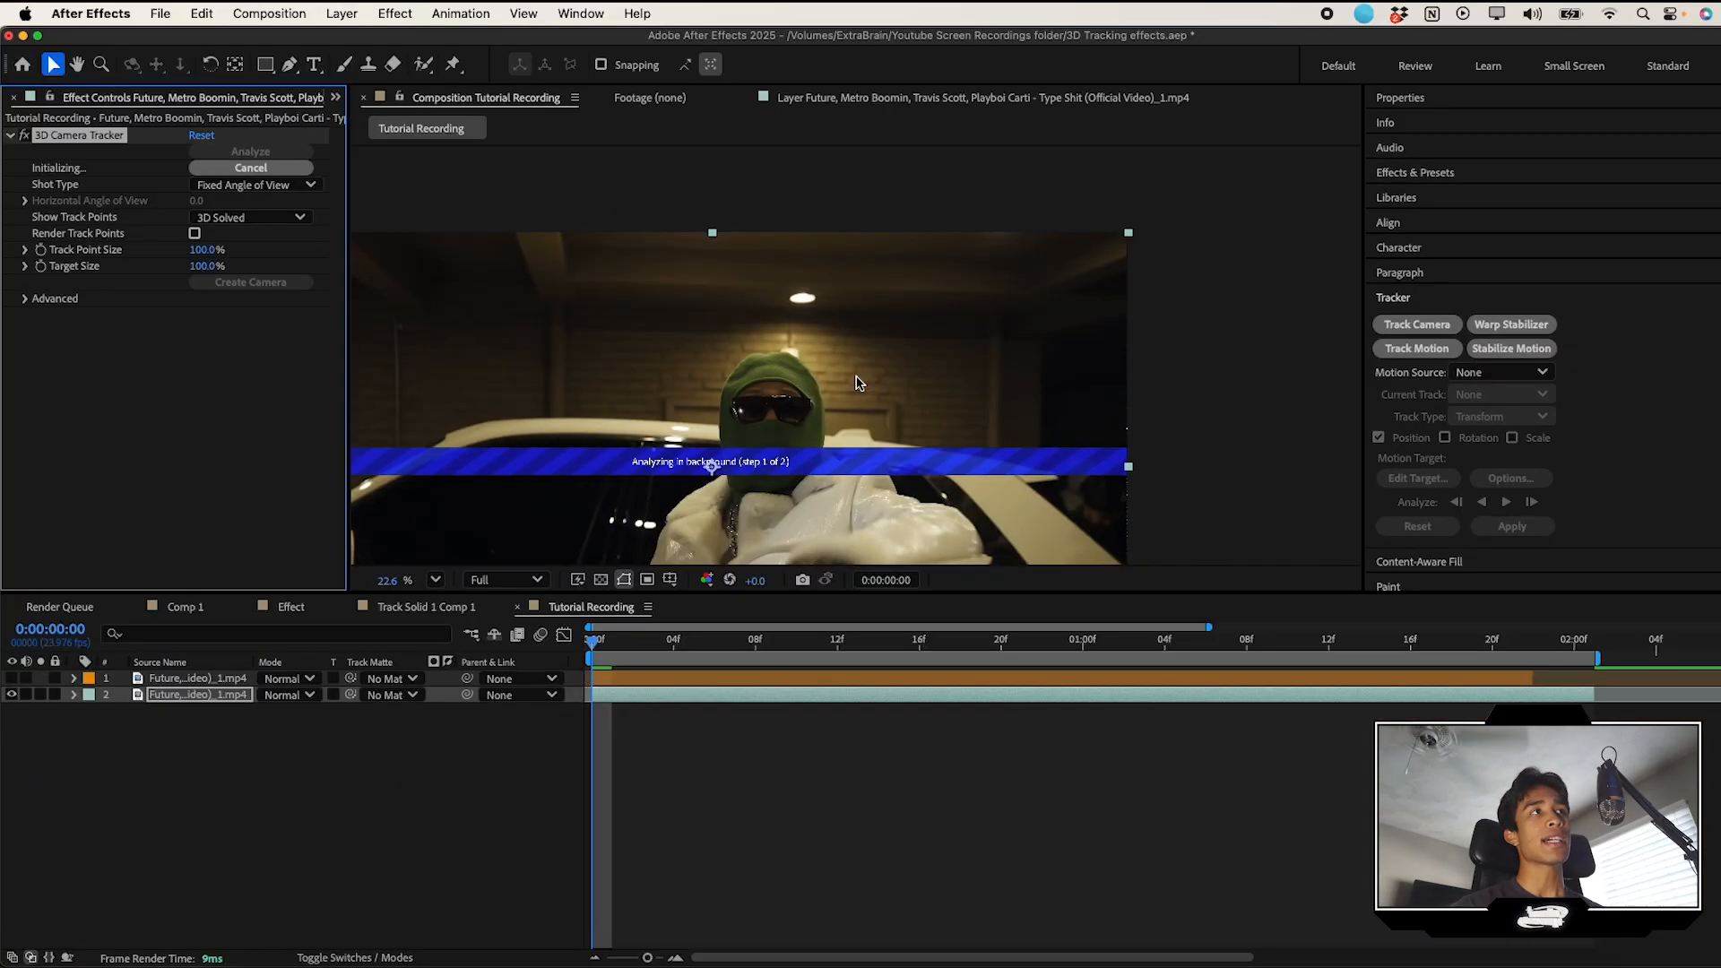
mouse_move(634, 388)
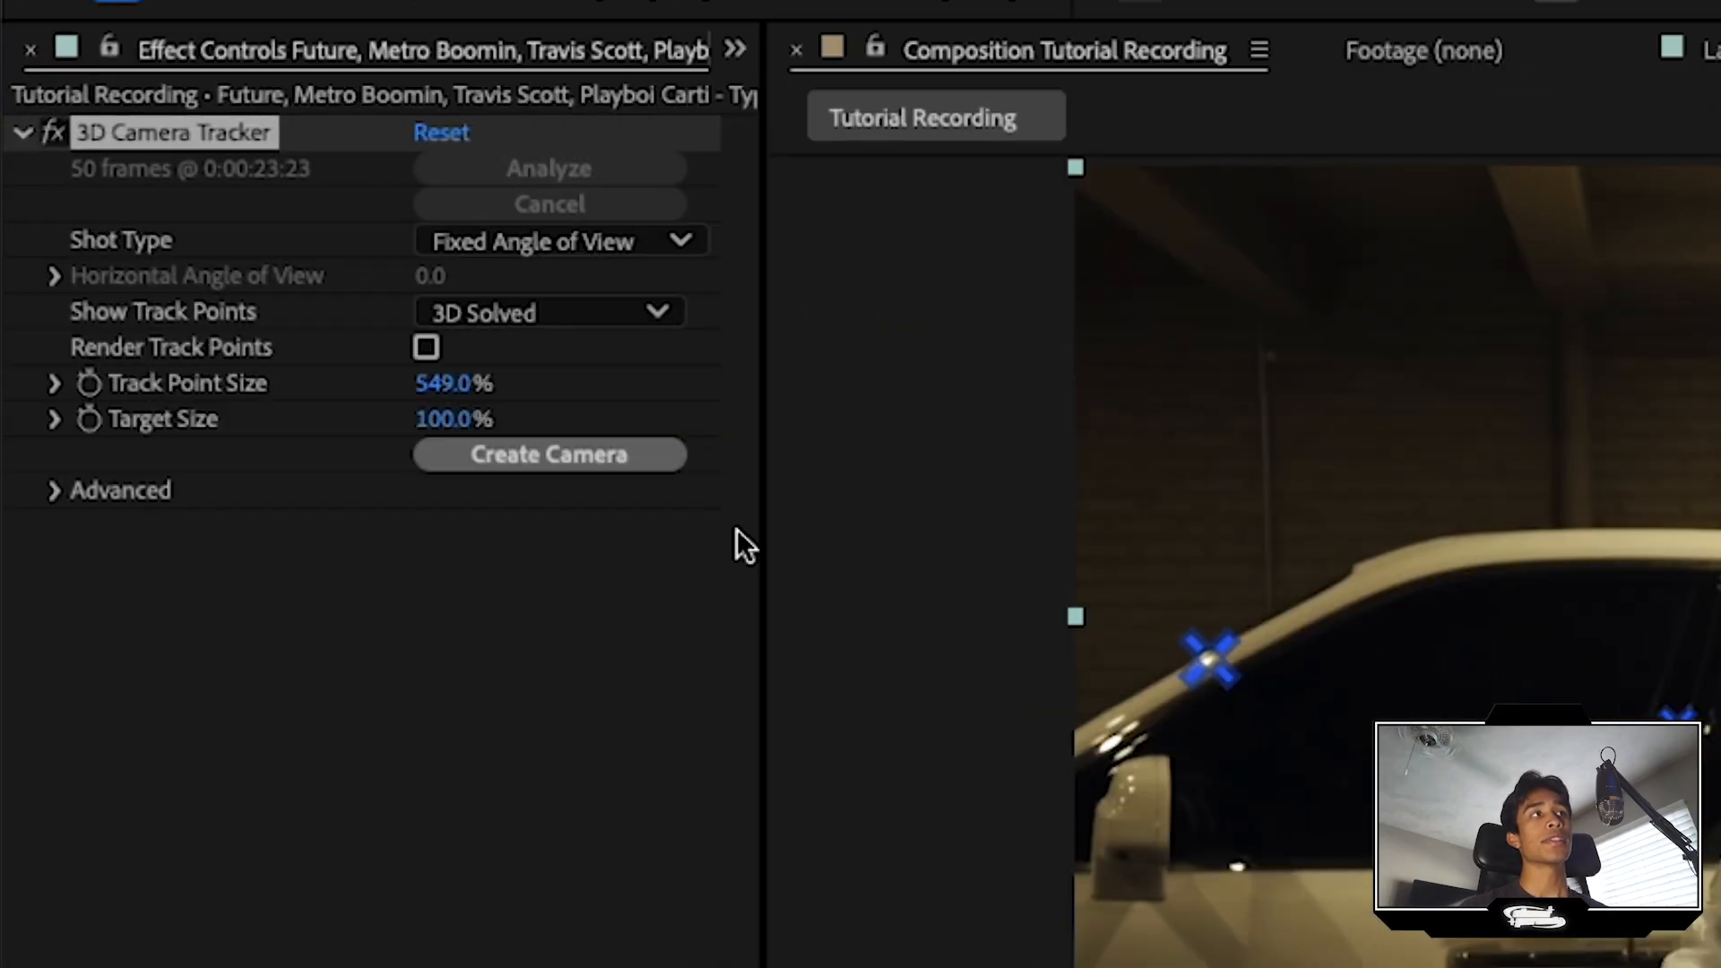
Step: Create the tracker camera and bring up actions for the selected track points
left_click(549, 453)
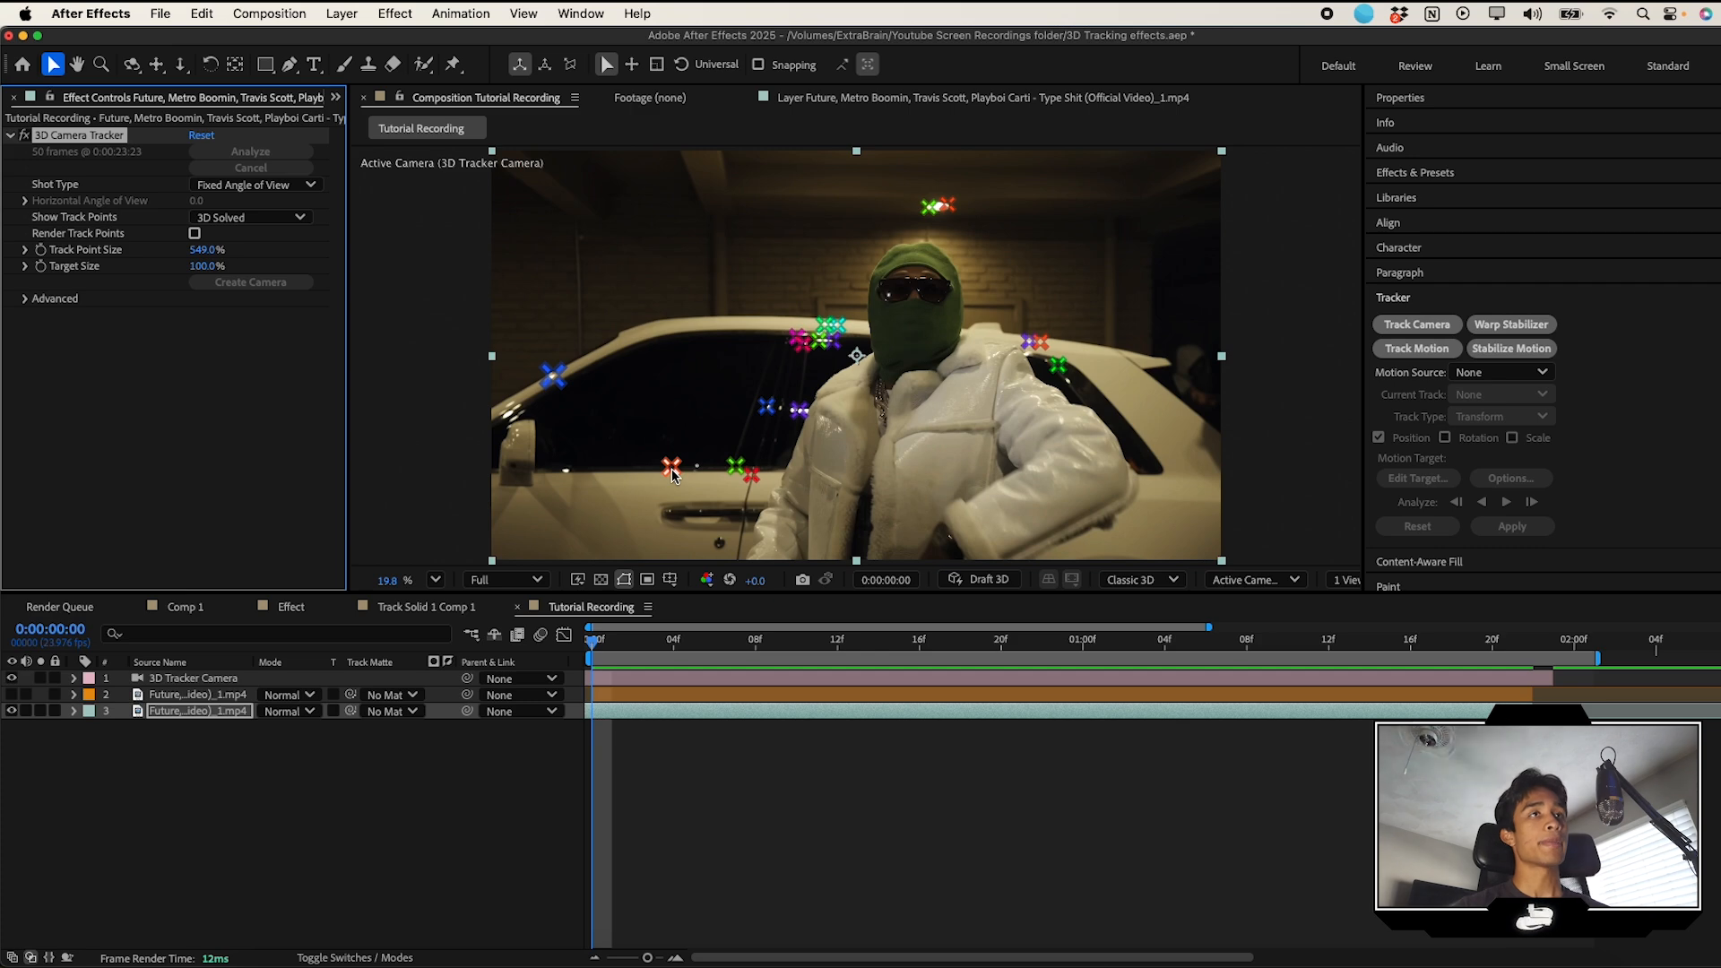
mouse_move(788, 484)
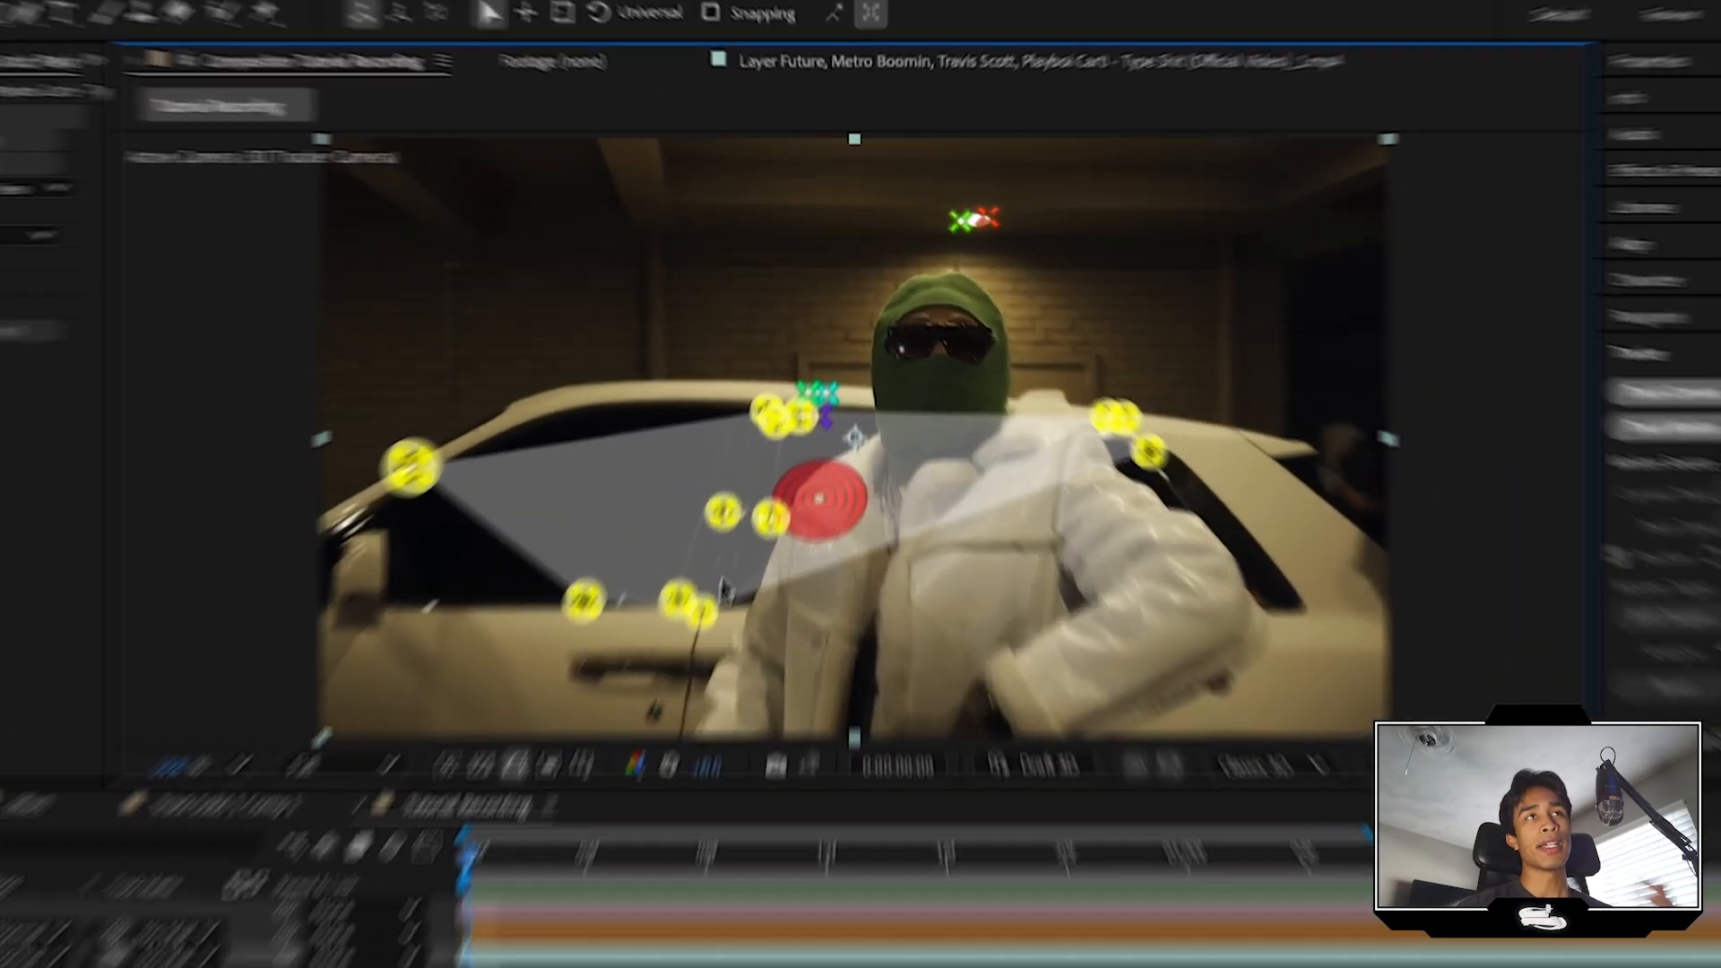
right_click(812, 571)
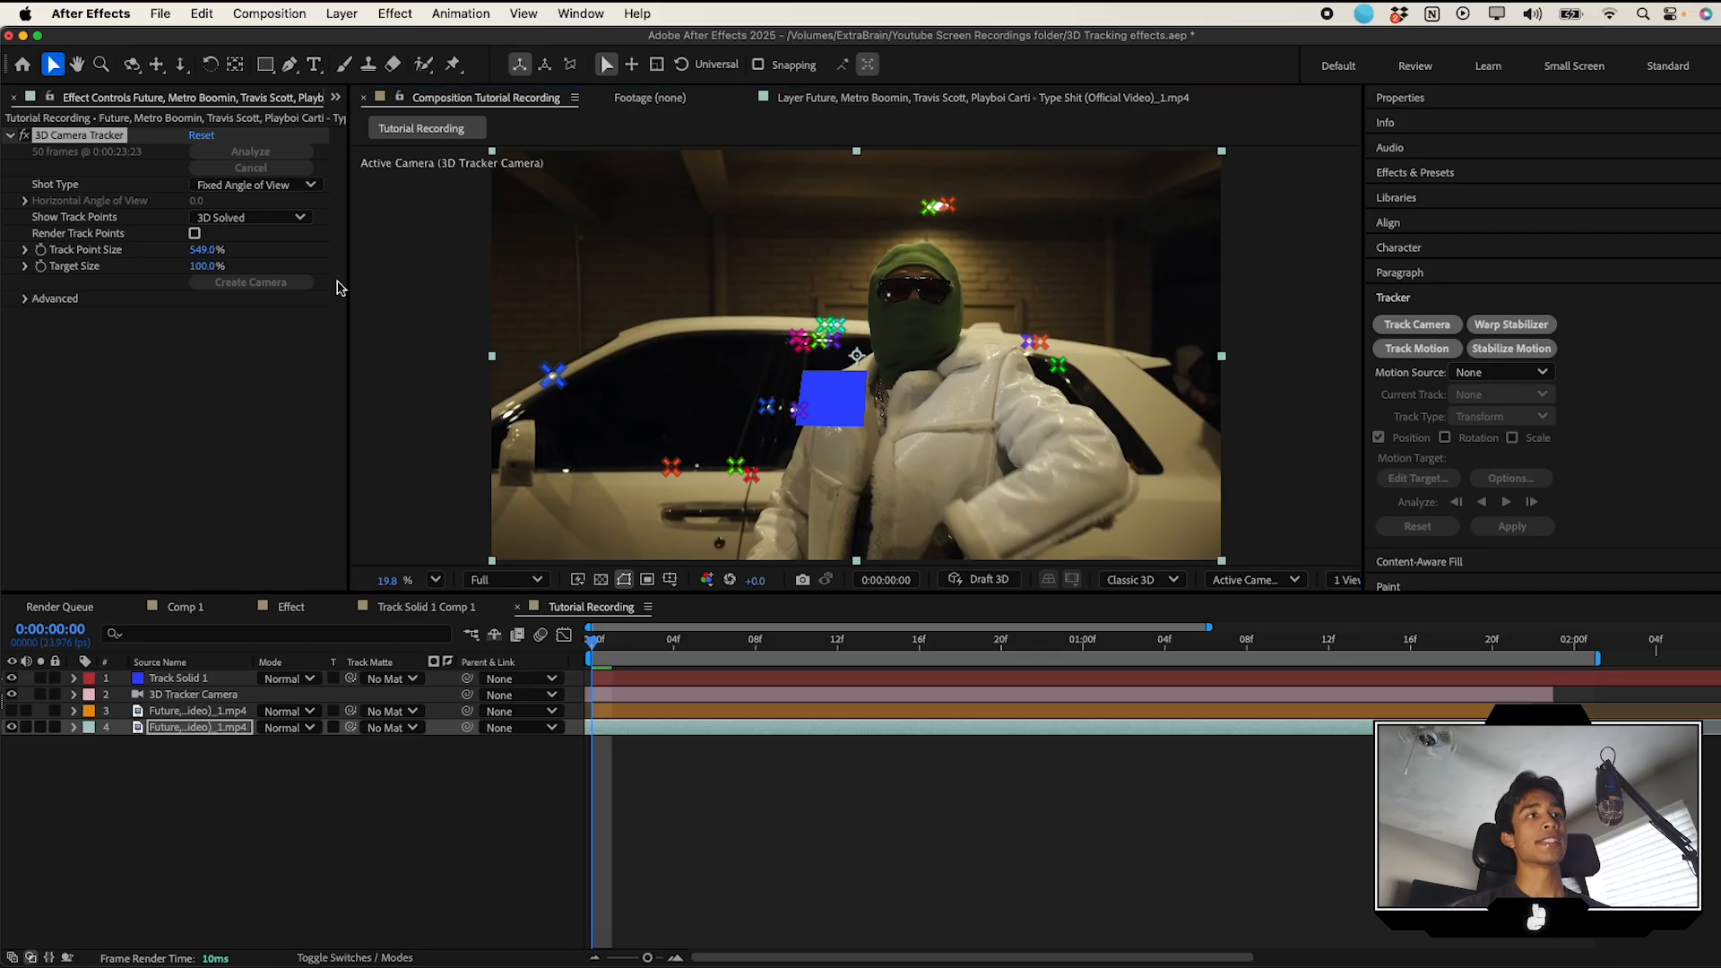
Step: Resize and tilt Track Solid 1, placing it behind the rotoscoped subject layer
left_click(183, 678)
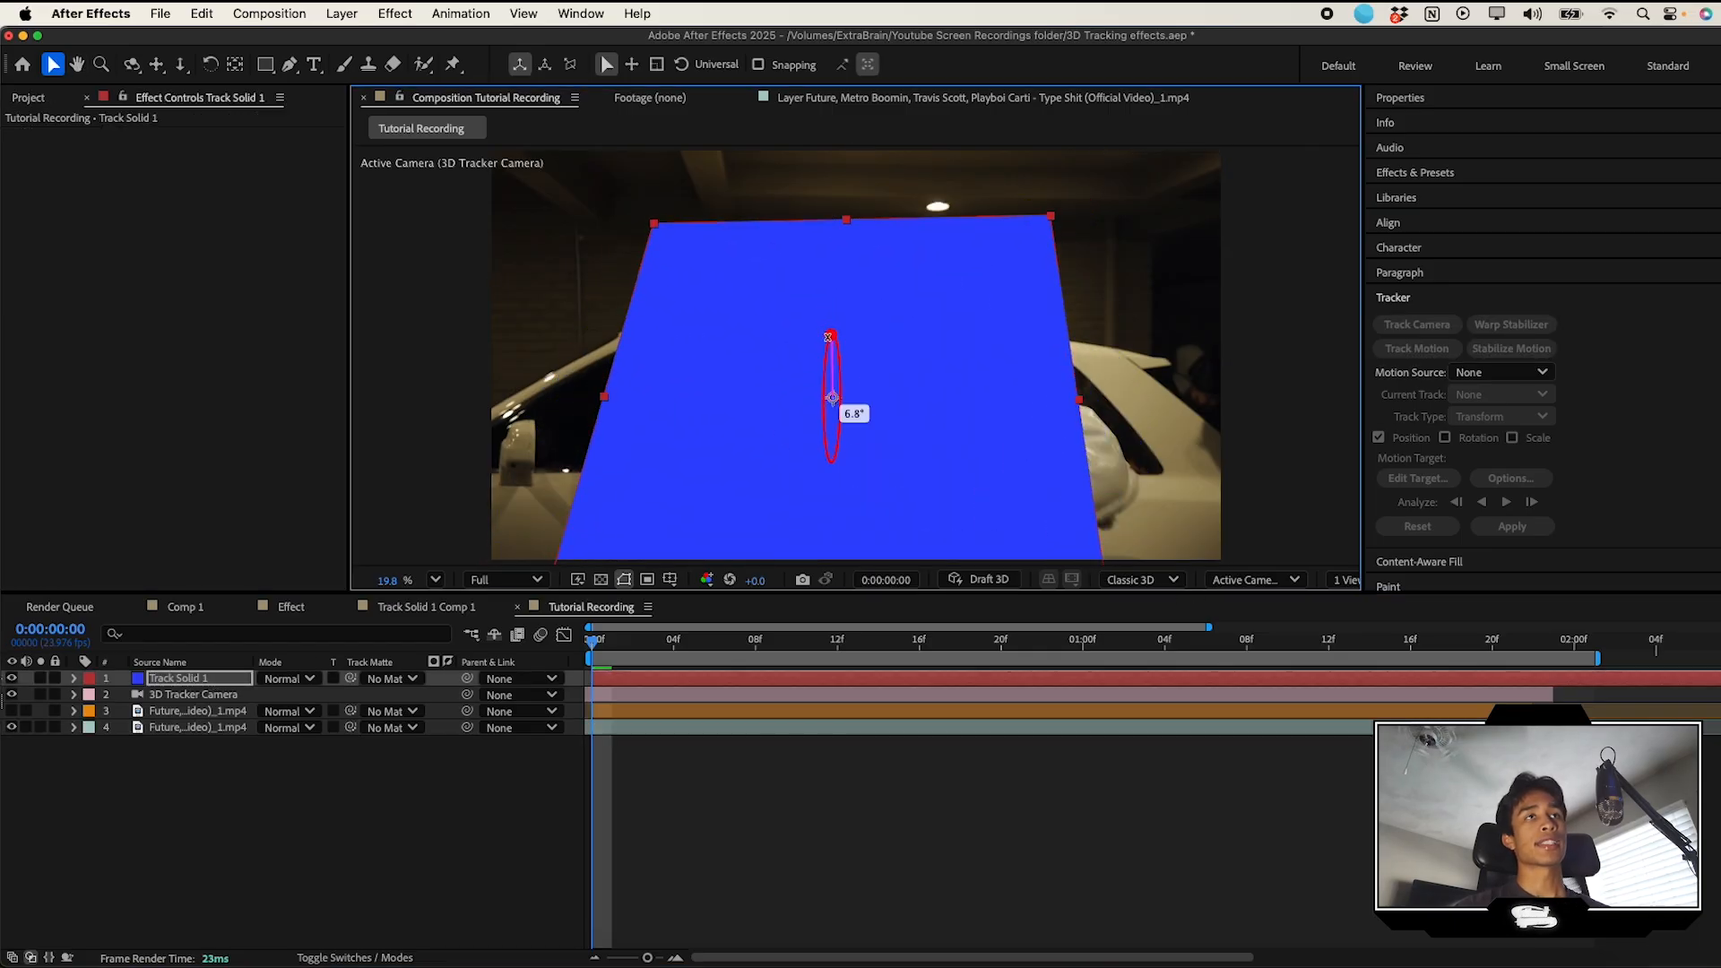
left_click(817, 639)
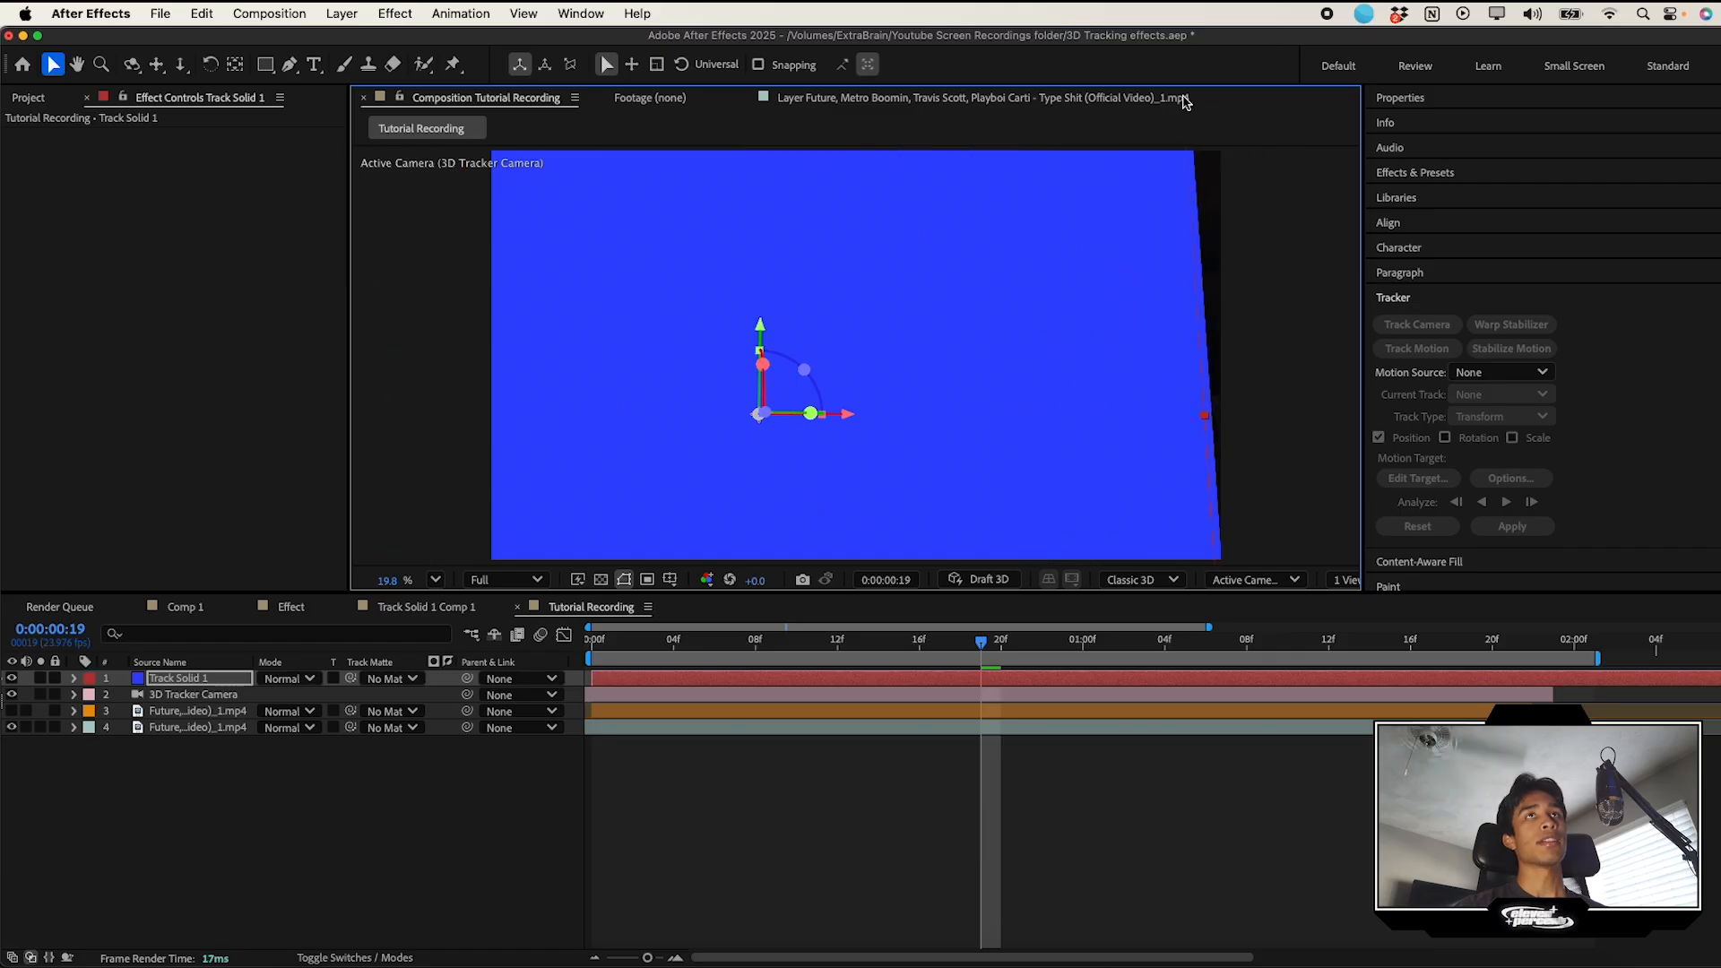
left_click(993, 639)
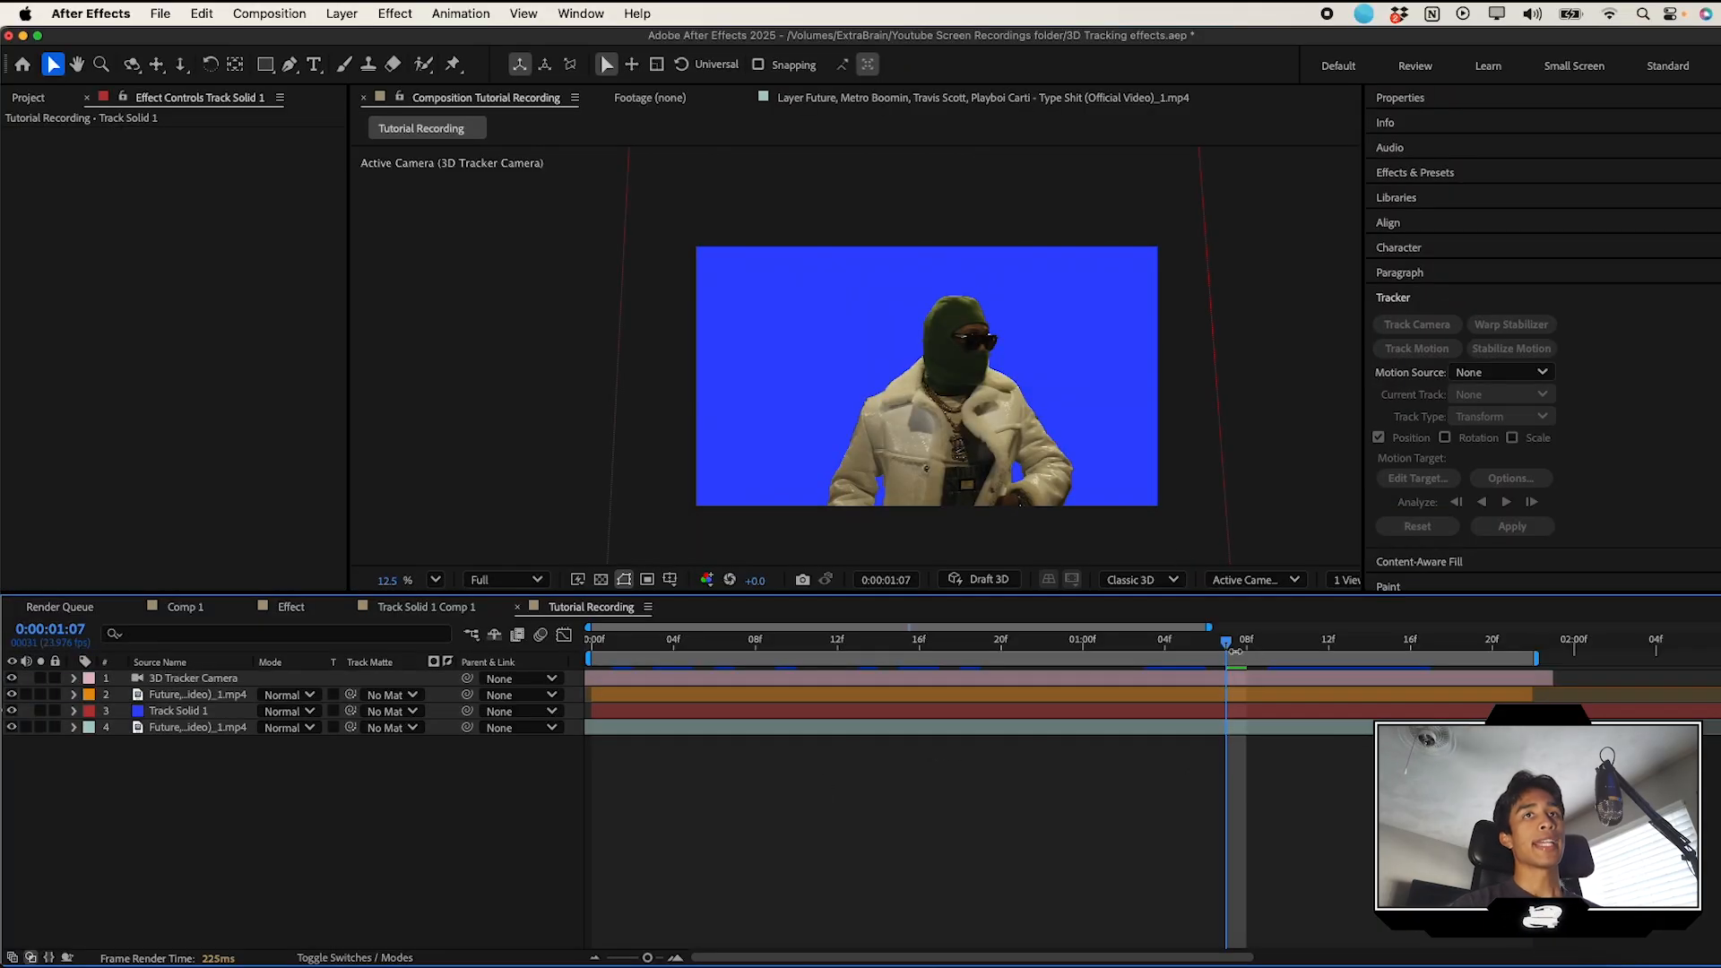
left_click(593, 637)
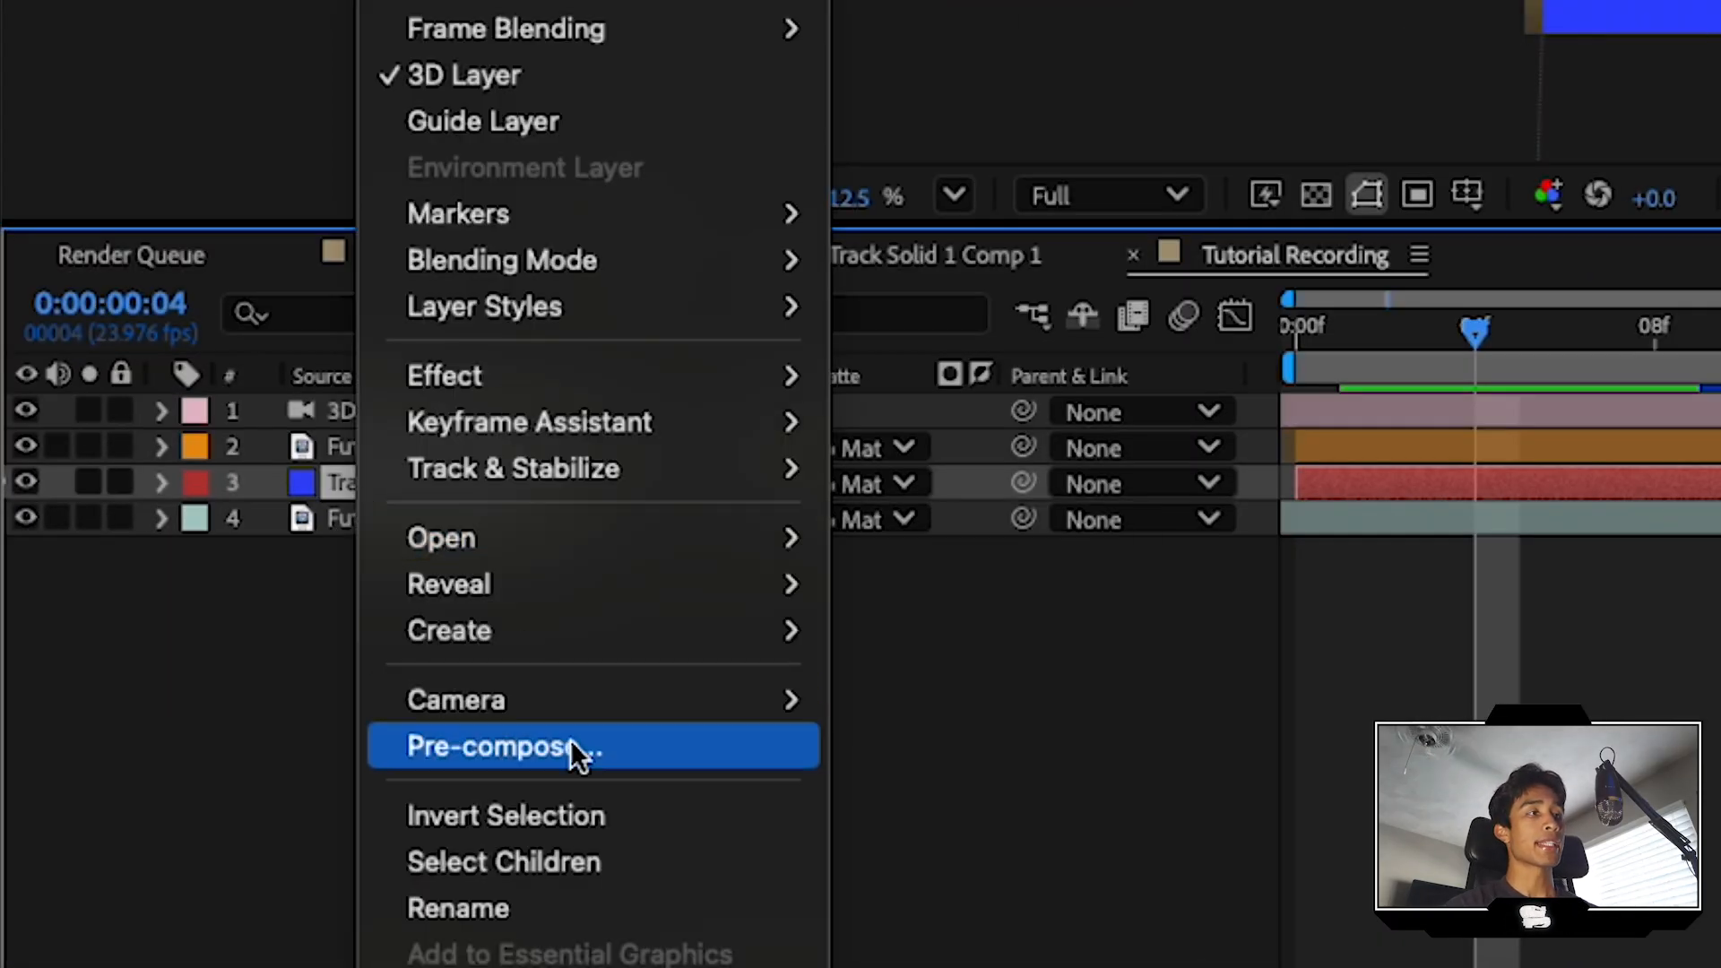
Step: Pre-compose Track Solid 1 into a composition named 'OVERLAY BG'
left_click(500, 747)
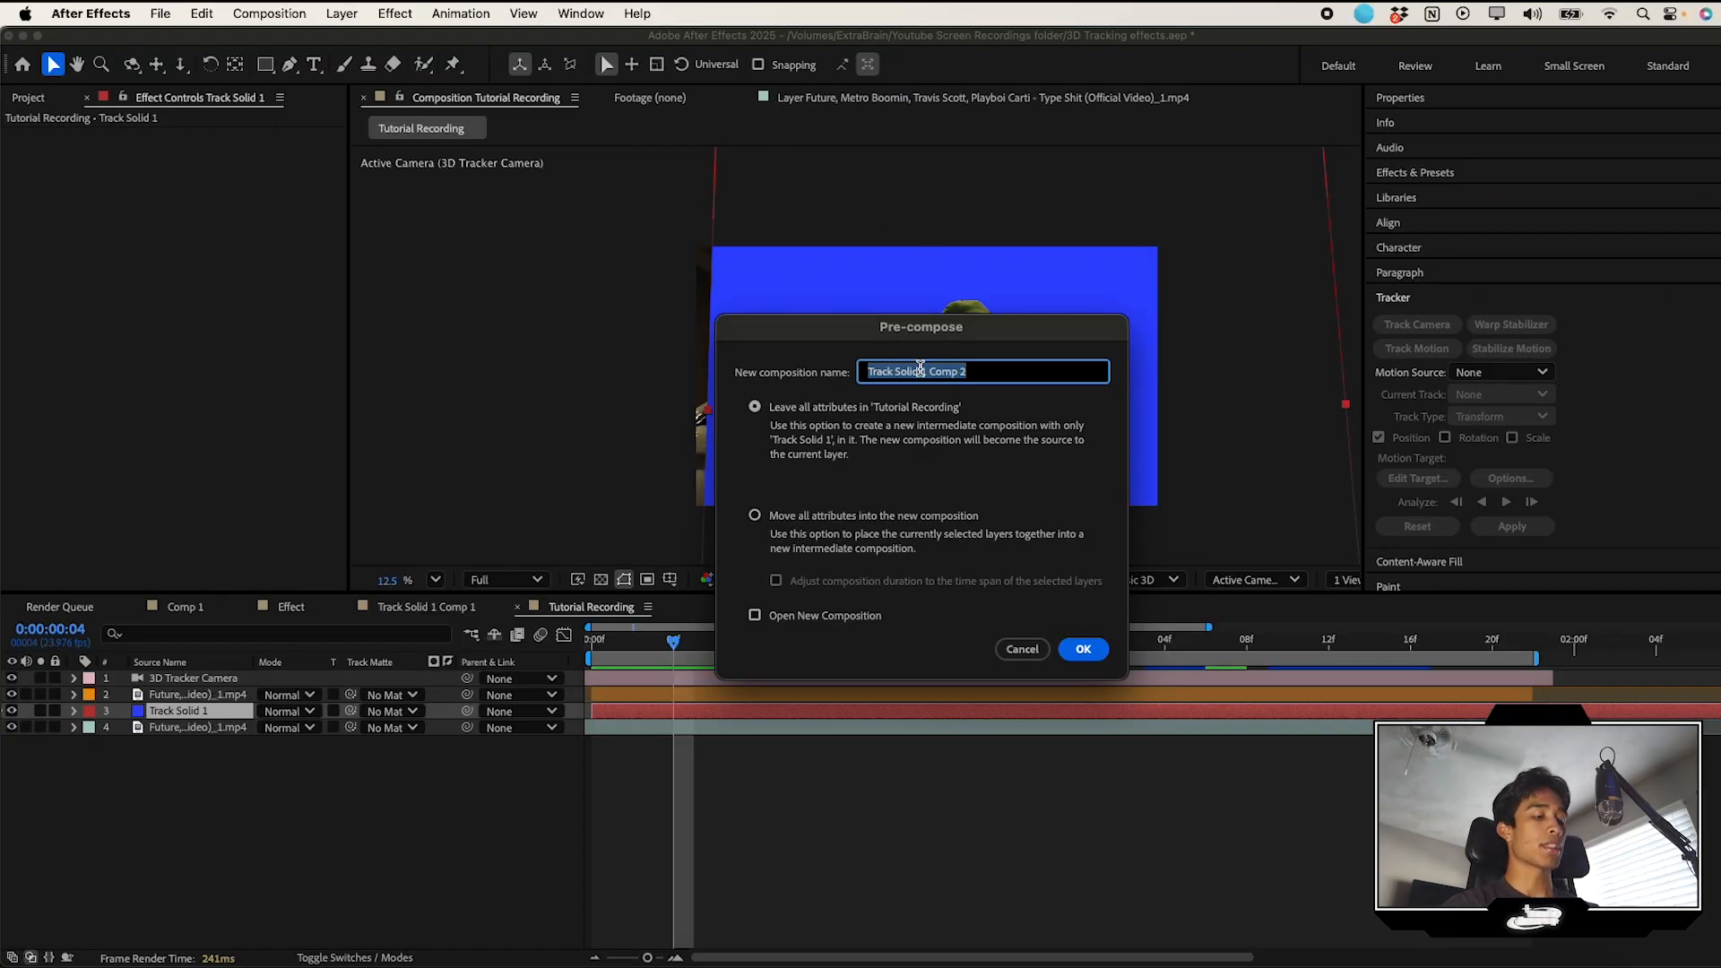
type("OVERLAY B")
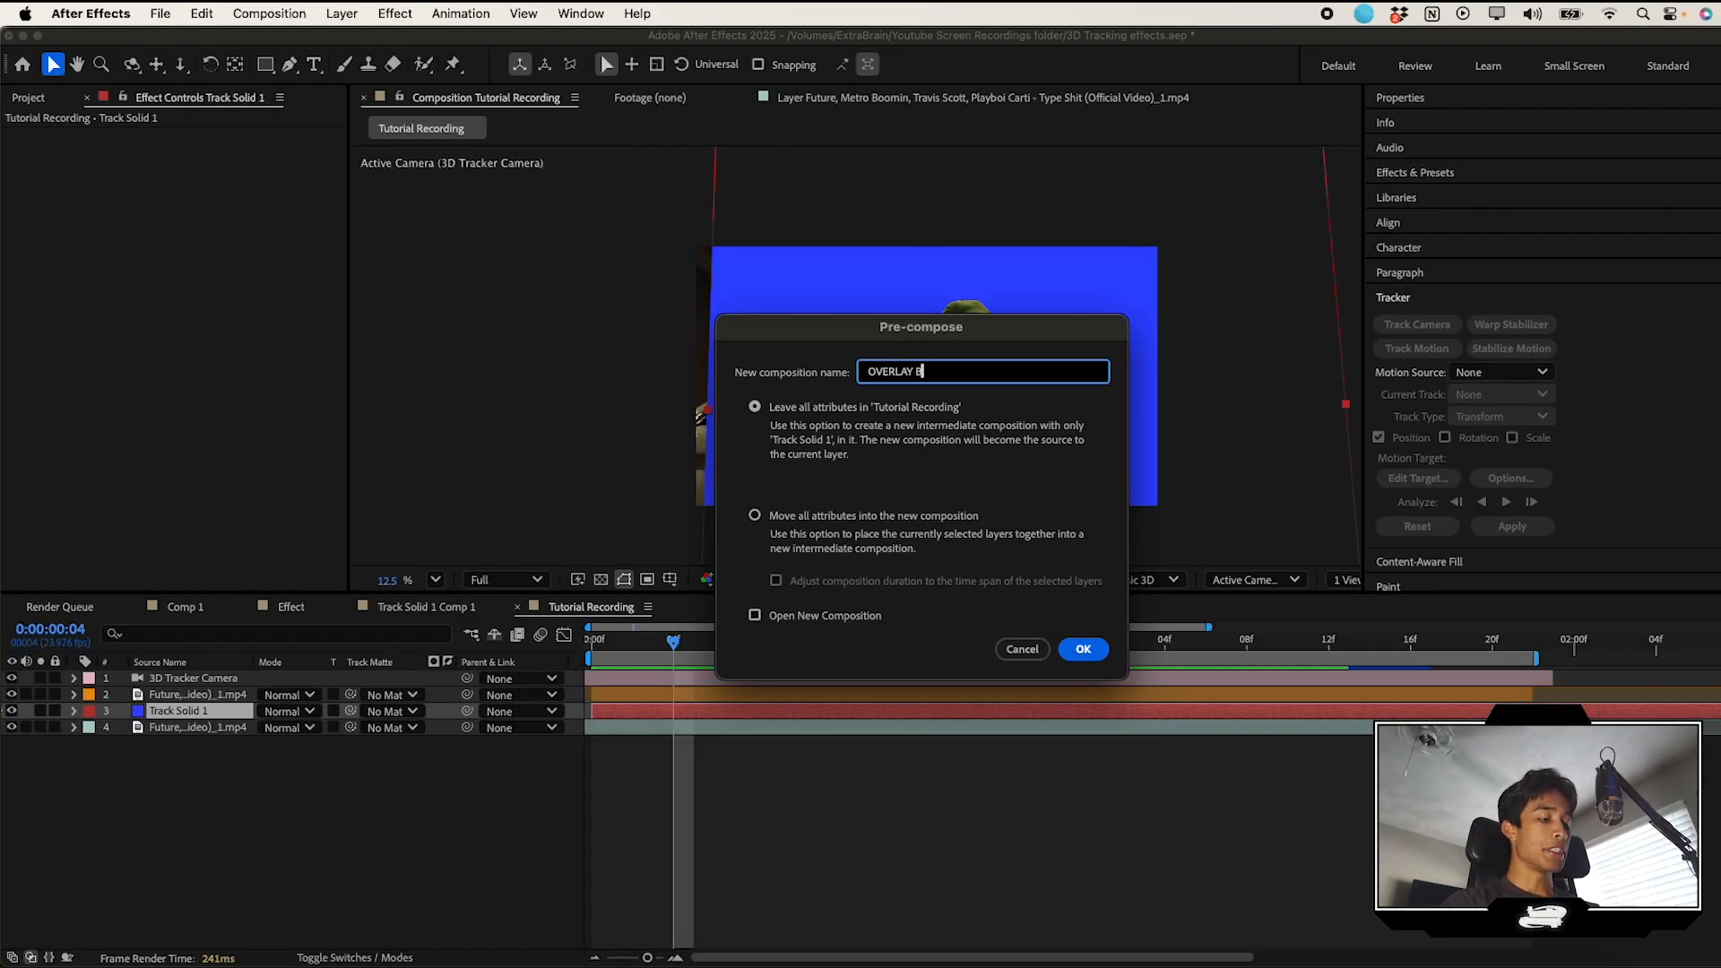
type("G")
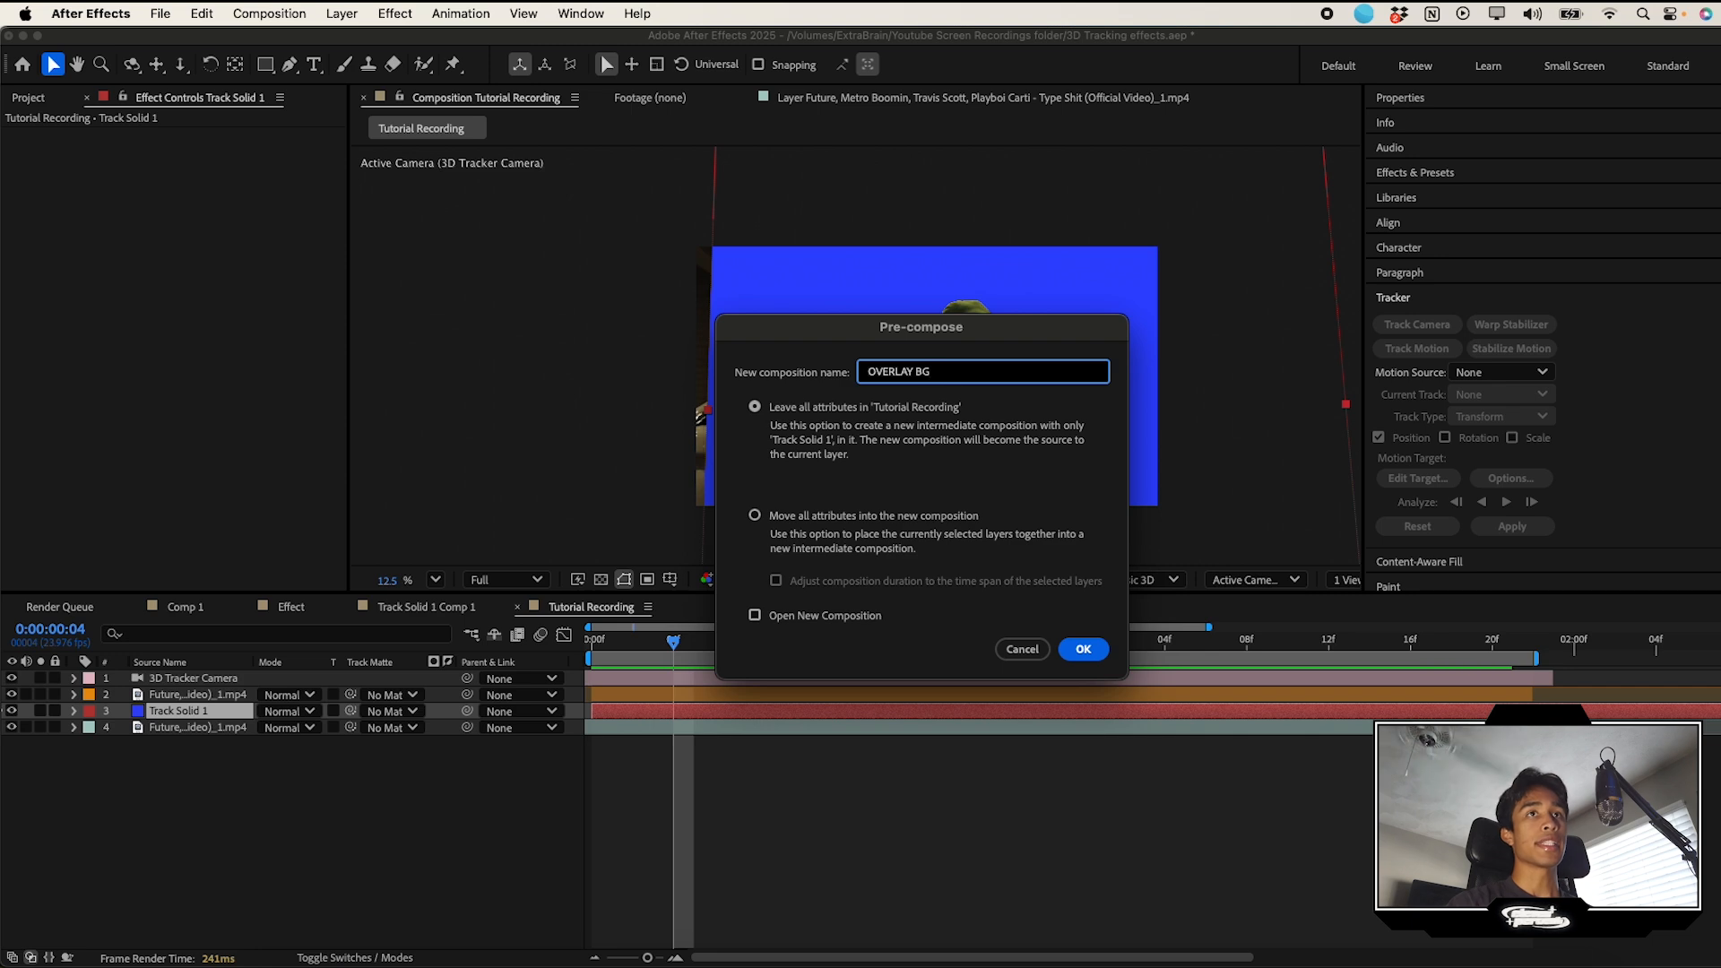
left_click(1081, 649)
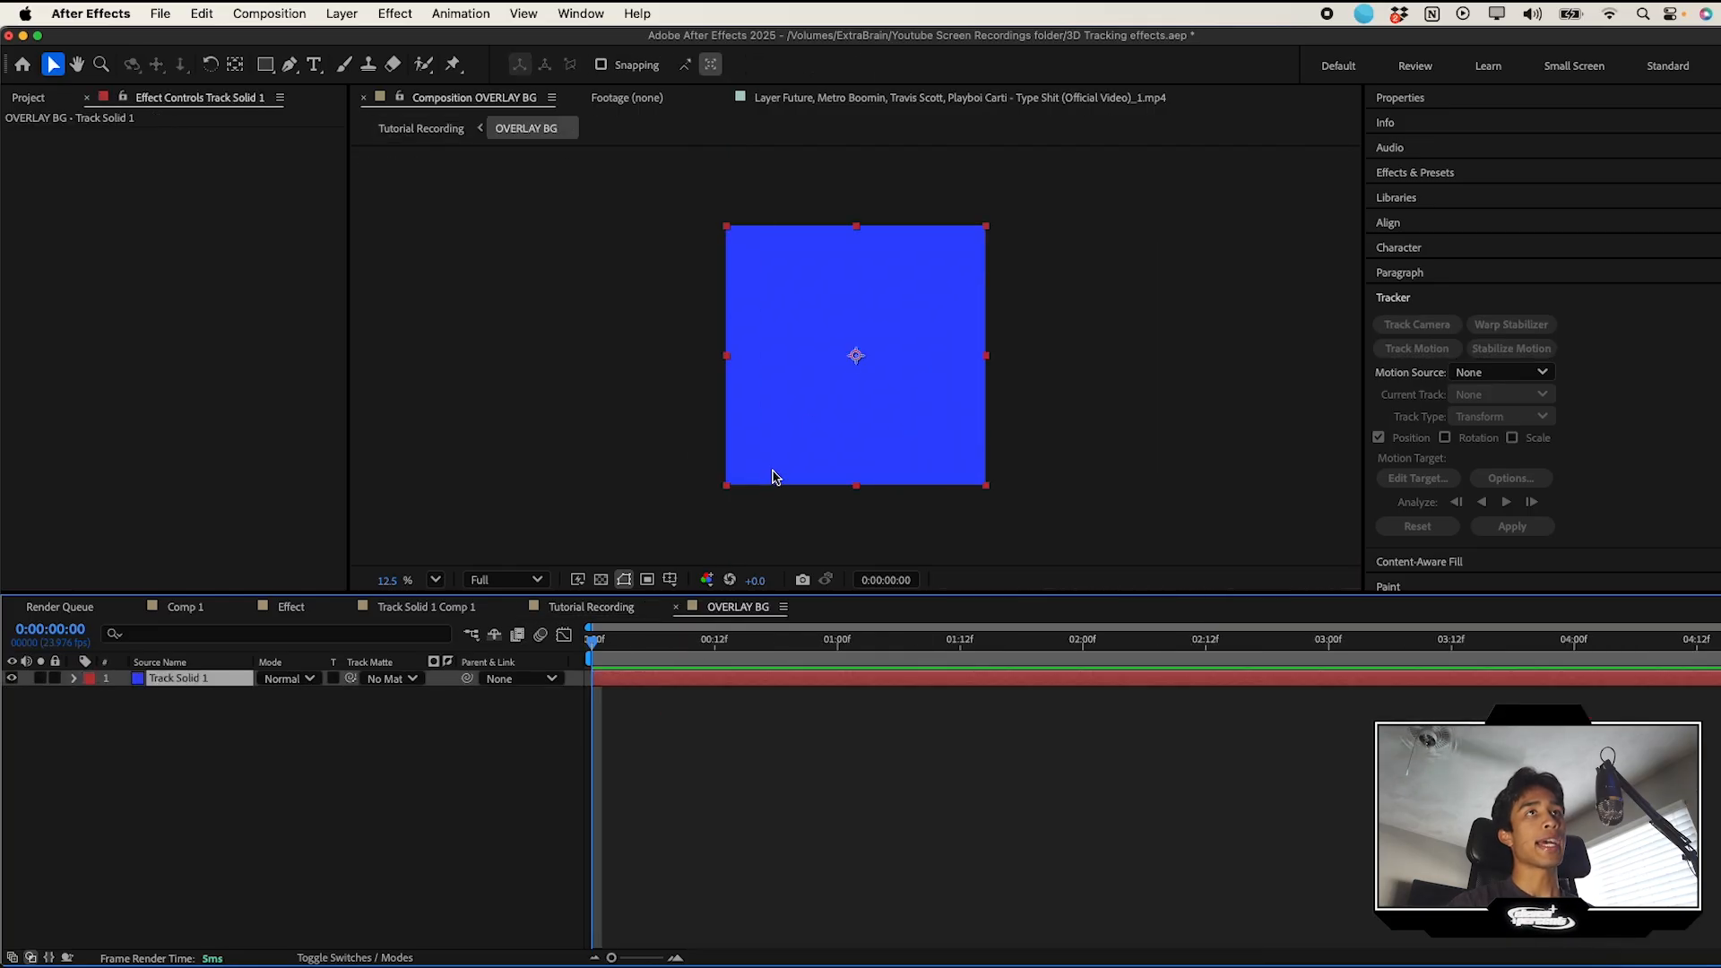
mouse_move(886, 395)
type("ku")
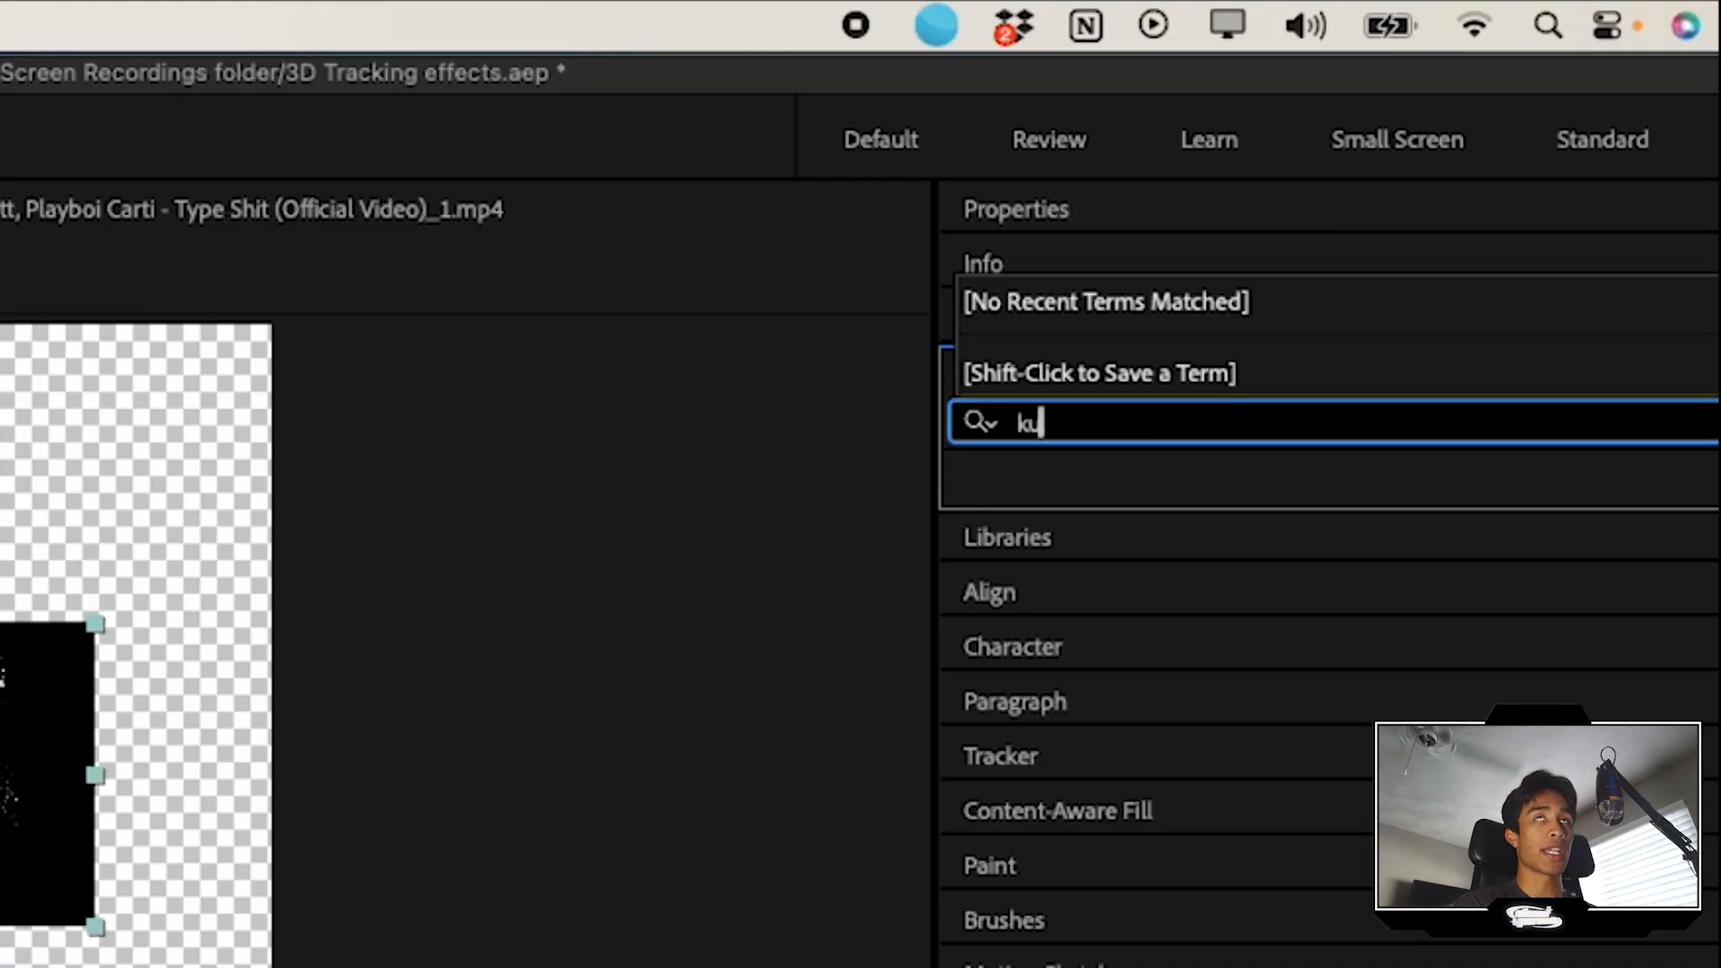
Step: Apply Luma Key to Box Outline Final.mp4 with threshold 99 and check the outline
type("luma")
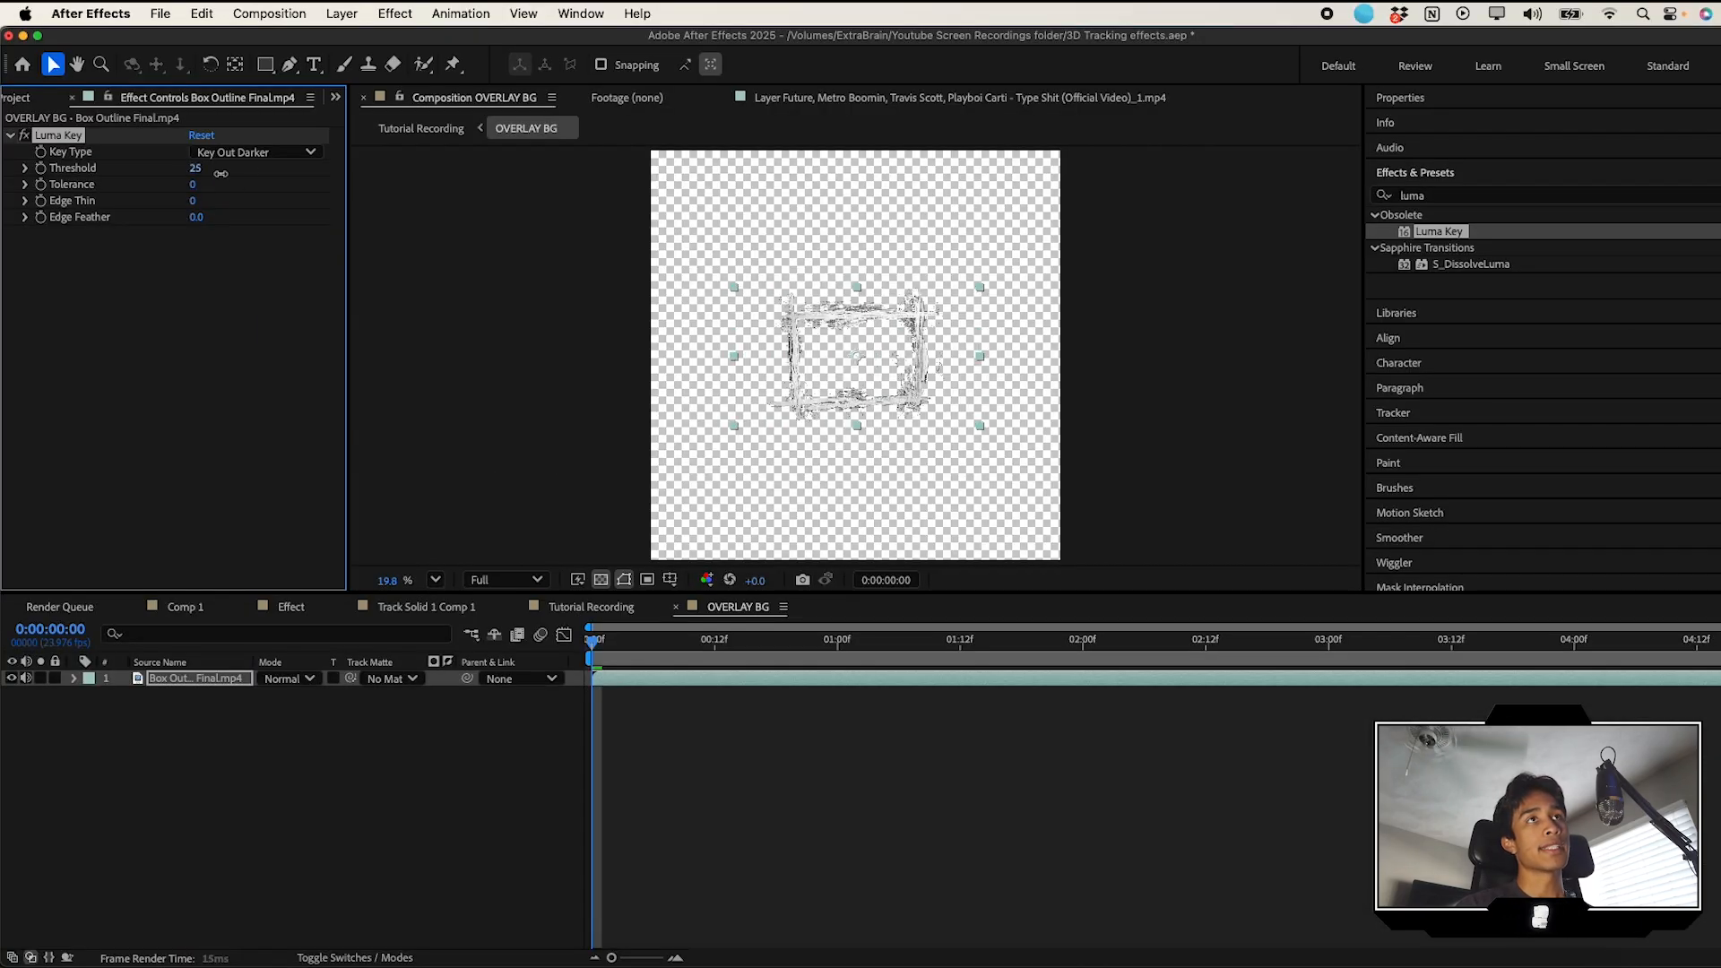
left_click_drag(196, 167, 220, 168)
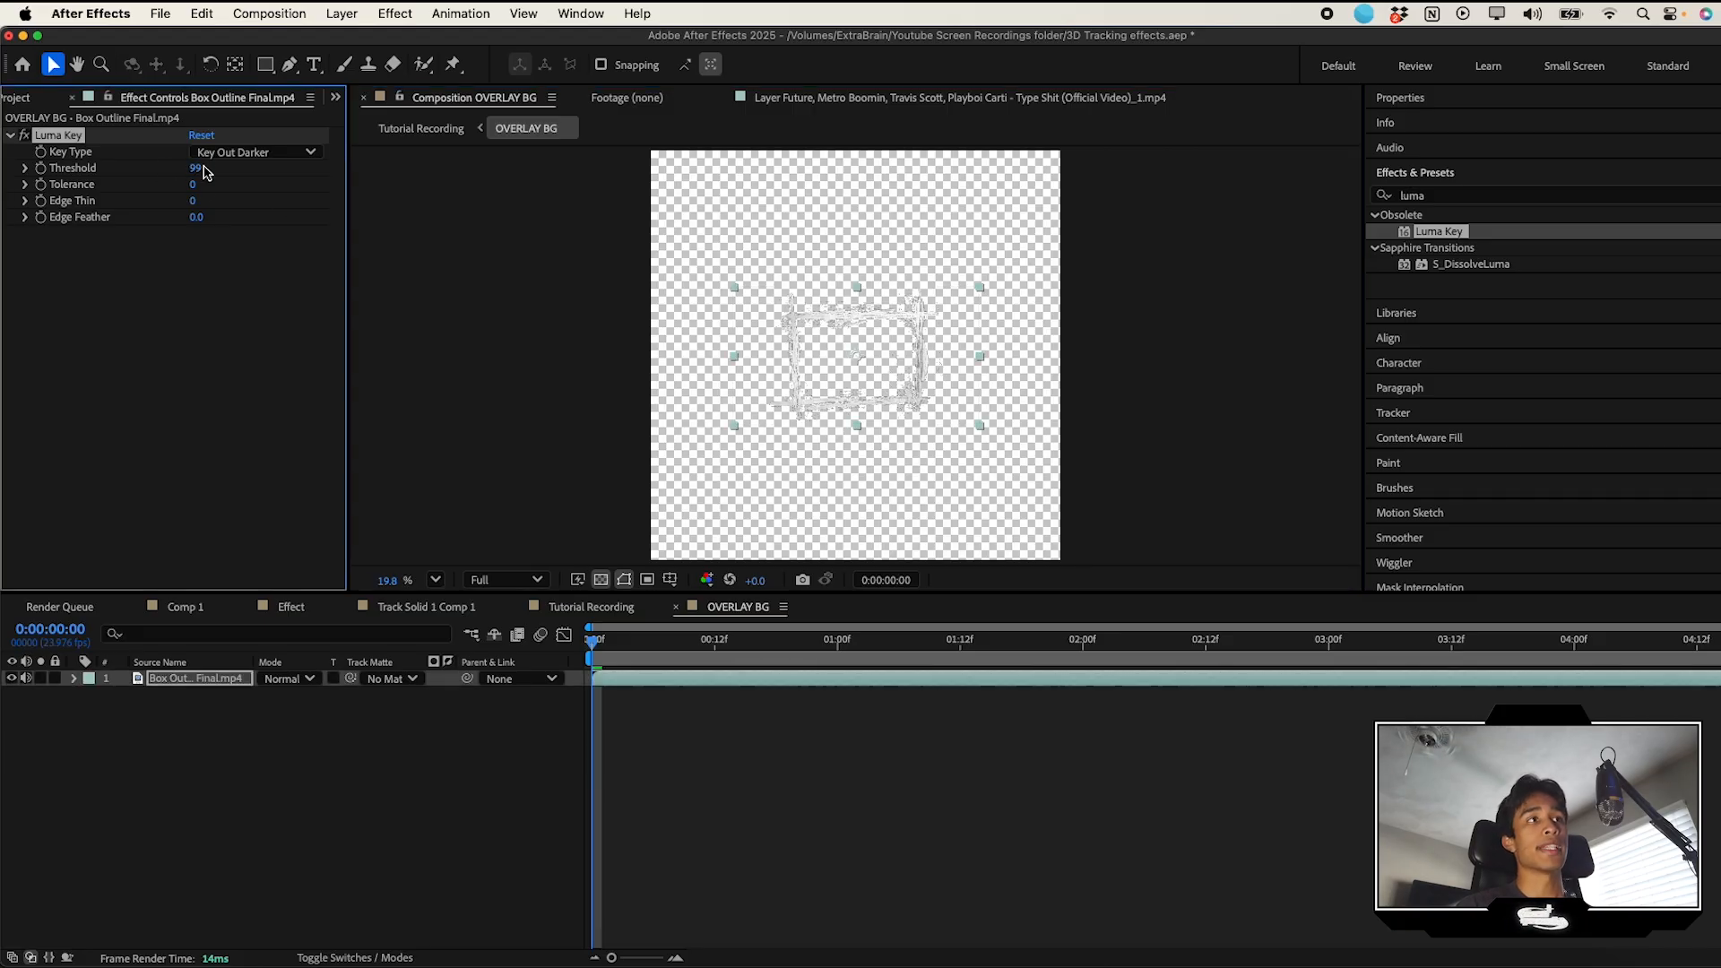
left_click(591, 607)
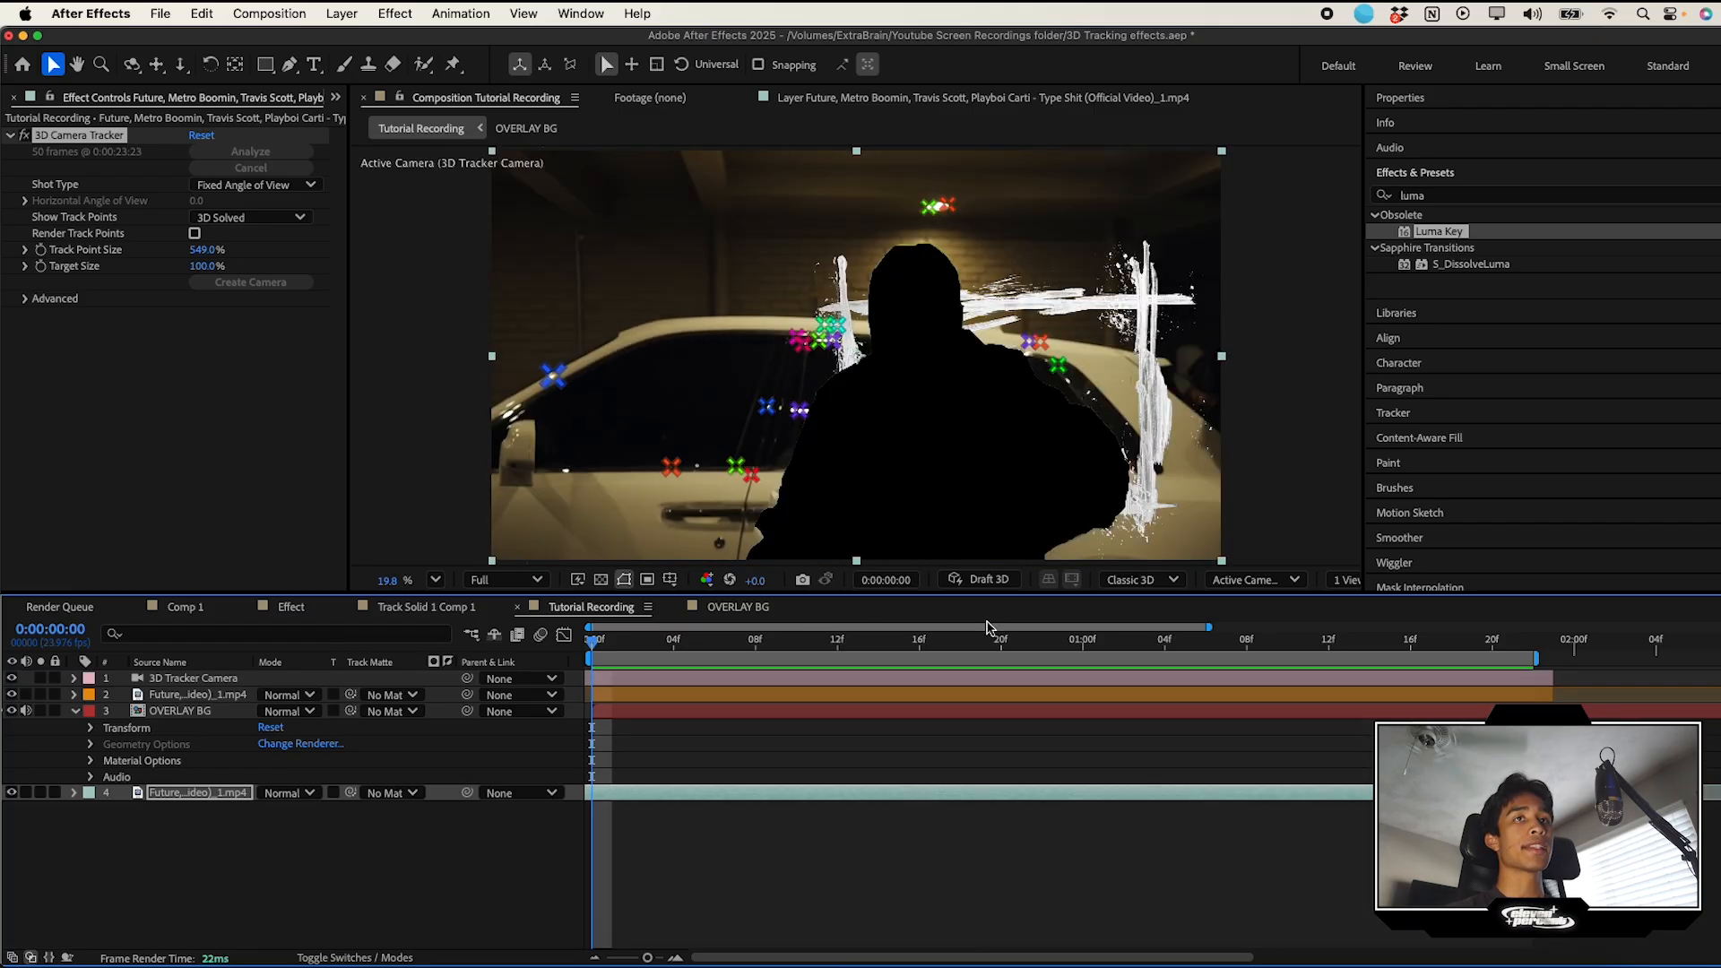
left_click(919, 640)
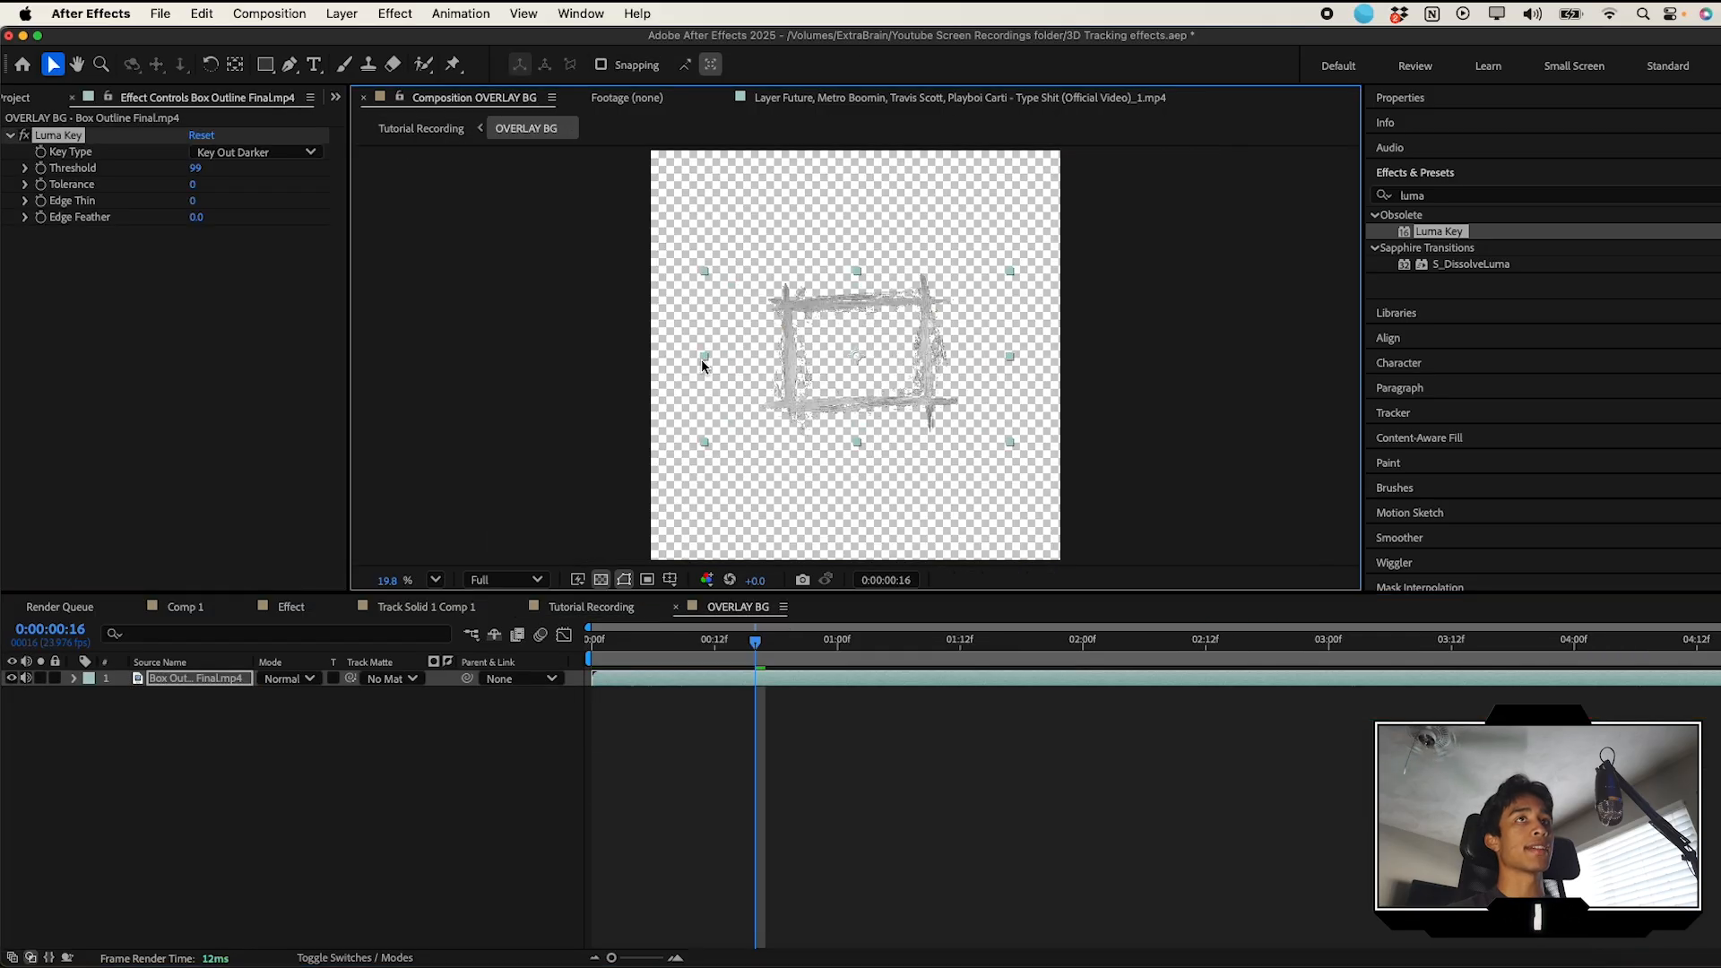
left_click(420, 127)
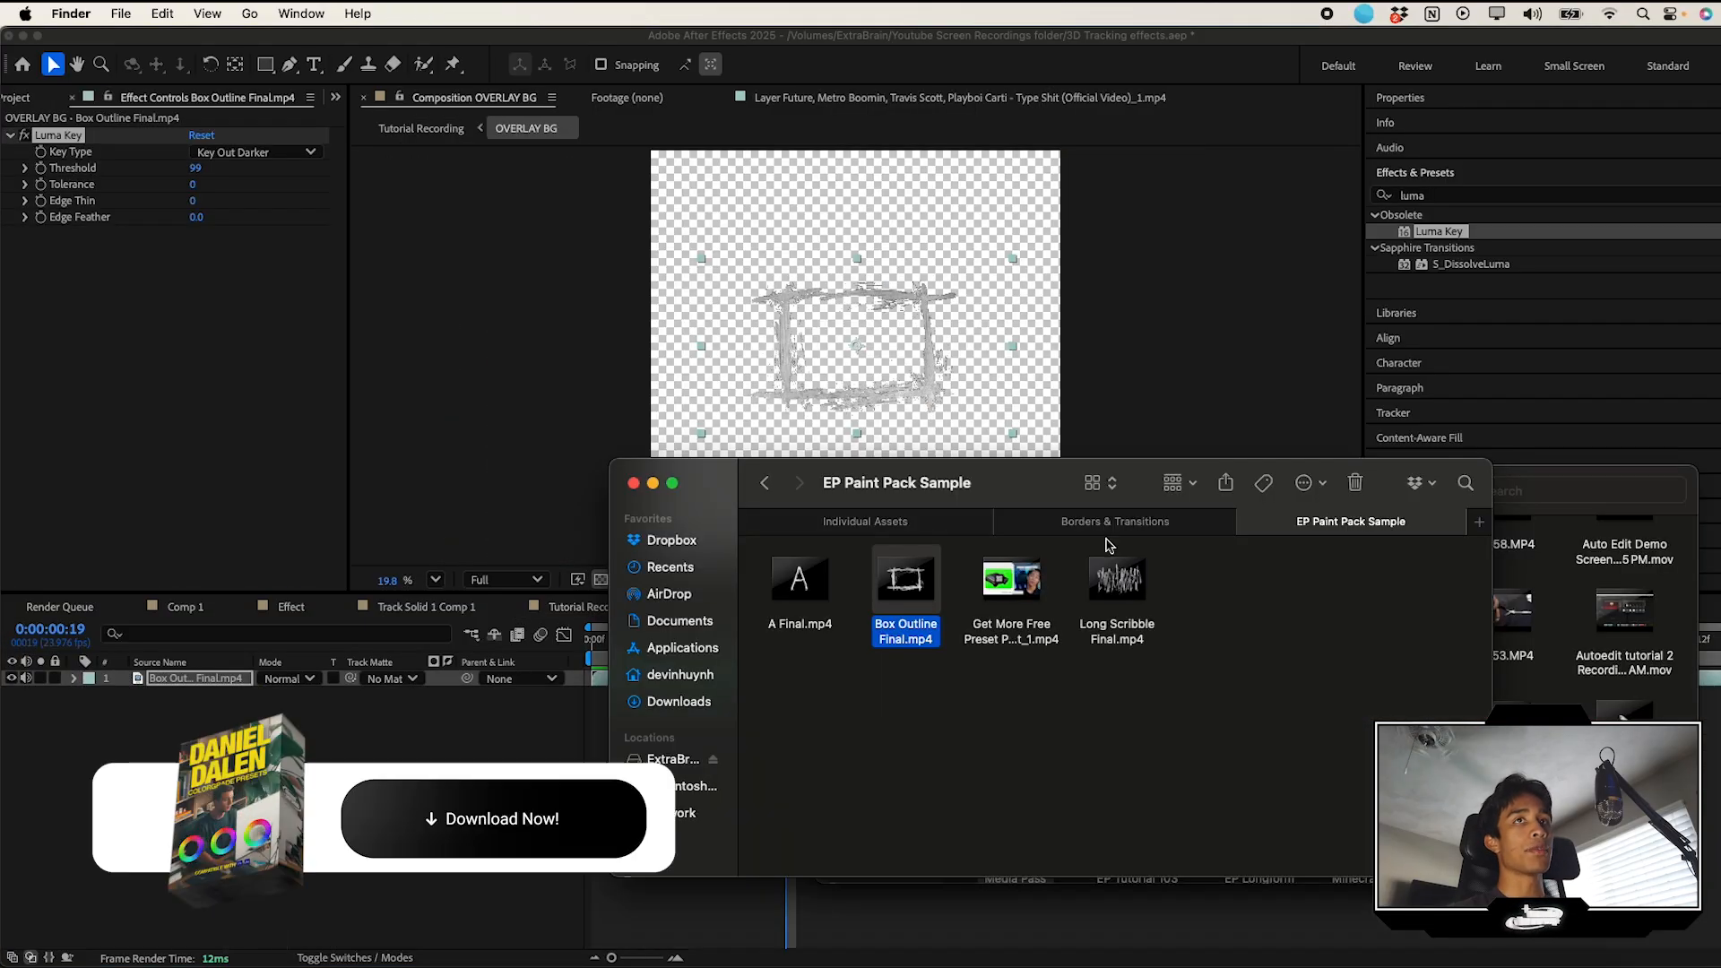
Step: Browse the Borders & Transitions folder for the Mixed Media 25 paper texture
left_click(1116, 522)
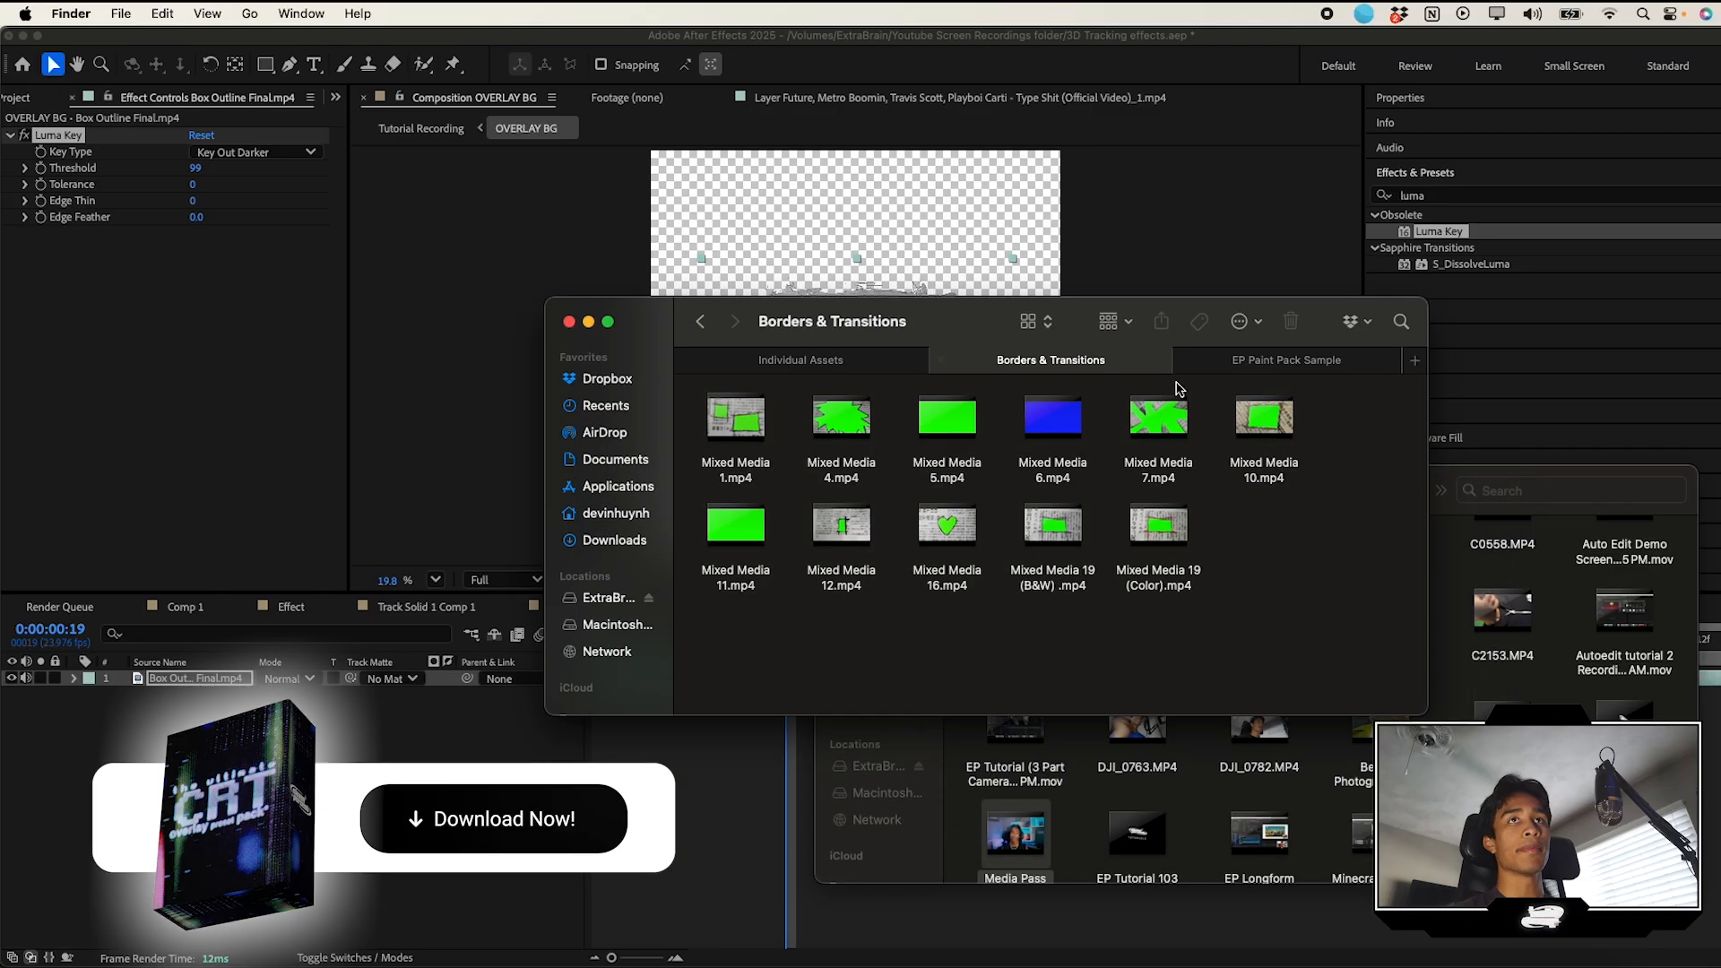
left_click(1159, 415)
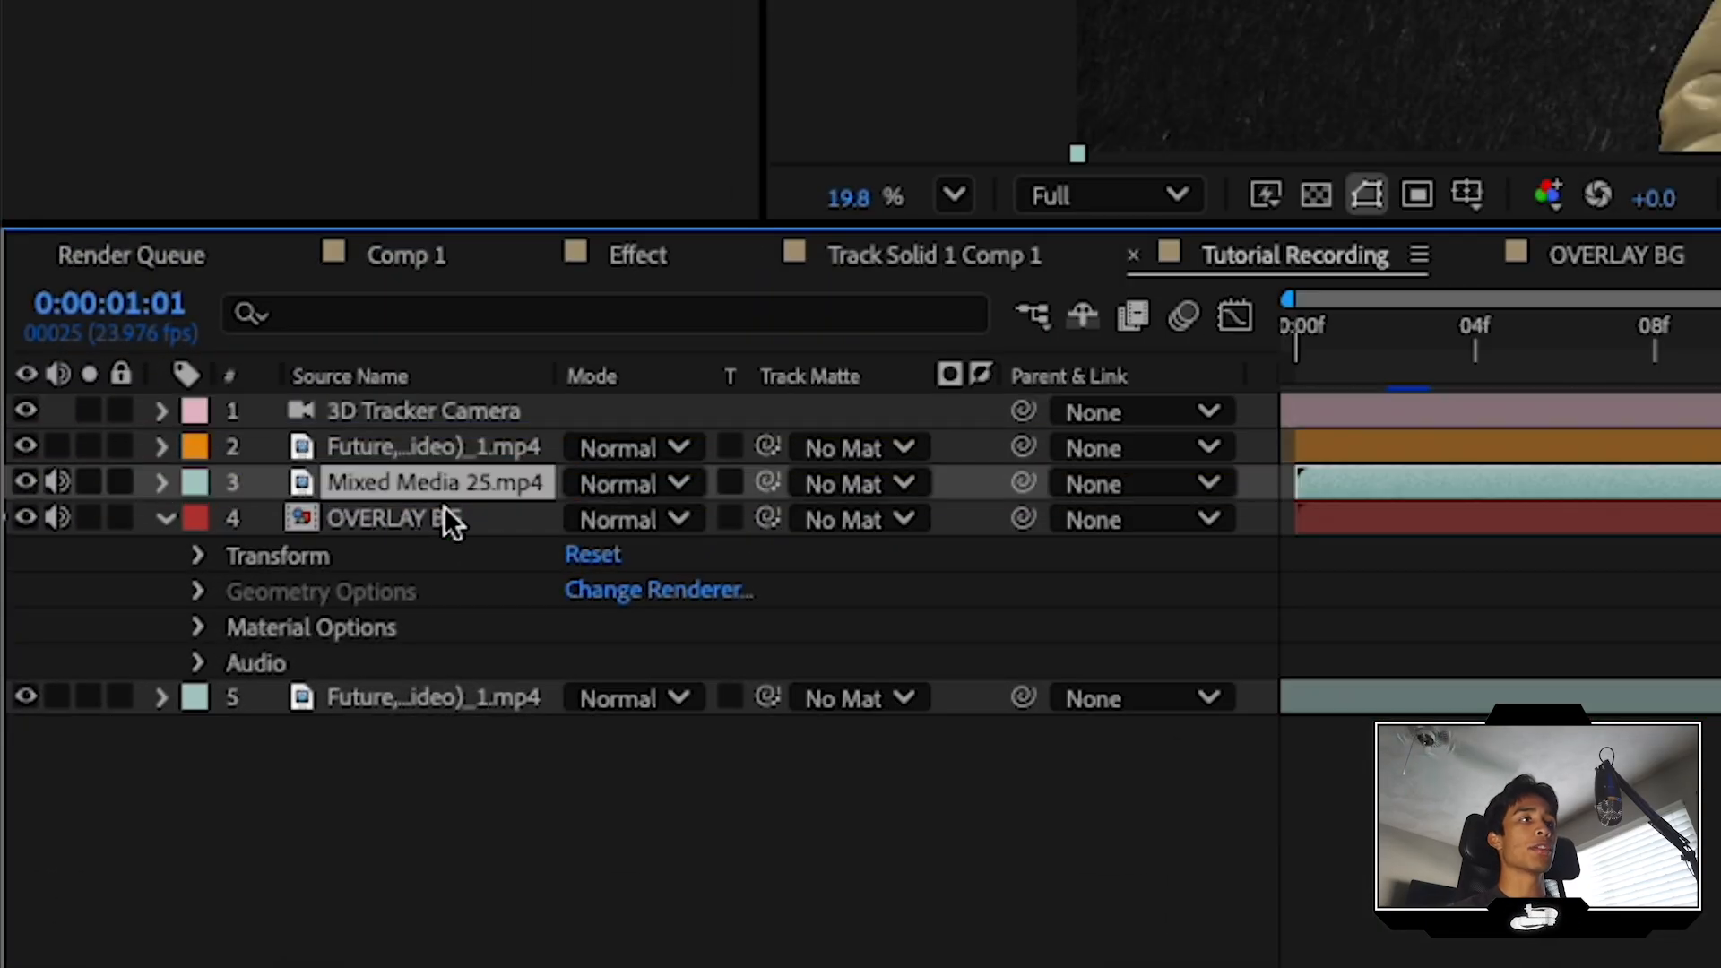
Step: Set the Mixed Media 25.mp4 blending mode to Screen
left_click(631, 519)
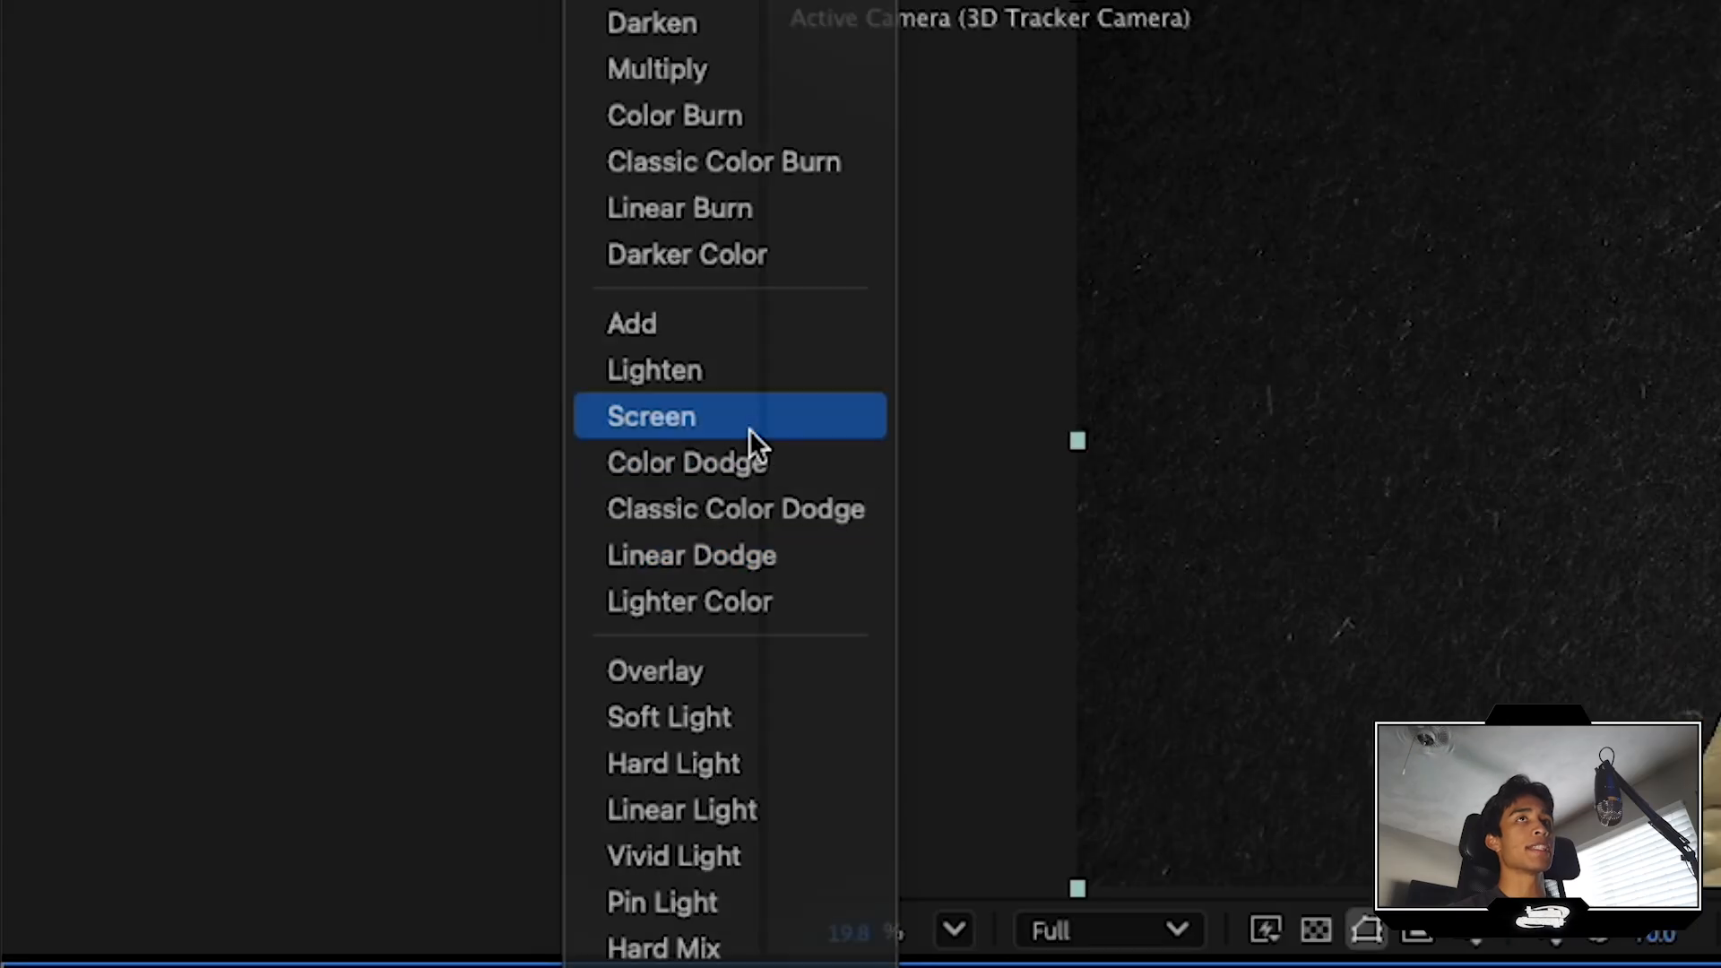
left_click(650, 415)
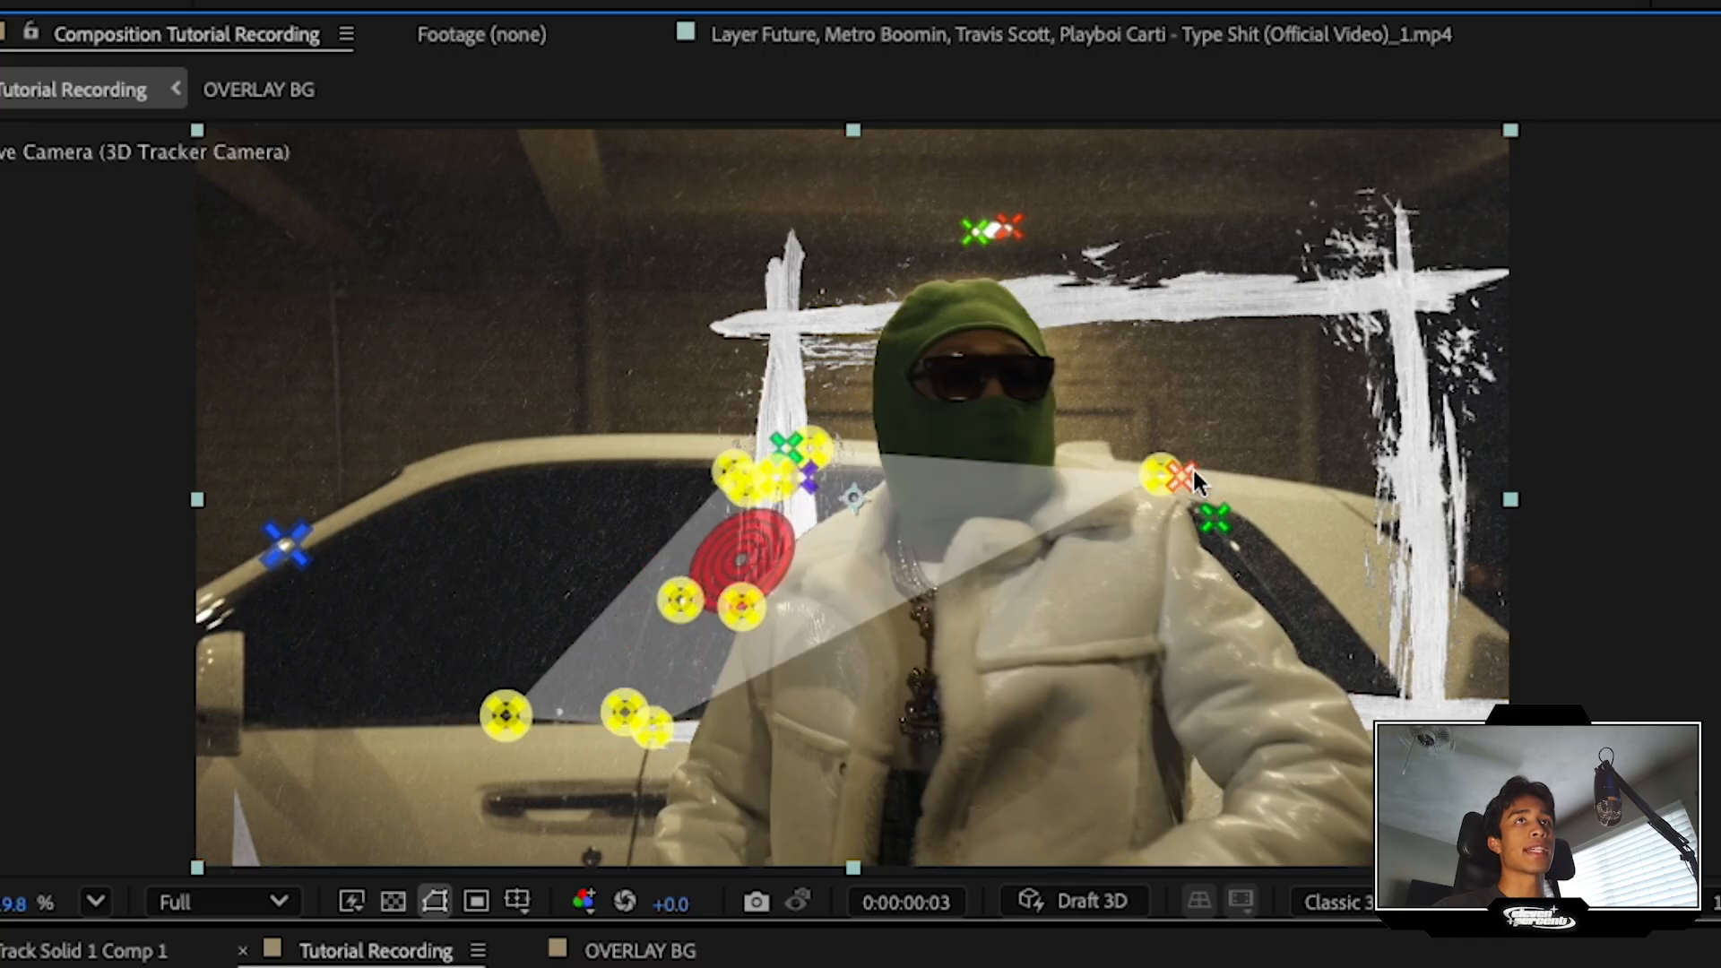
Step: Create a solid on the selected track points and pre-compose it as 'FRONT OVERLAY'
right_click(1180, 478)
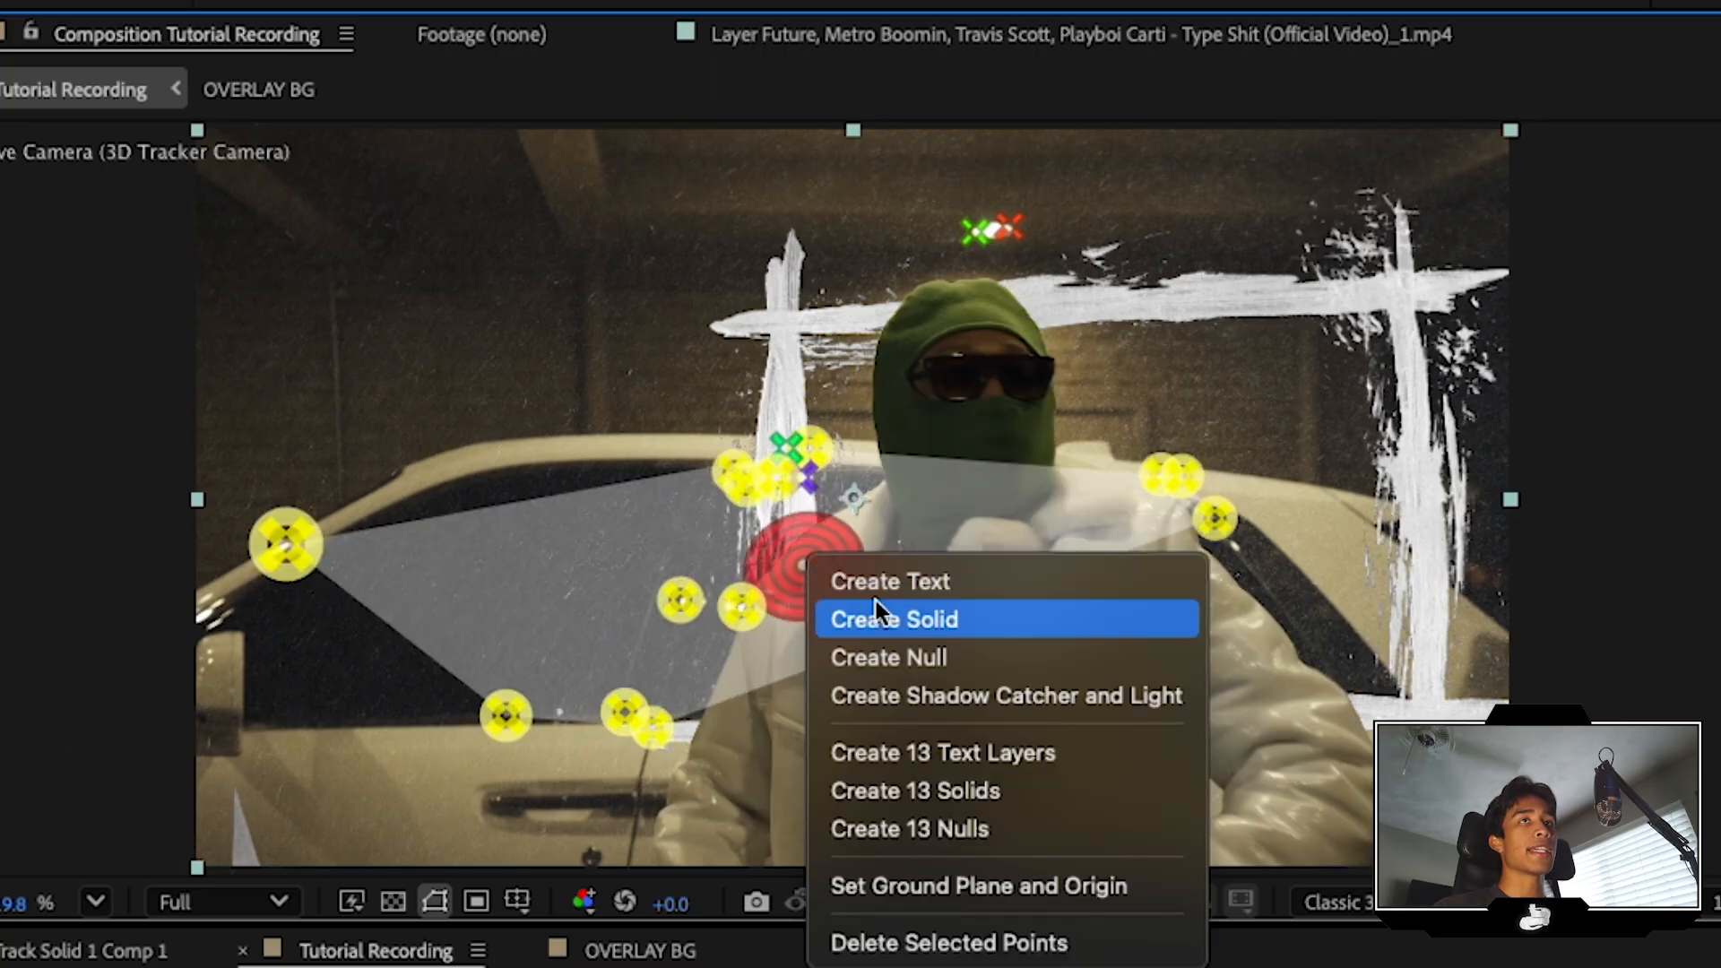
left_click(893, 619)
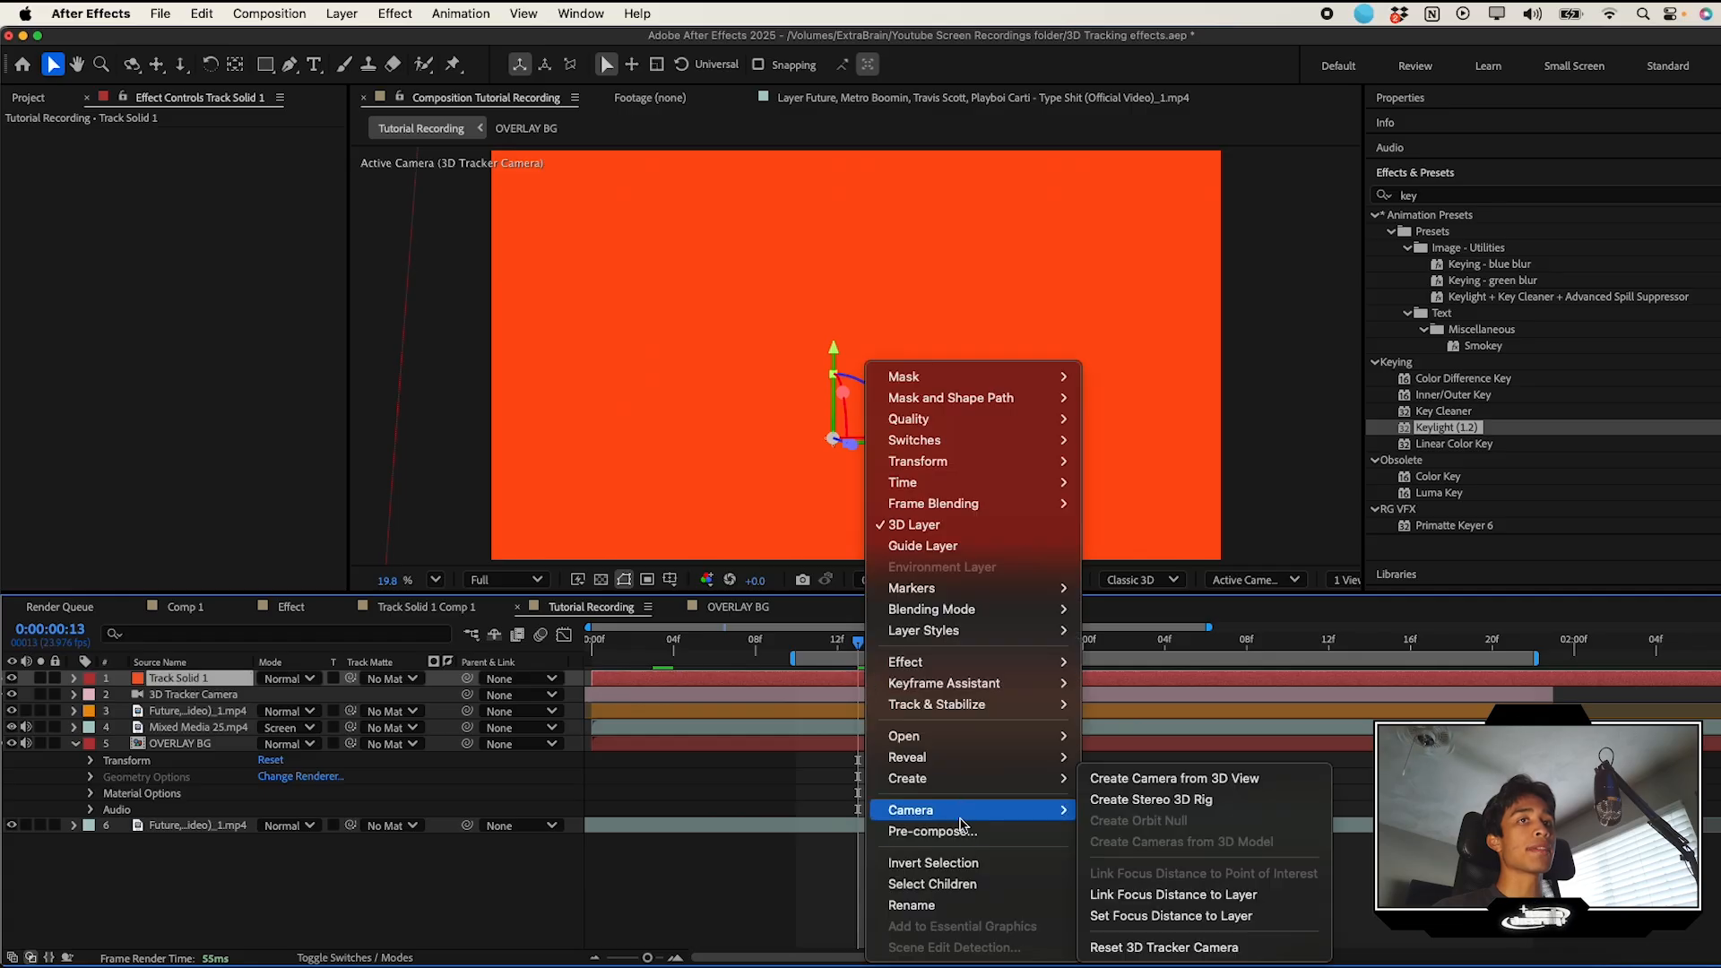
left_click(933, 831)
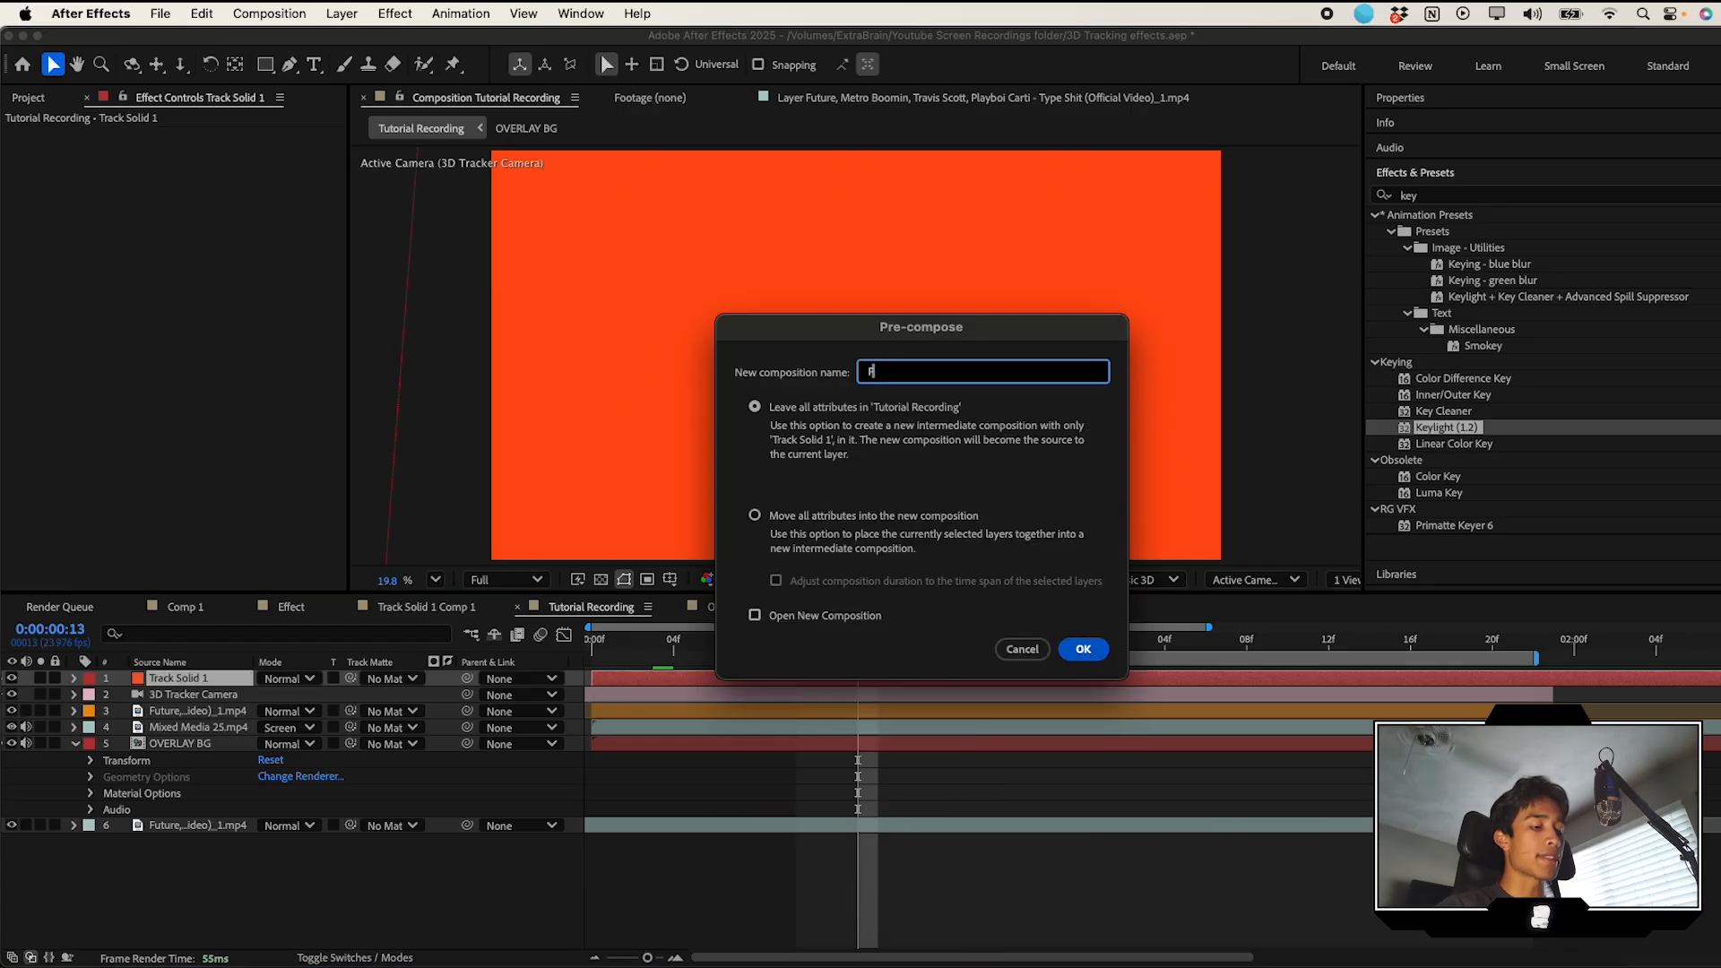
left_click(1081, 649)
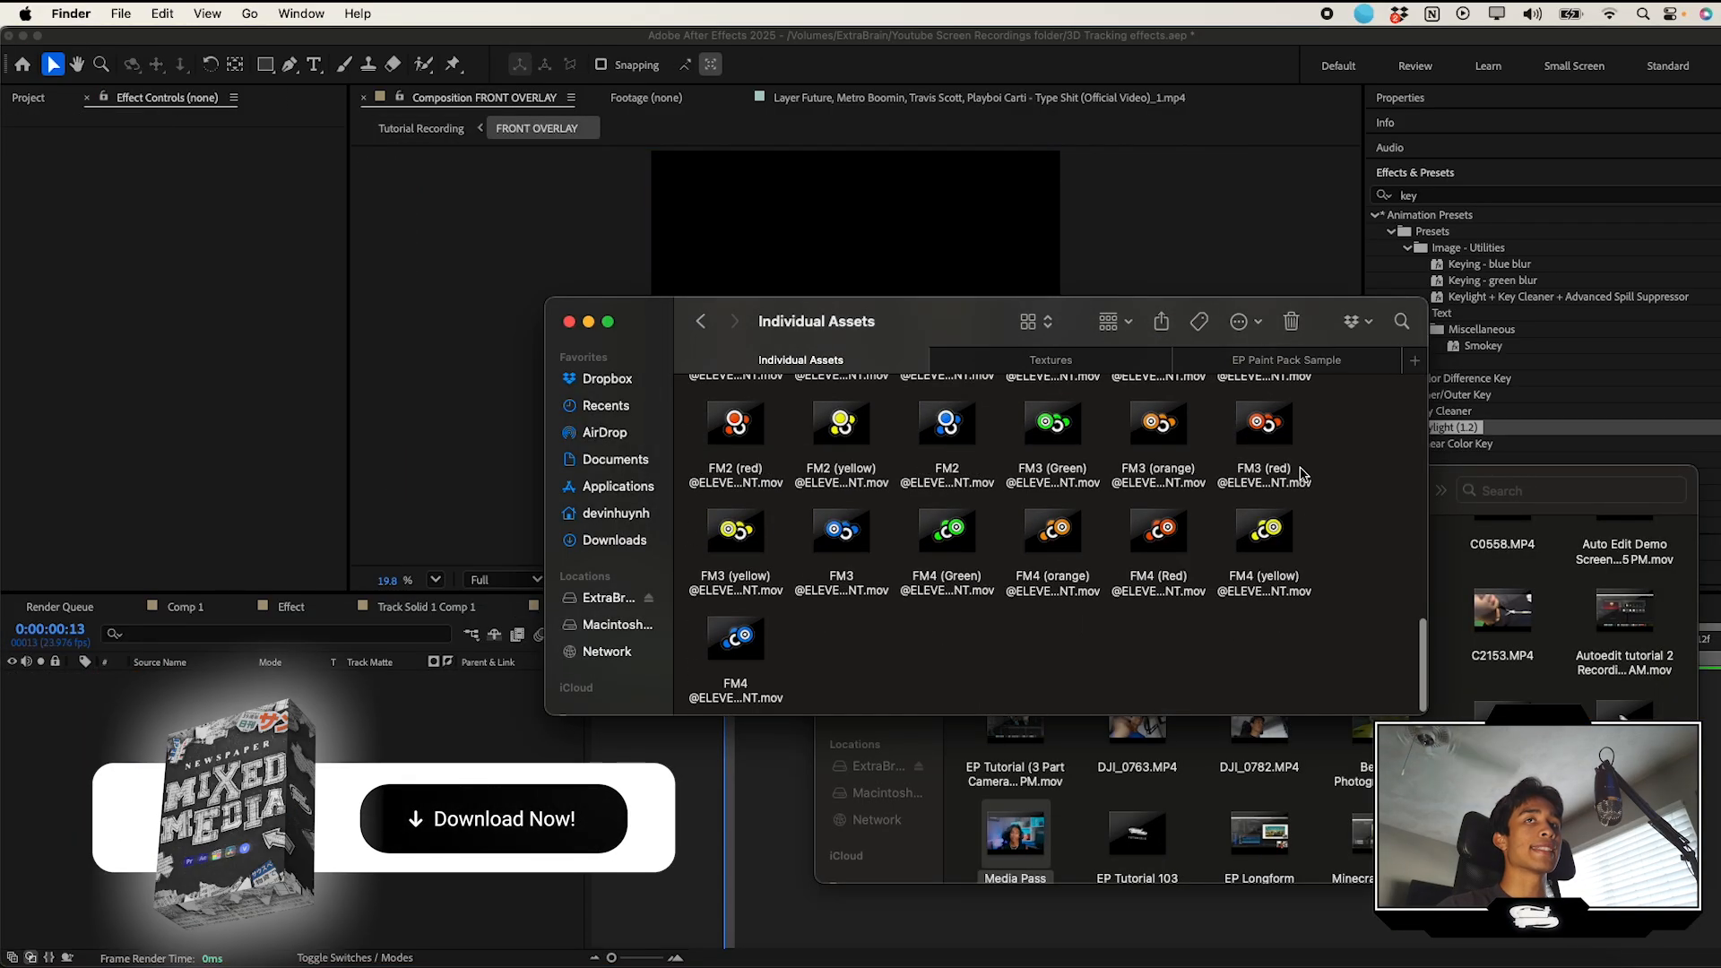
Step: Drag the FM2 and red FM3 .mov clips from Individual Assets into FRONT OVERLAY
left_click(1263, 424)
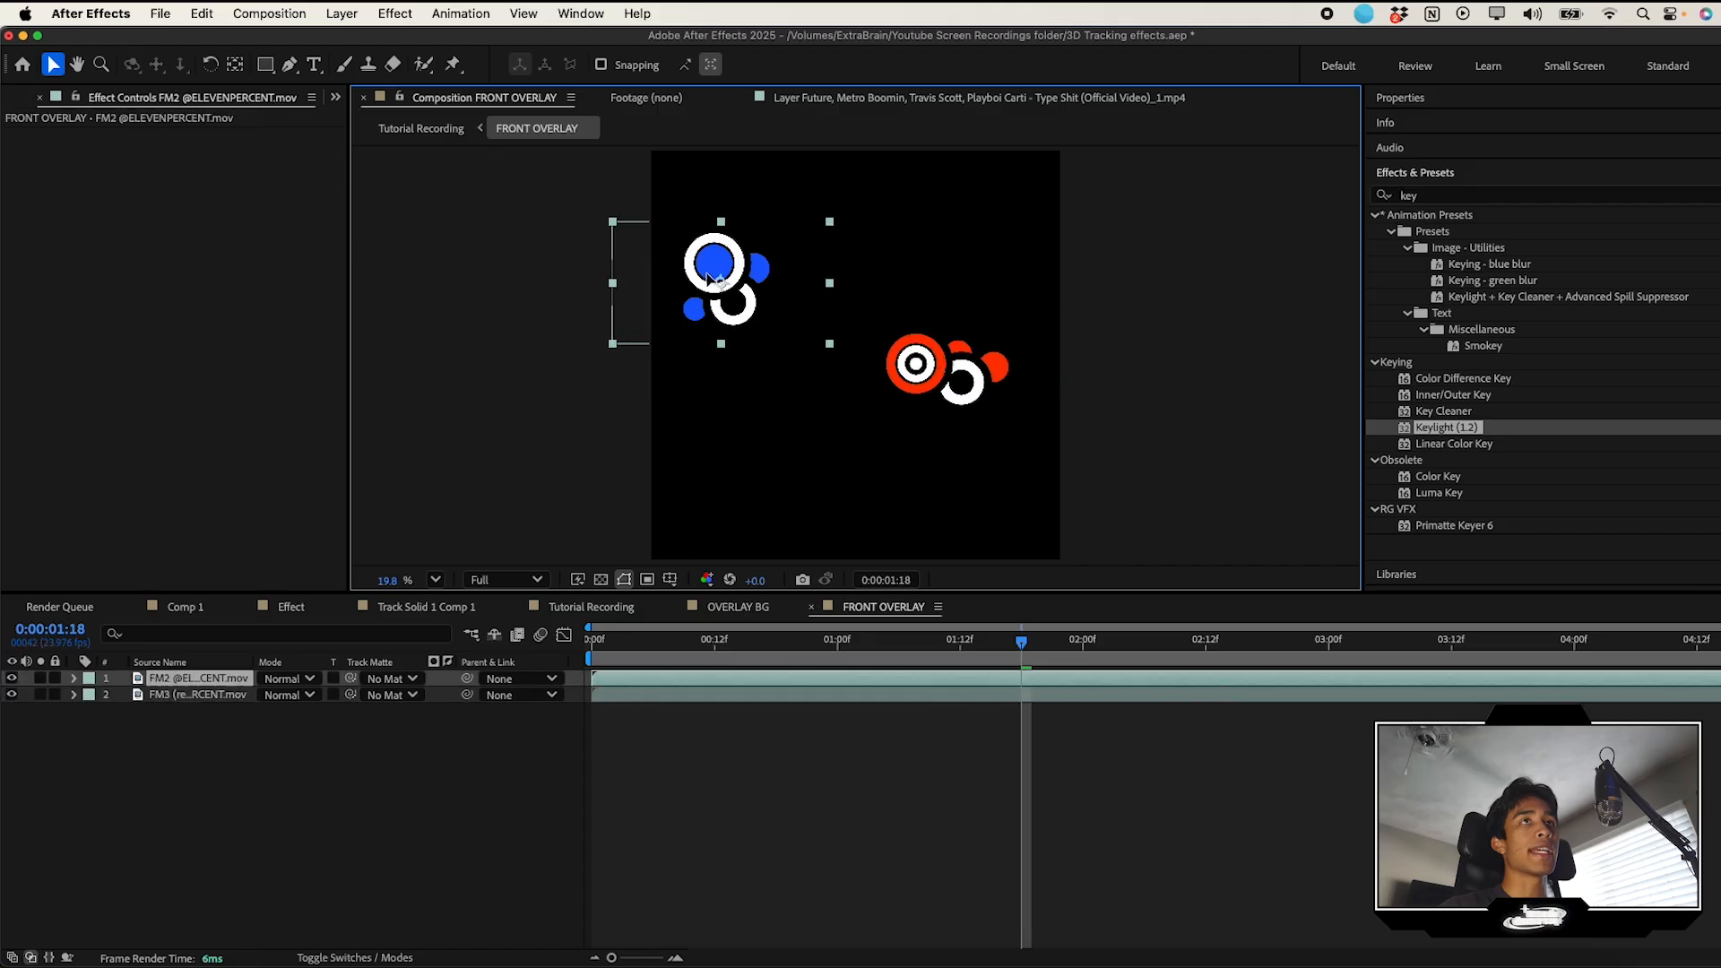
Step: Preview the FRONT OVERLAY layer in Tutorial Recording and search Effects & Presets for Gaussian Blur
left_click(420, 128)
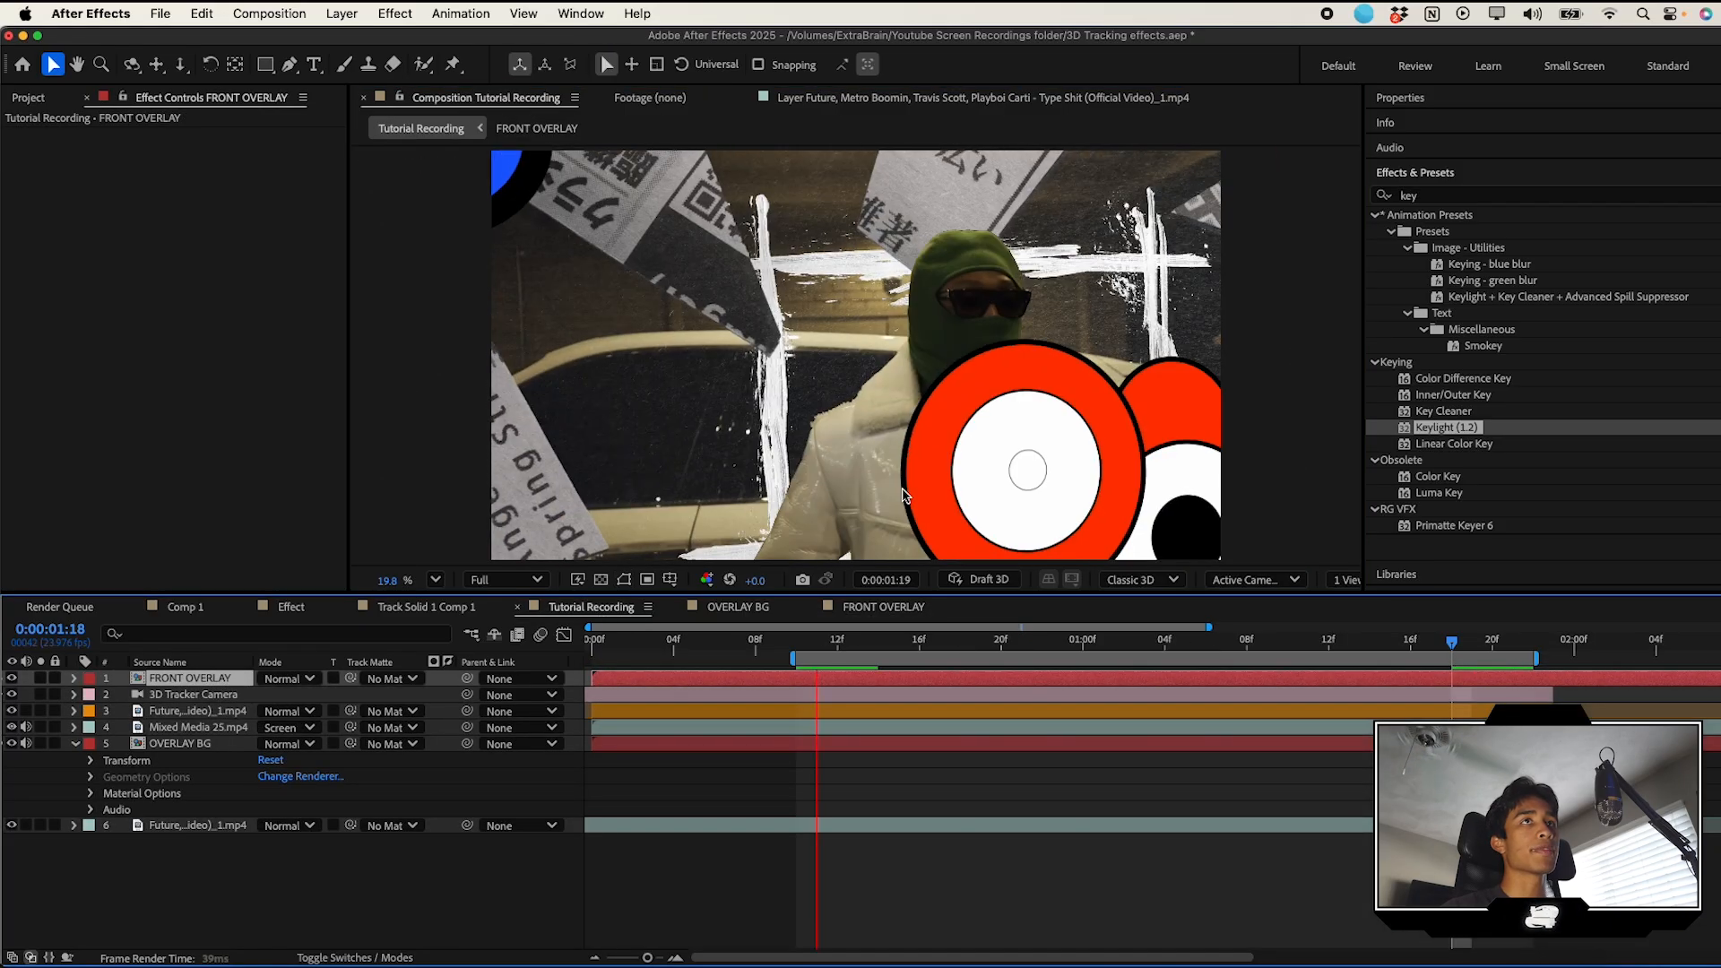
left_click(958, 647)
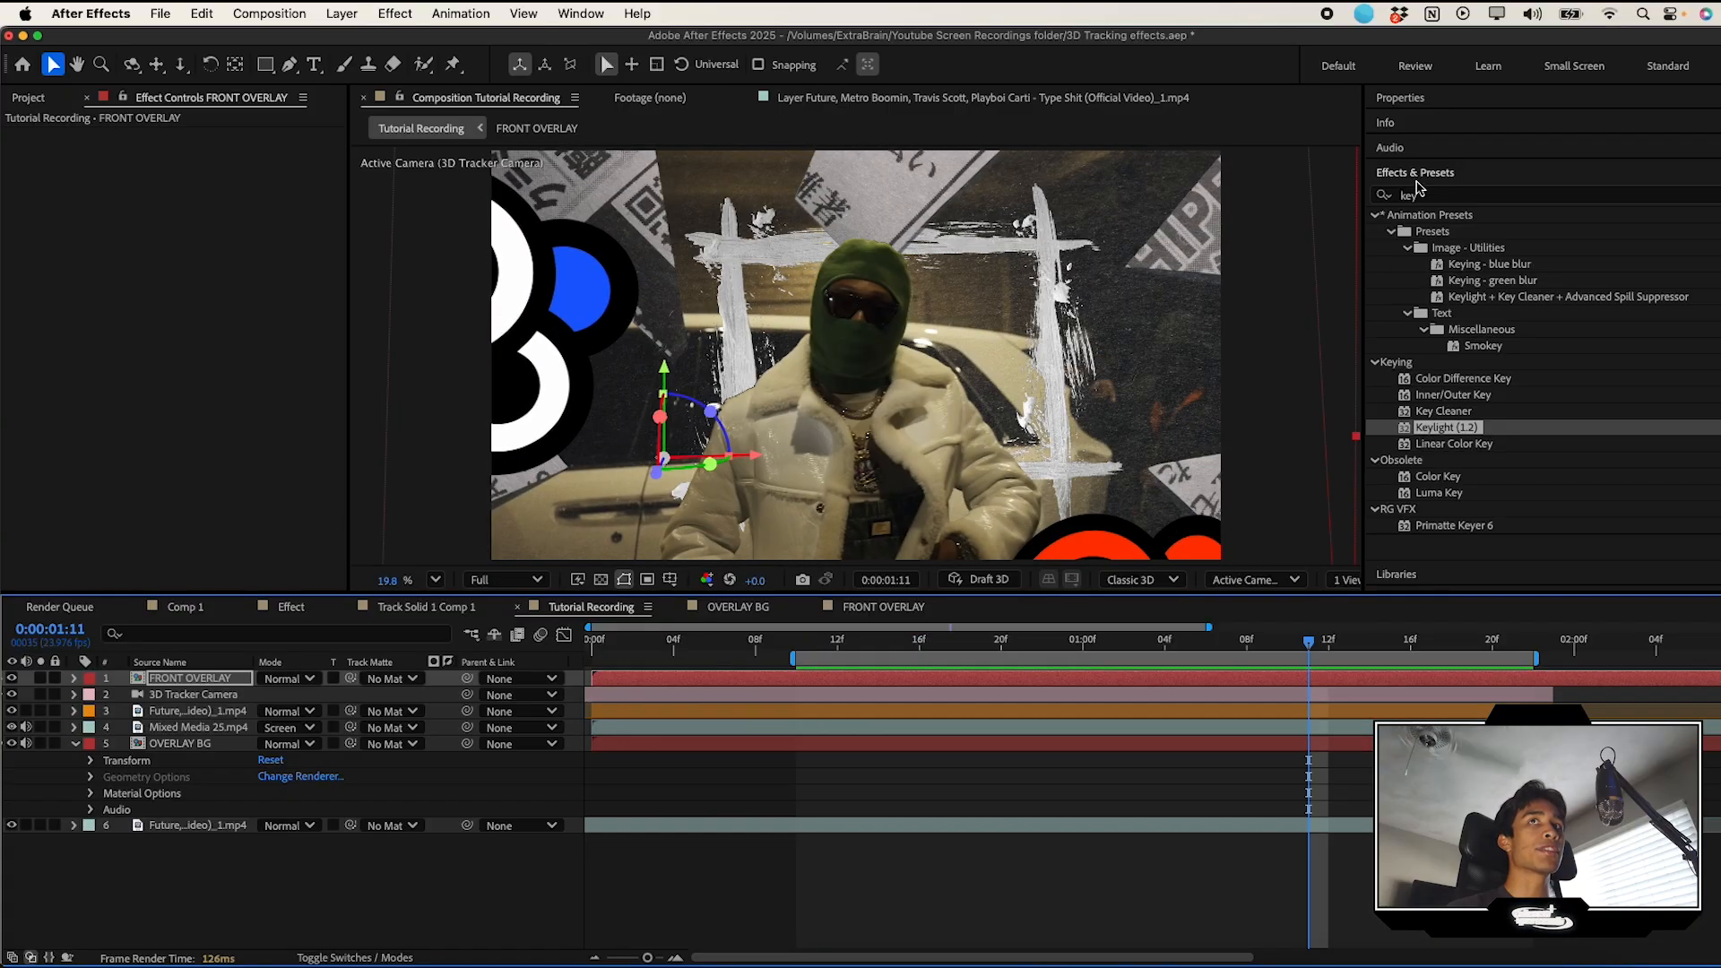
type("gaus")
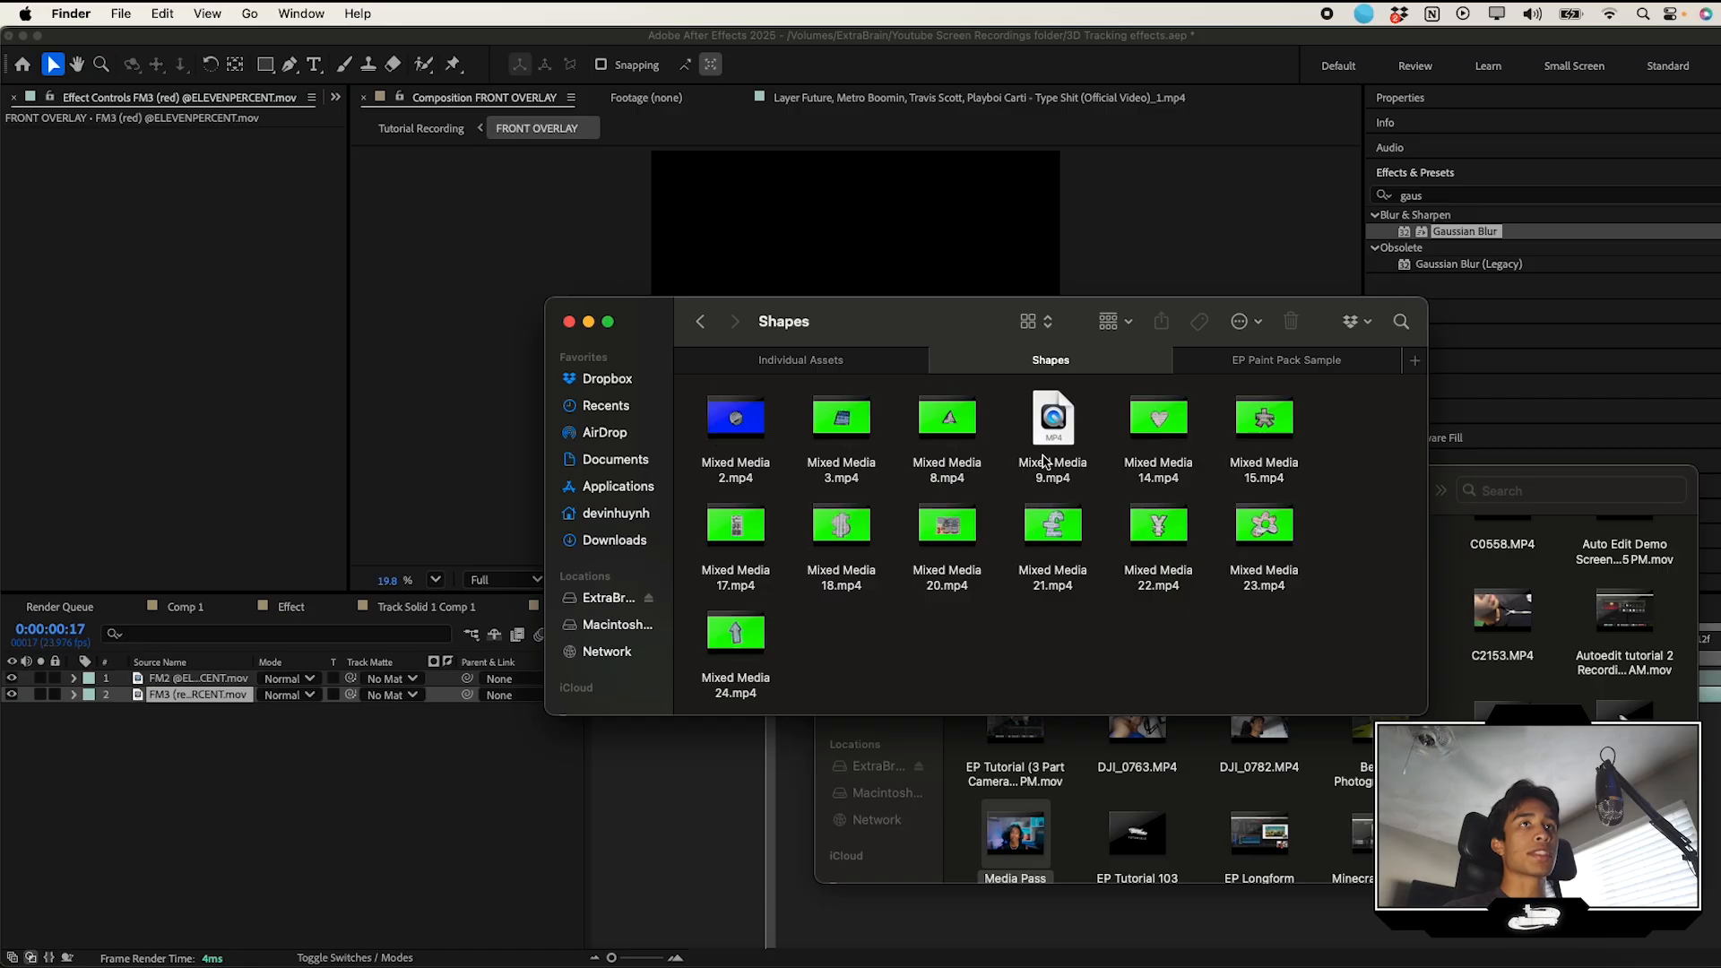
Step: Add Mixed Media 9.mp4 from Shapes and blur FRONT OVERLAY with Gaussian Blur 20
double_click(1051, 417)
type("key")
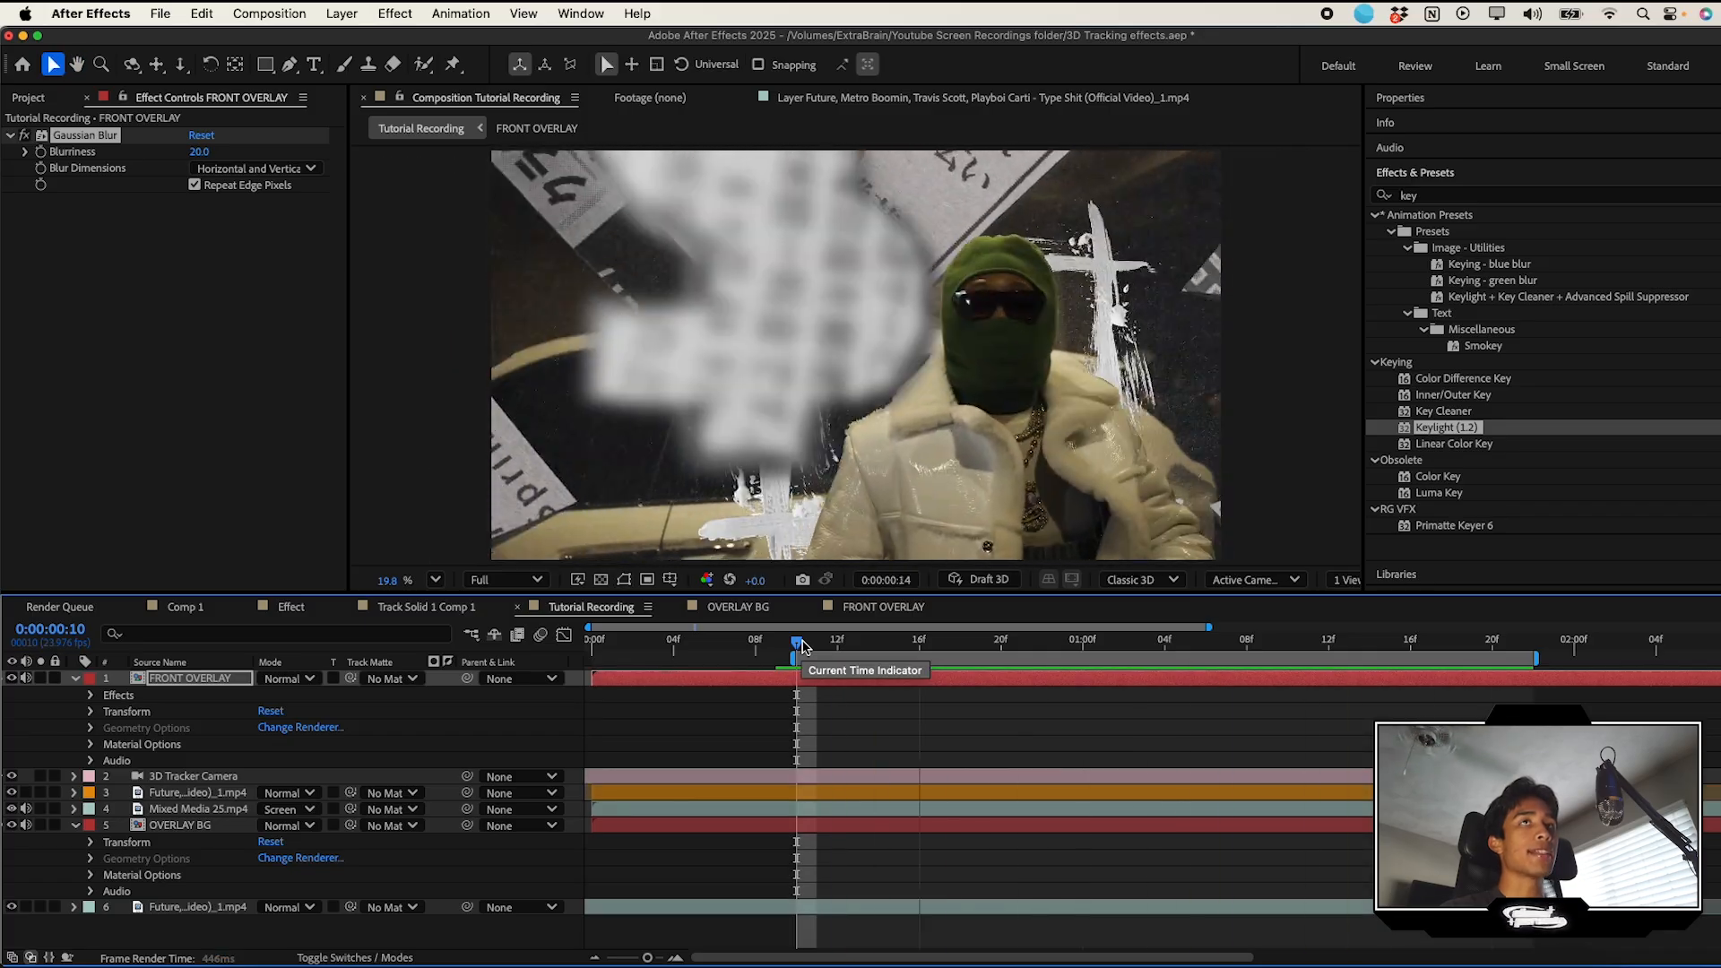
left_click_drag(798, 640, 857, 640)
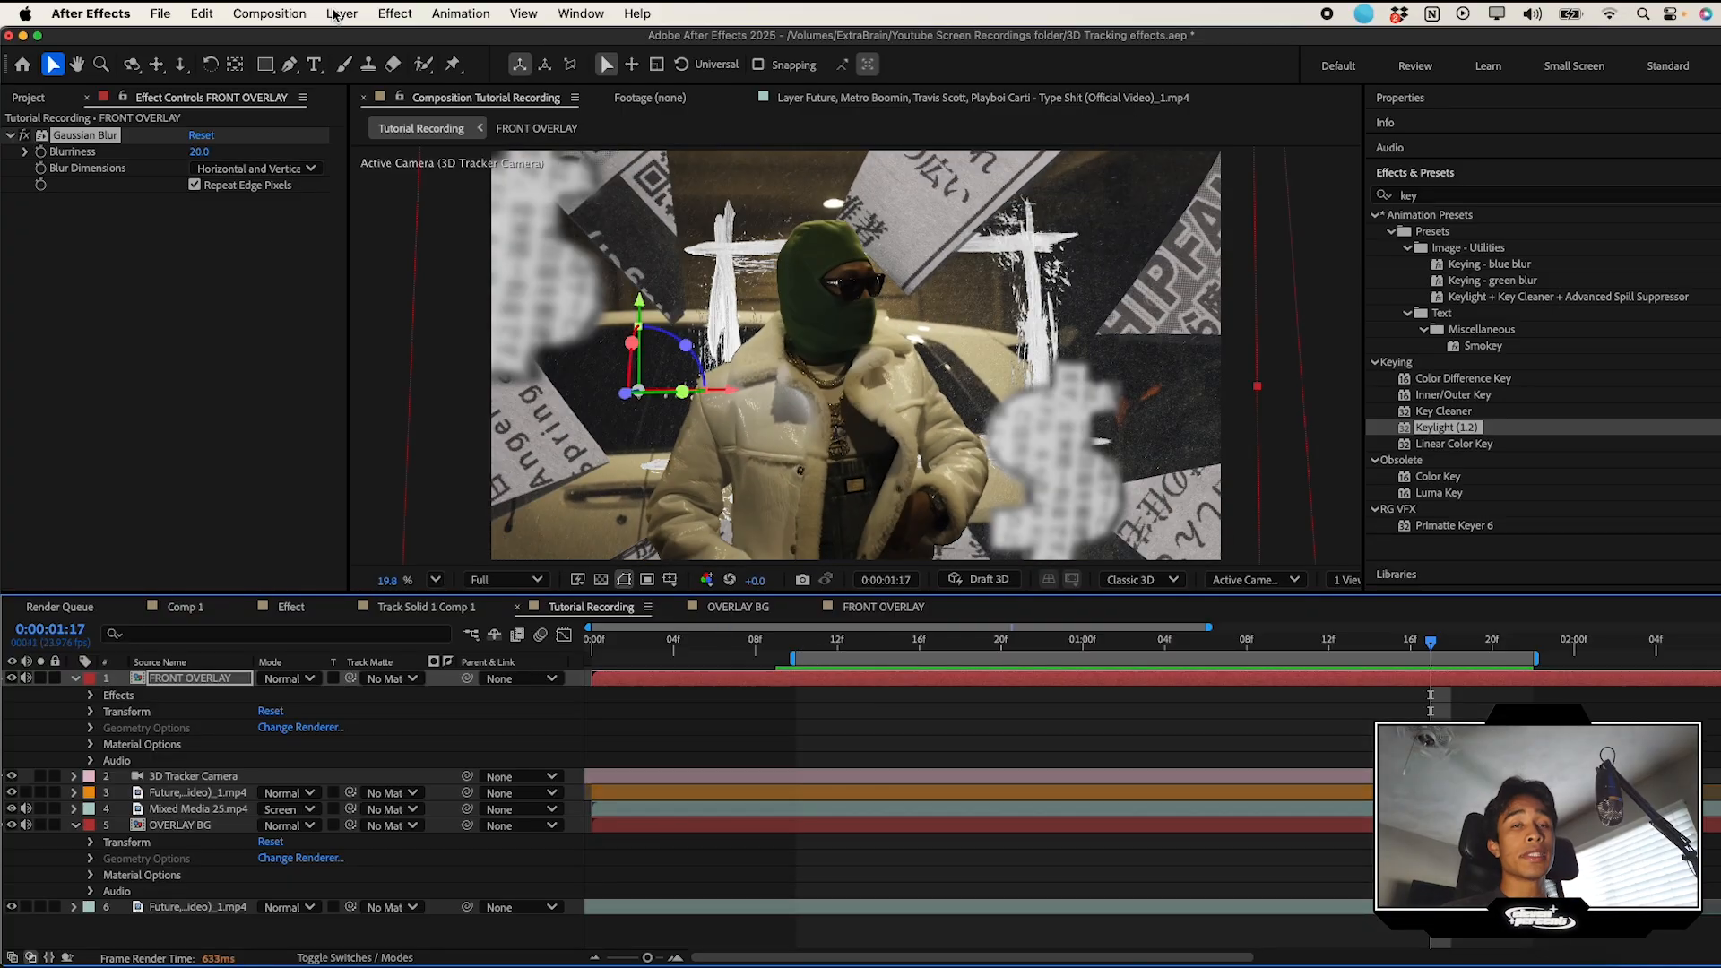
left_click(341, 13)
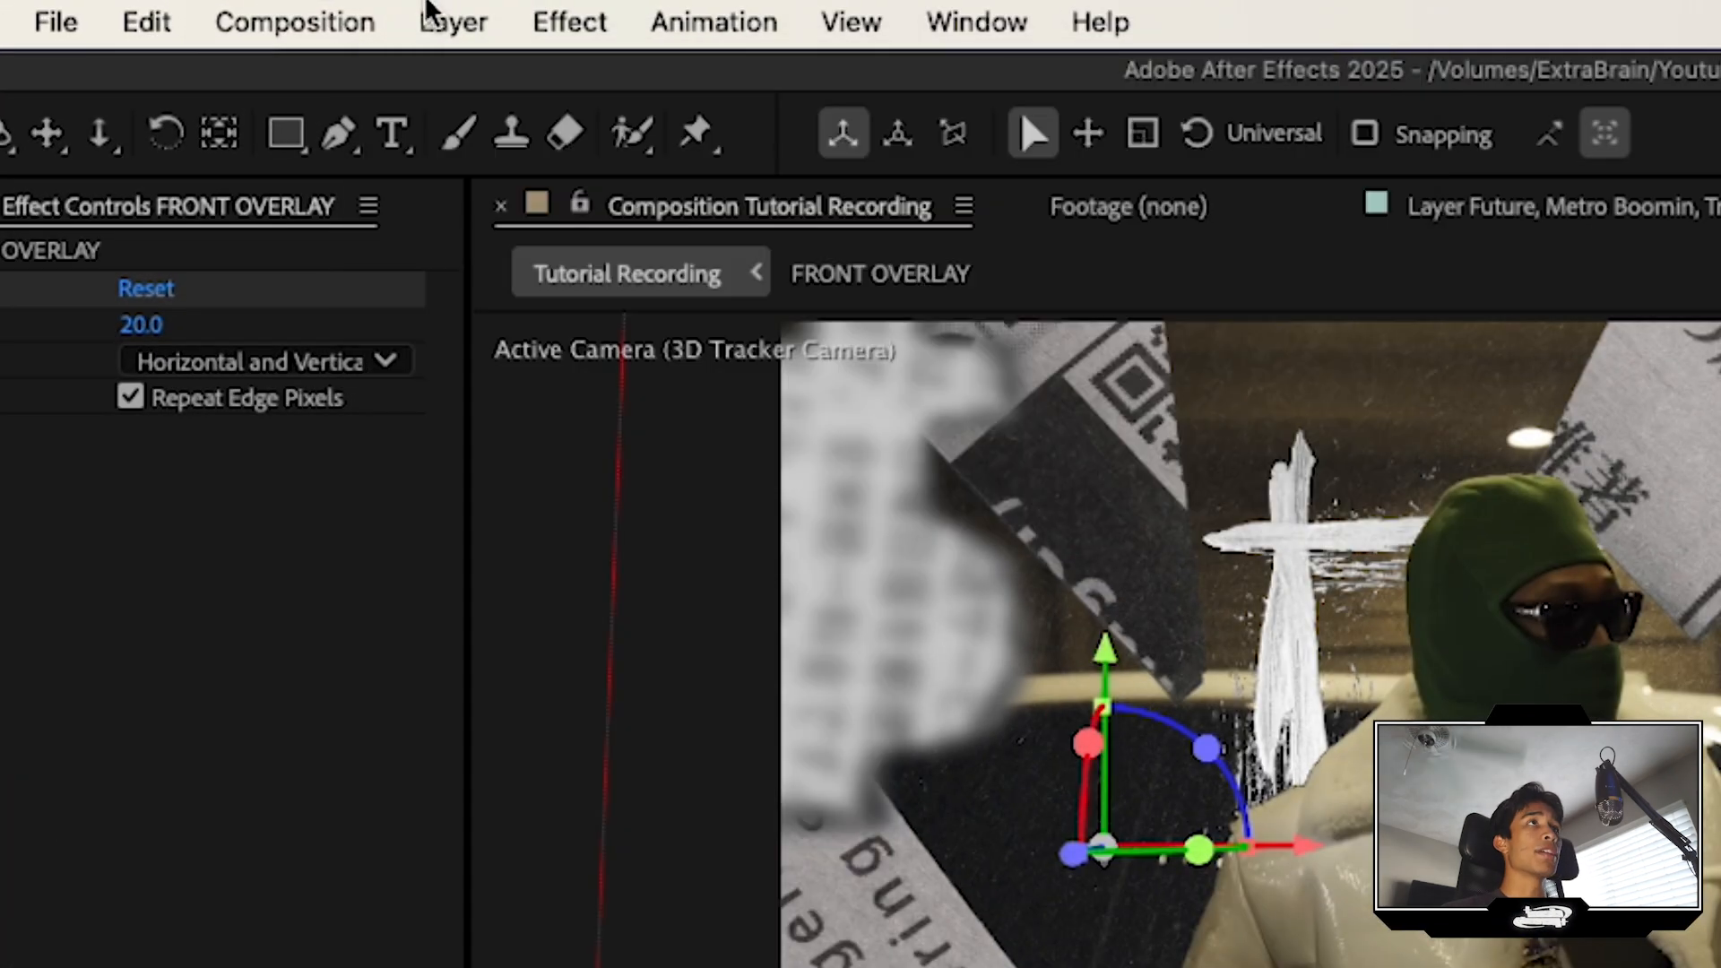
Step: Add an adjustment layer with the EP_Shakeitup V3 Shake 1 medium flash preset, then duplicate it
left_click(454, 20)
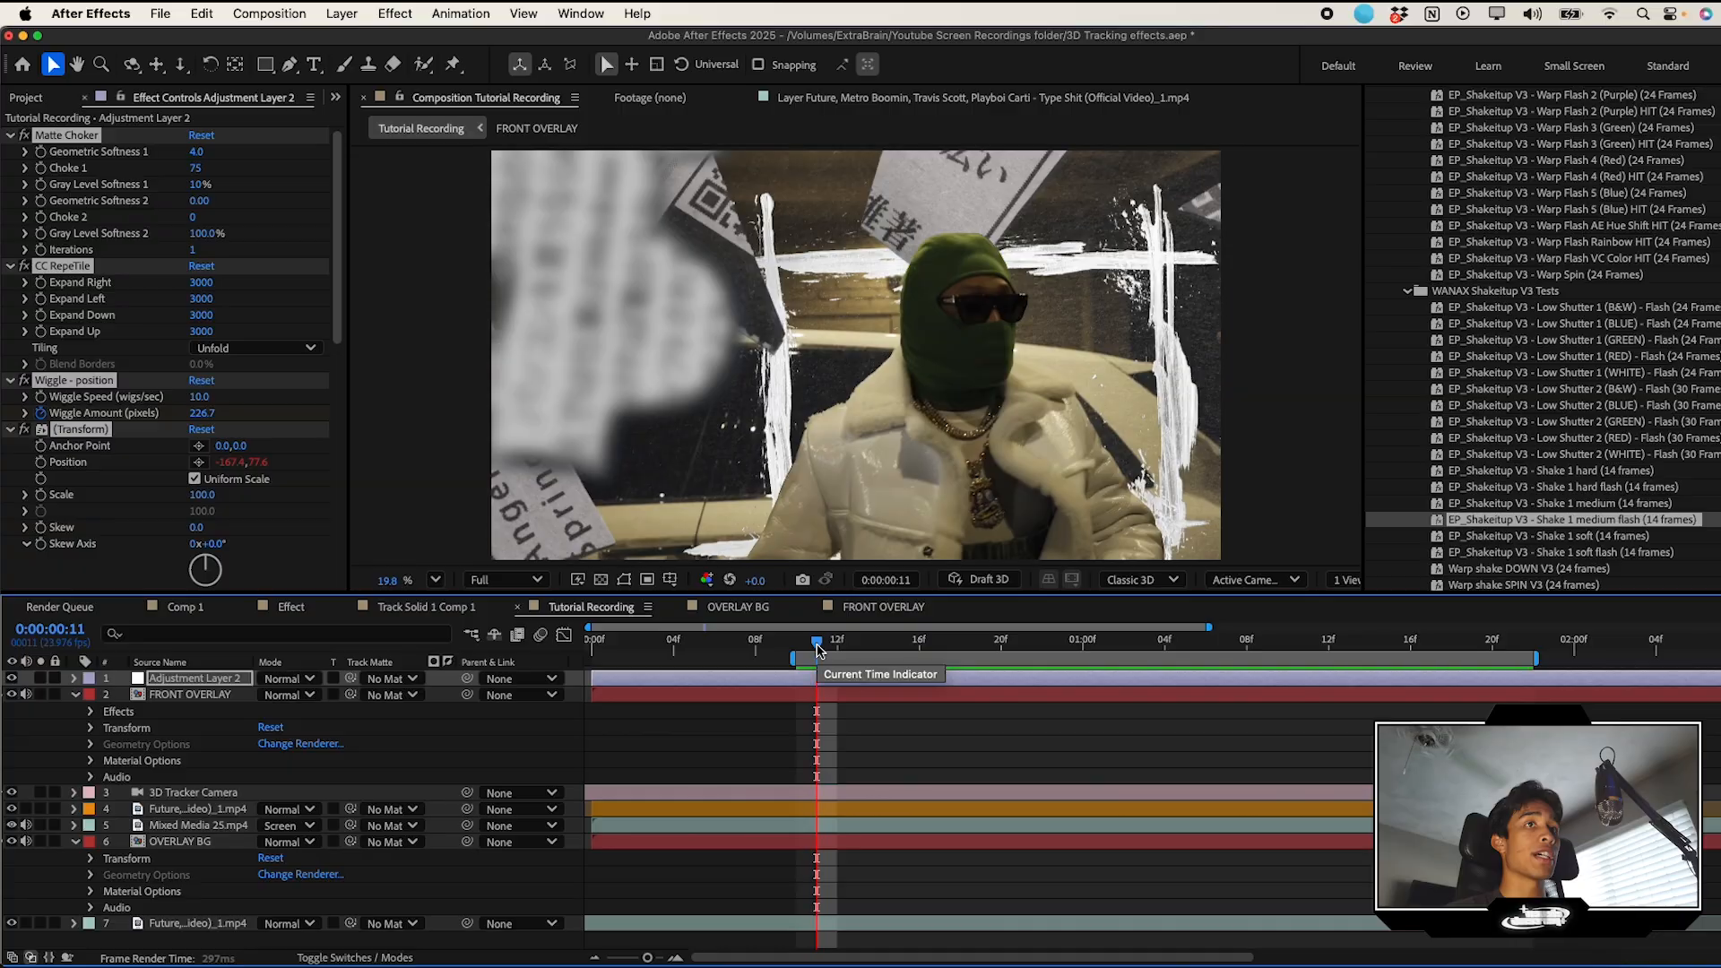
key("cmd+d")
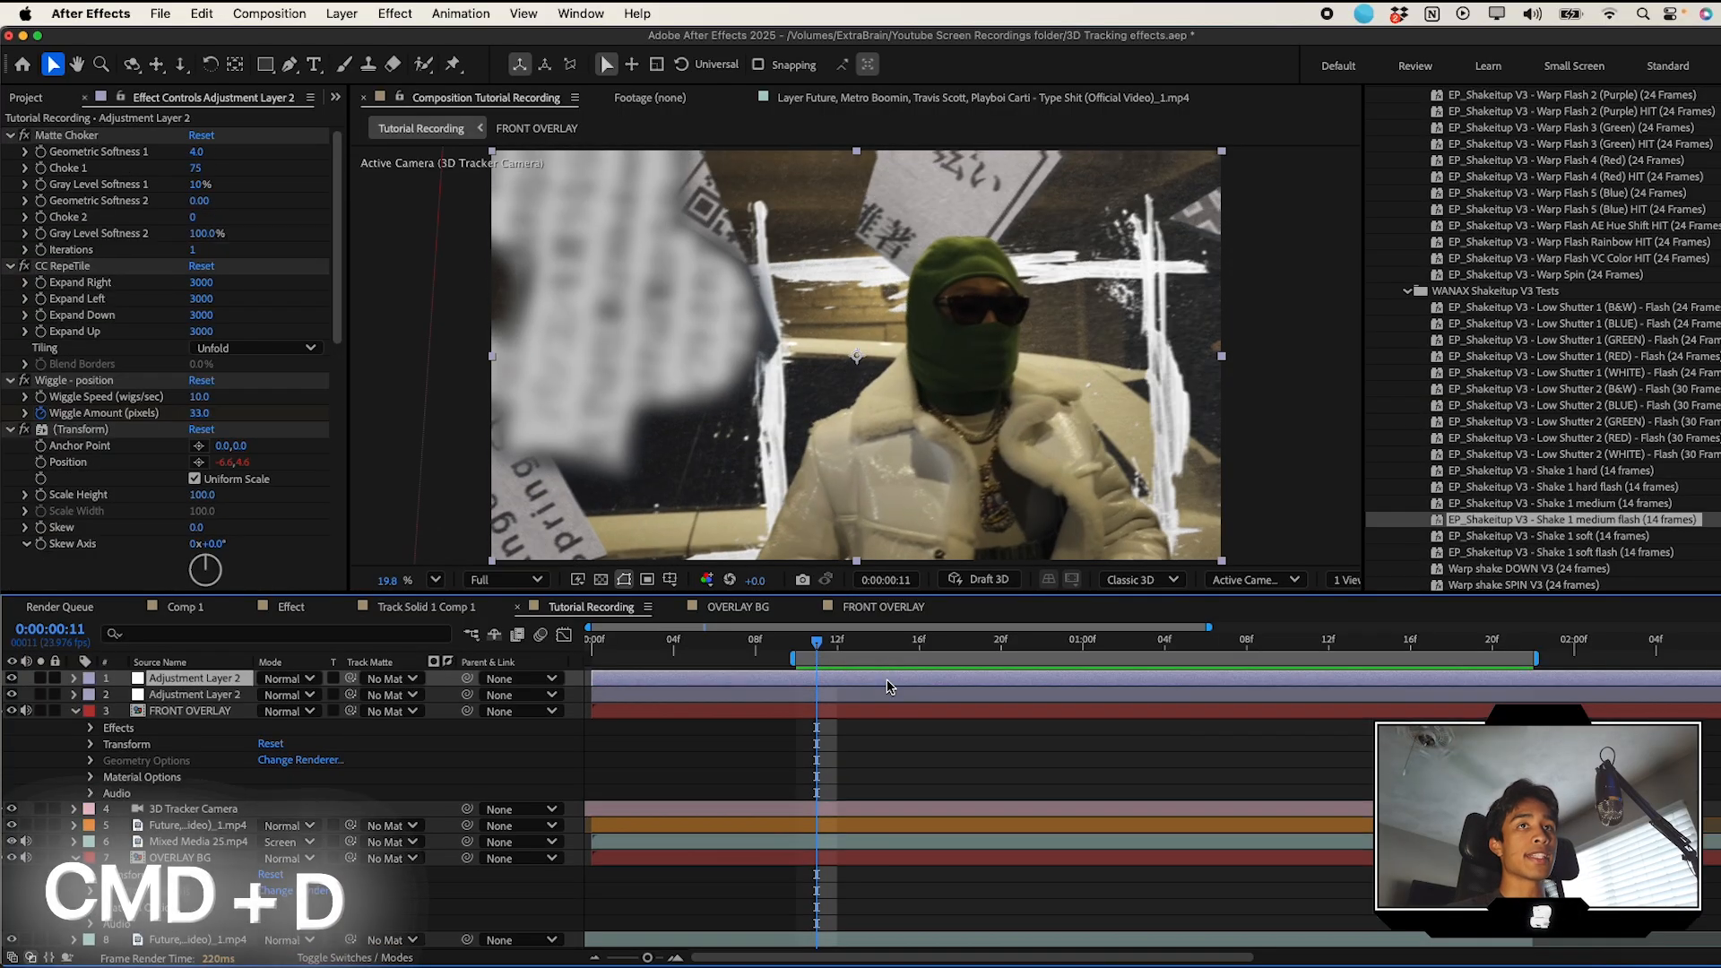